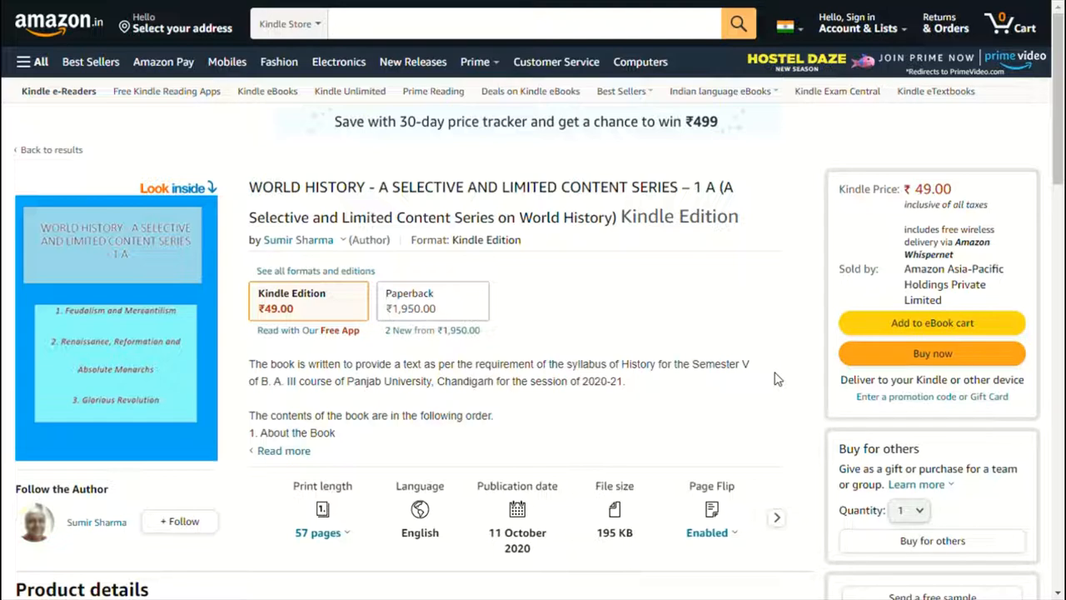
mouse_move(1049, 141)
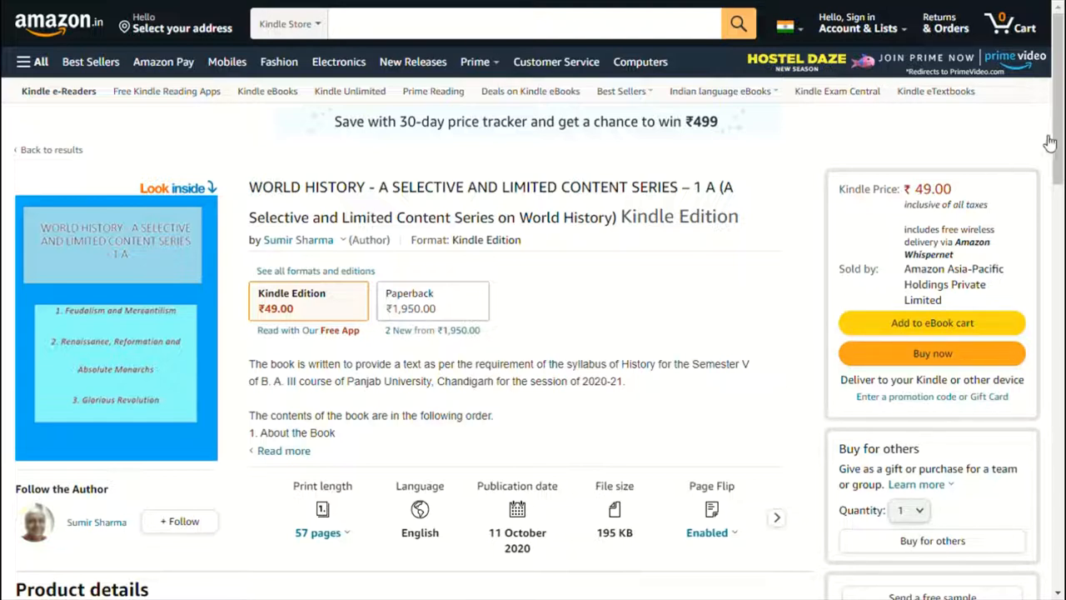
- Scroll the title page of the World History book with its table of contents showing
scroll("down", 3)
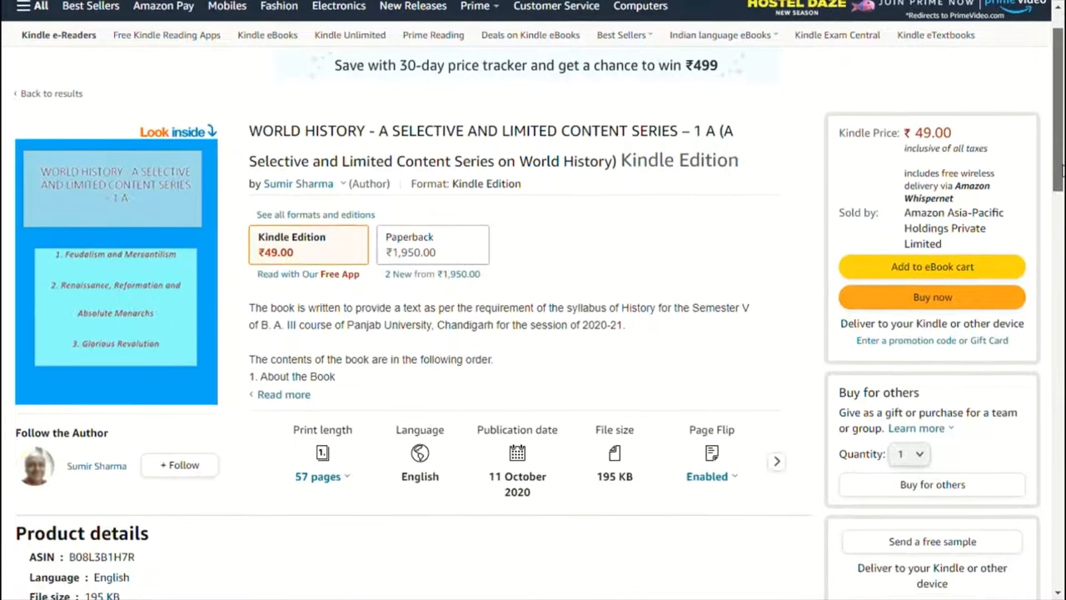
scroll("down", 3)
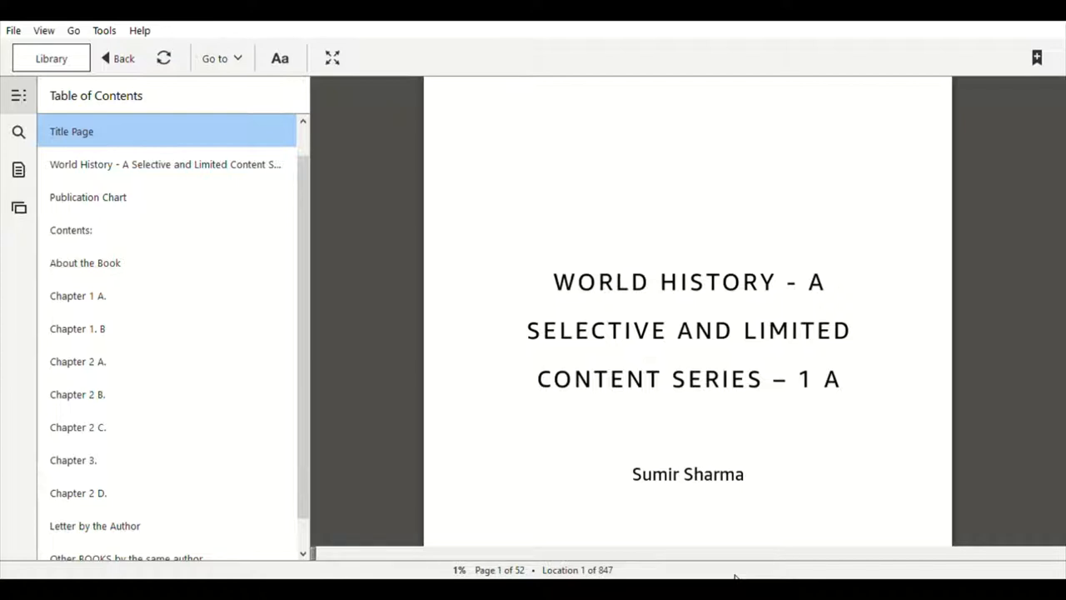
mouse_move(573, 540)
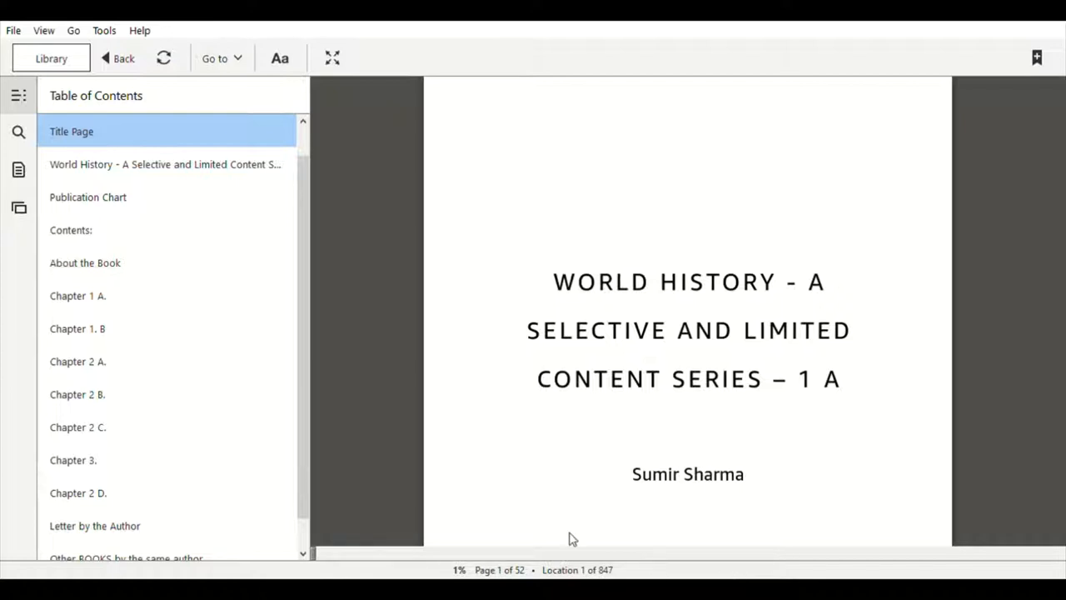
- Step through Chapter 1 A, Chapter 1. B Mercantilism and Chapter 2 A Renaissance from the contents list
left_click(76, 296)
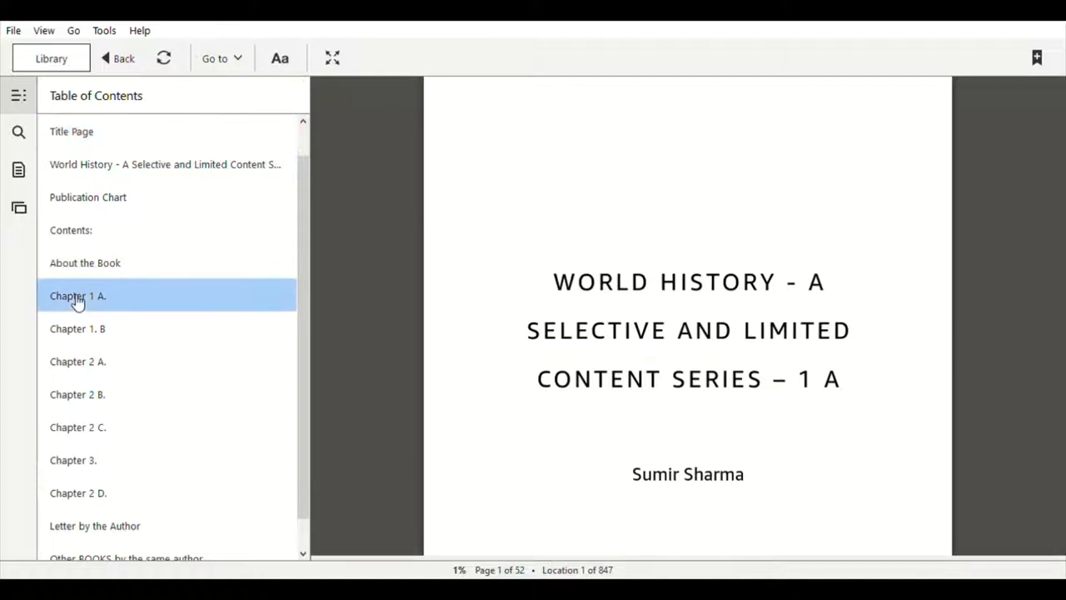
left_click(76, 296)
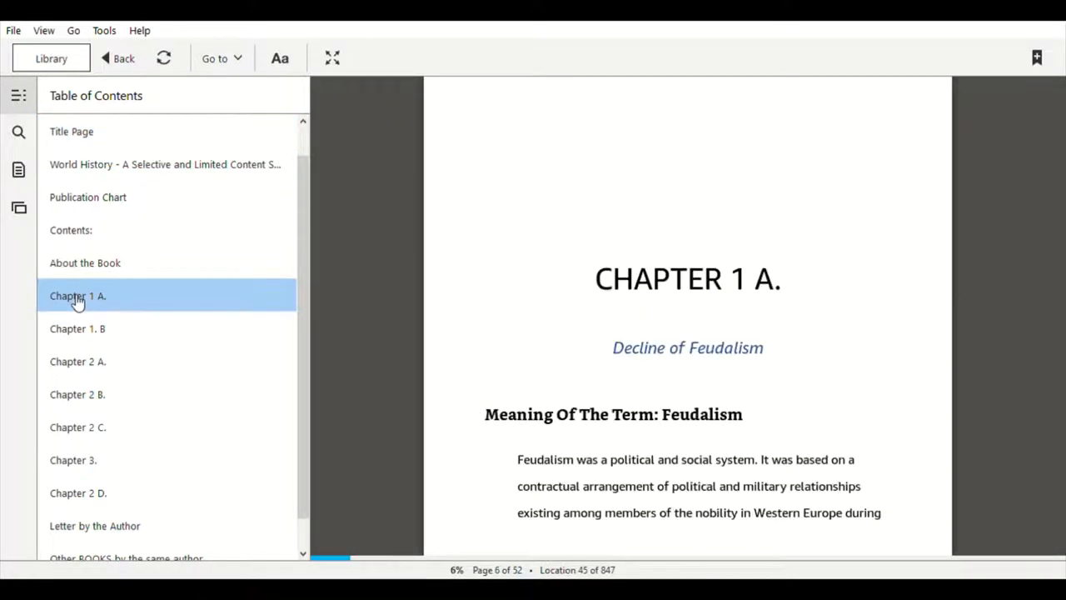
mouse_move(76, 328)
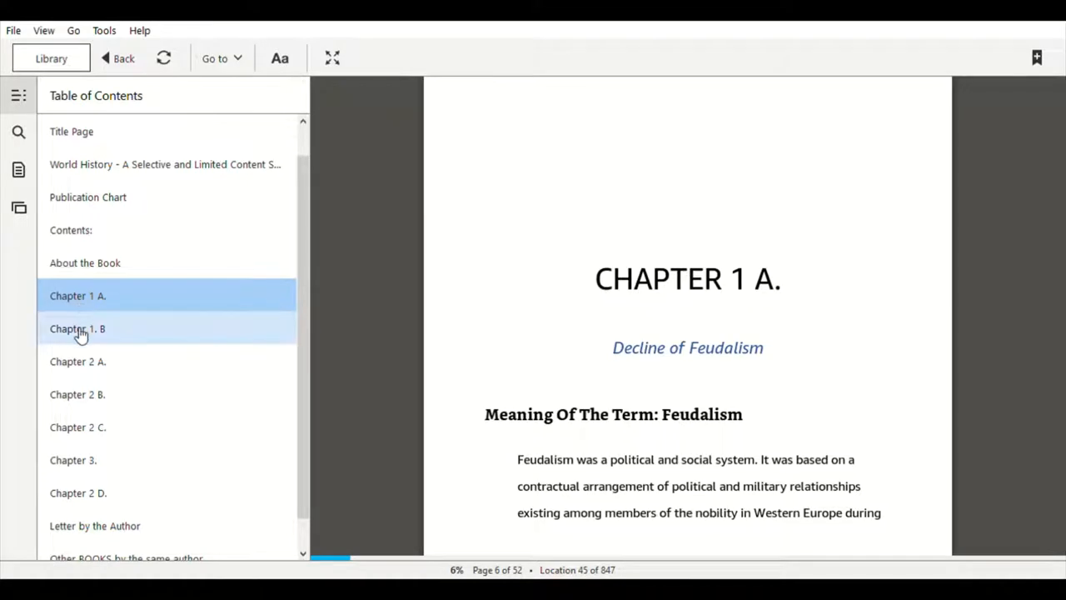
left_click(76, 328)
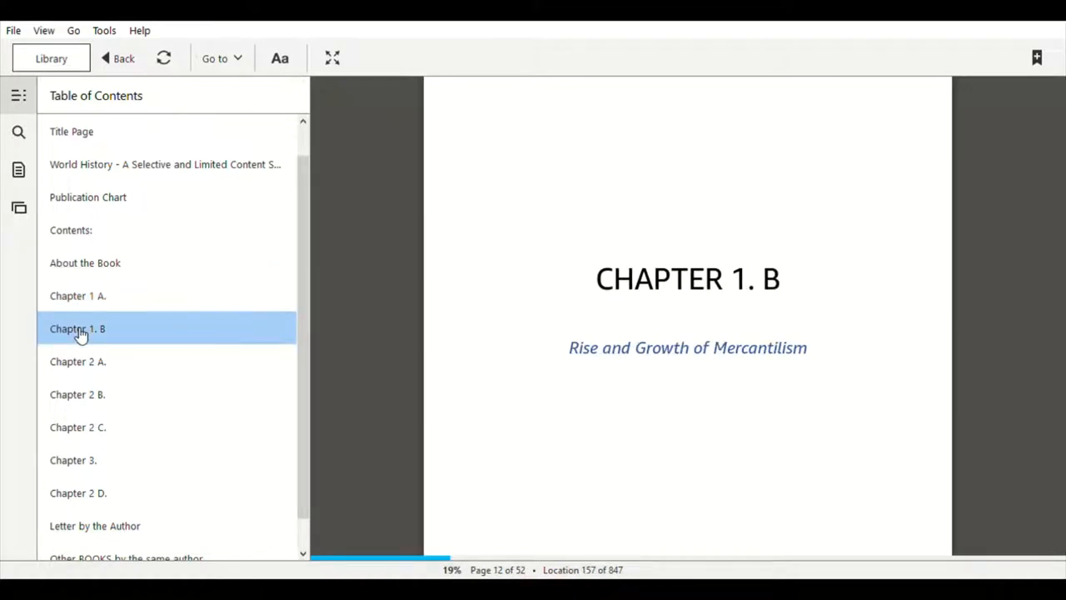
left_click(76, 360)
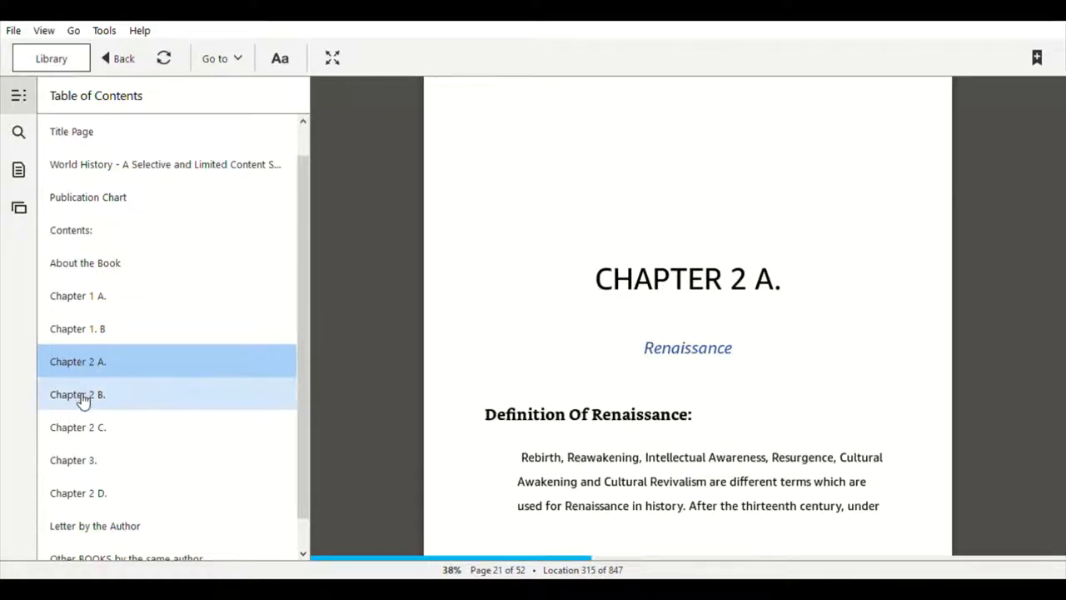
- Continue through Chapter 2 B Reformation, 2 C Louis XIV, 2 D Fredrick II, ending on Chapter 3 Glorious Revolution
left_click(77, 393)
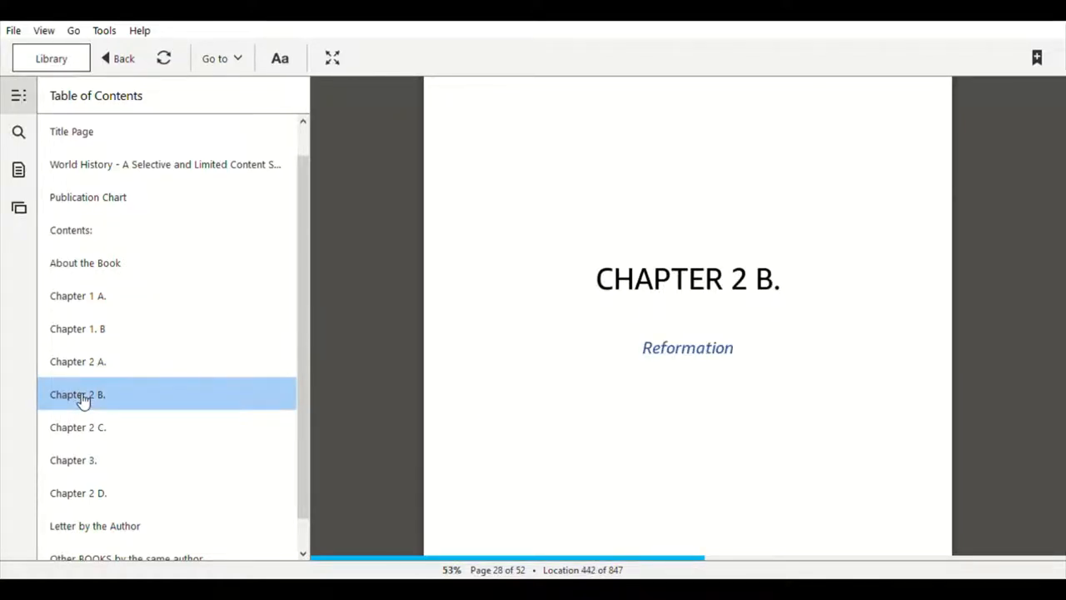
left_click(76, 426)
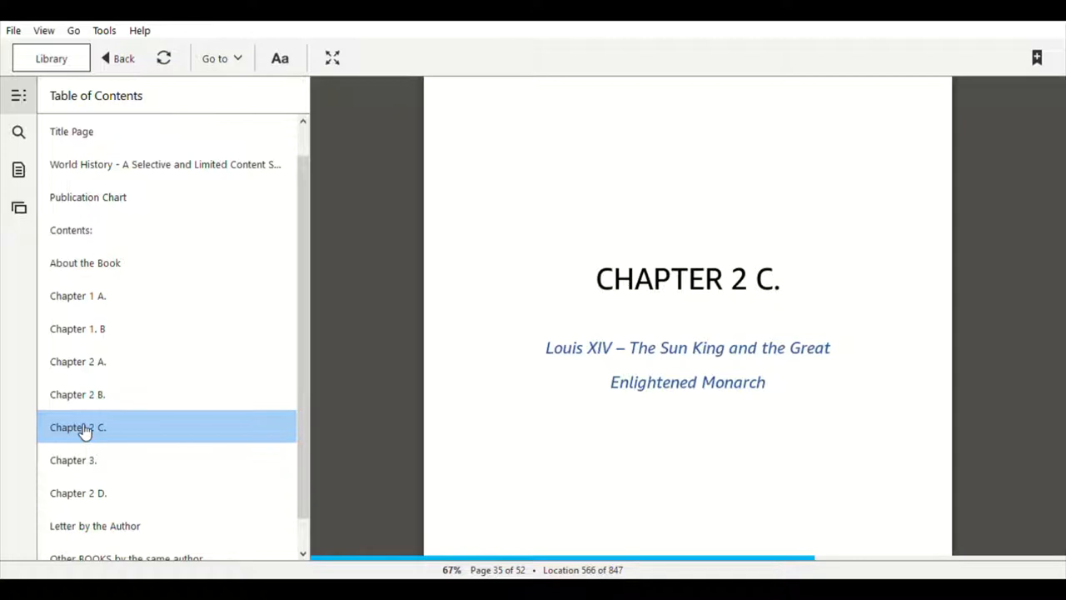
left_click(78, 493)
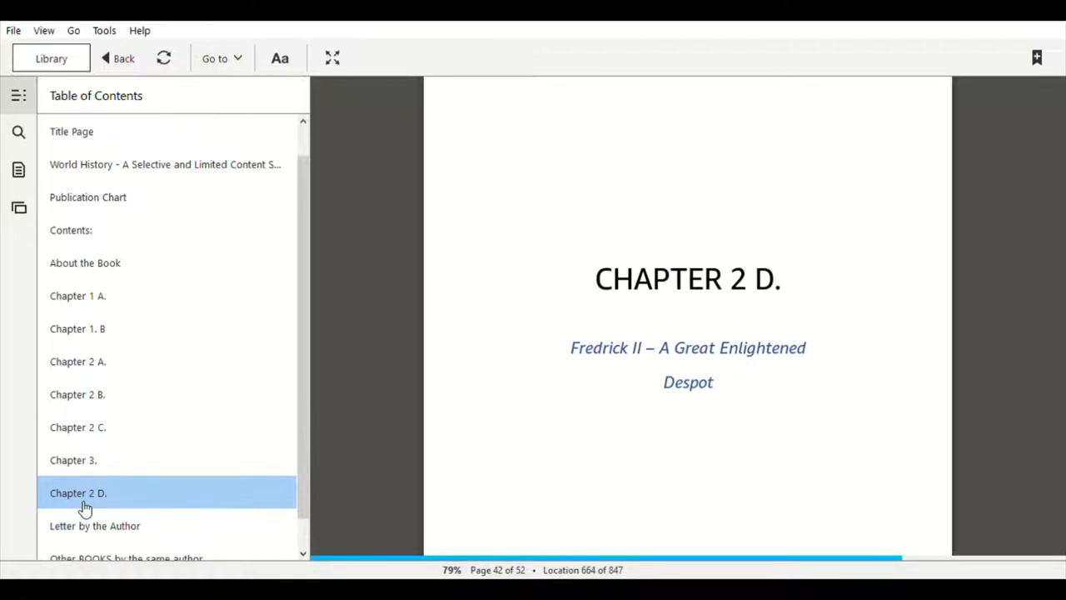
mouse_move(87, 493)
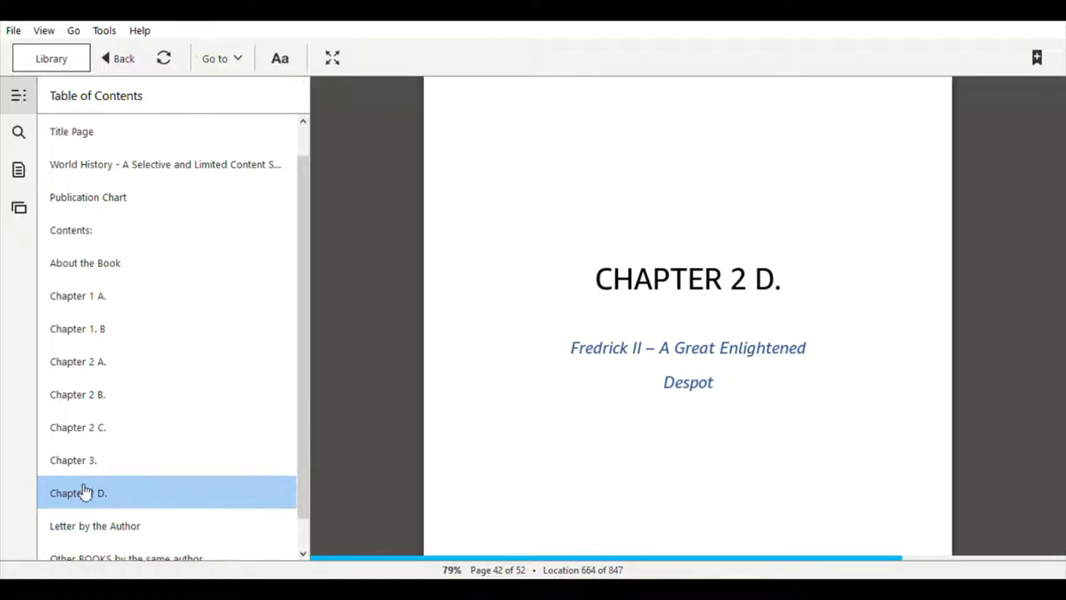
left_click(74, 459)
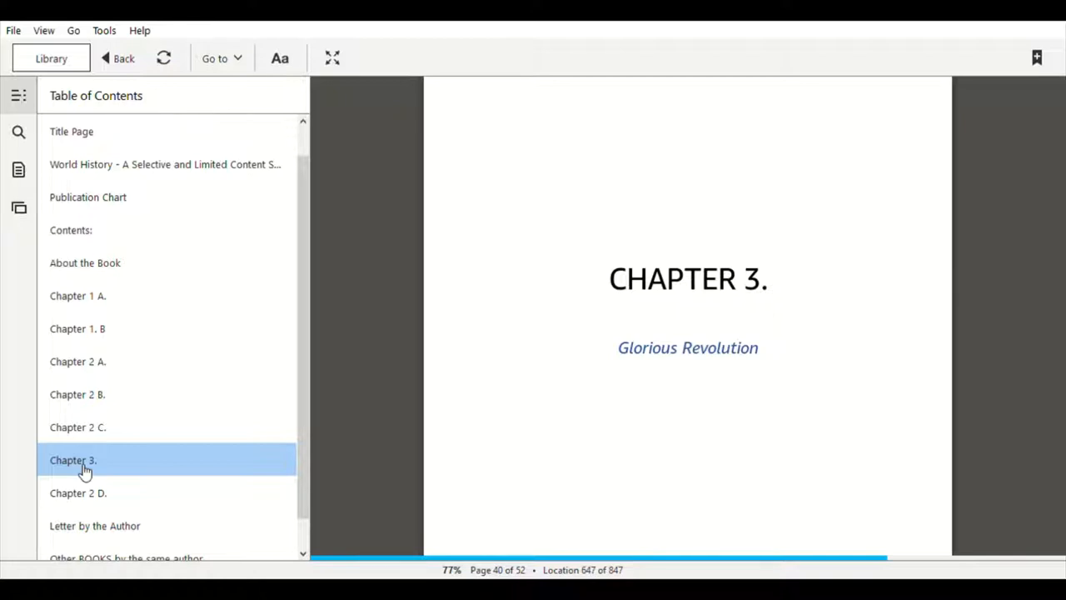
- Return to the opening text of Chapter 1 A, Decline of Feudalism
left_click(76, 297)
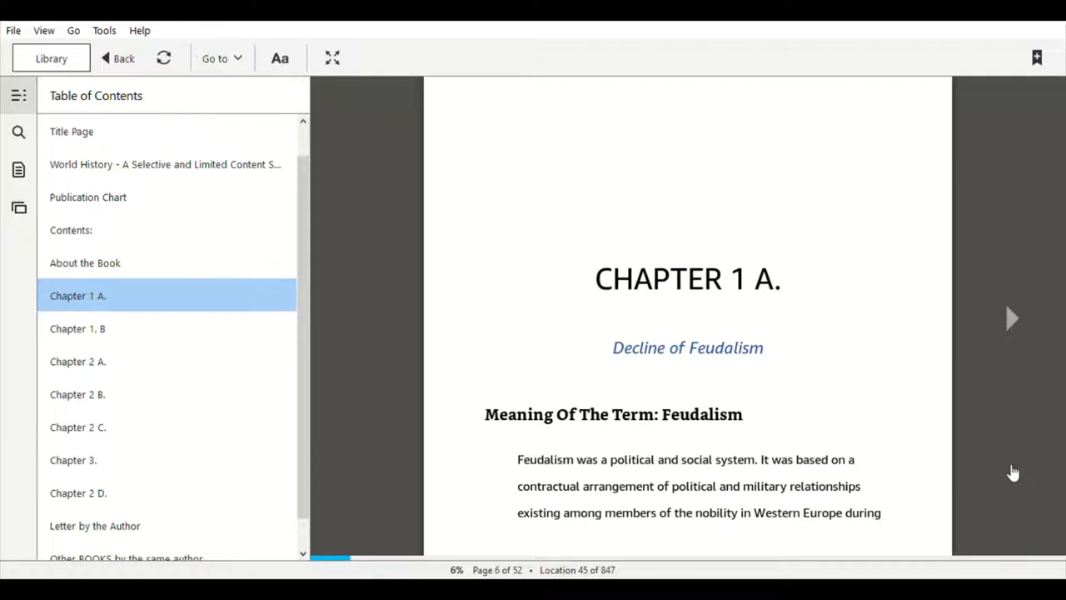
mouse_move(1012, 459)
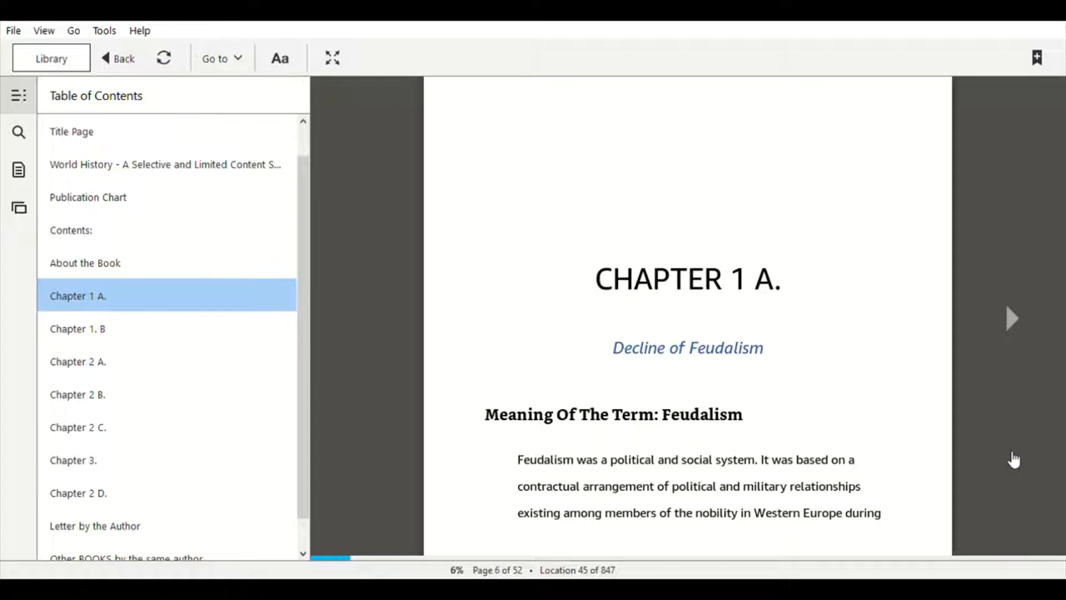
mouse_move(1014, 450)
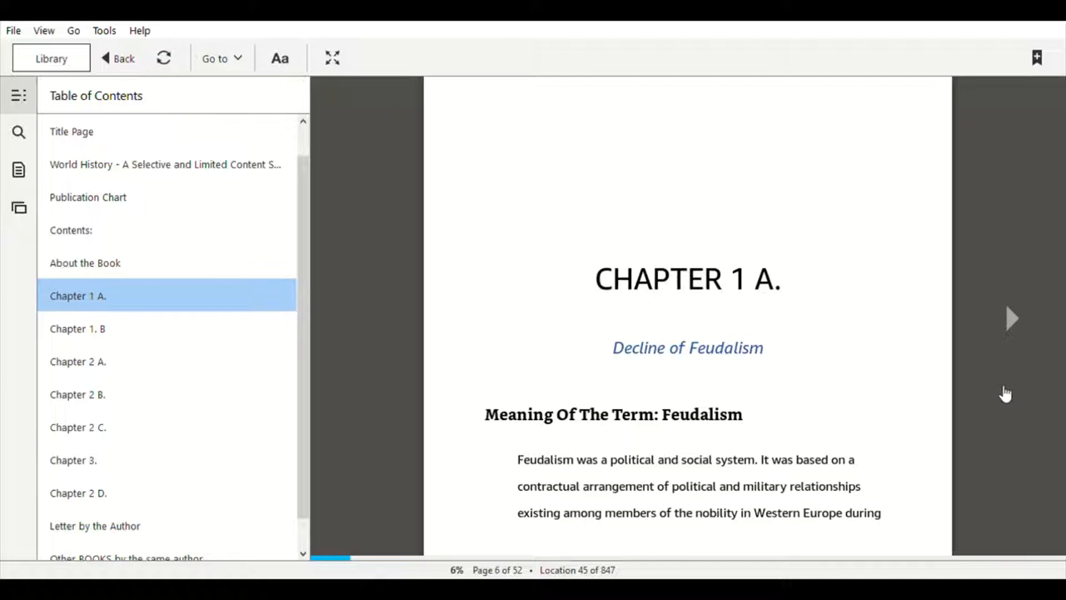
mouse_move(1013, 326)
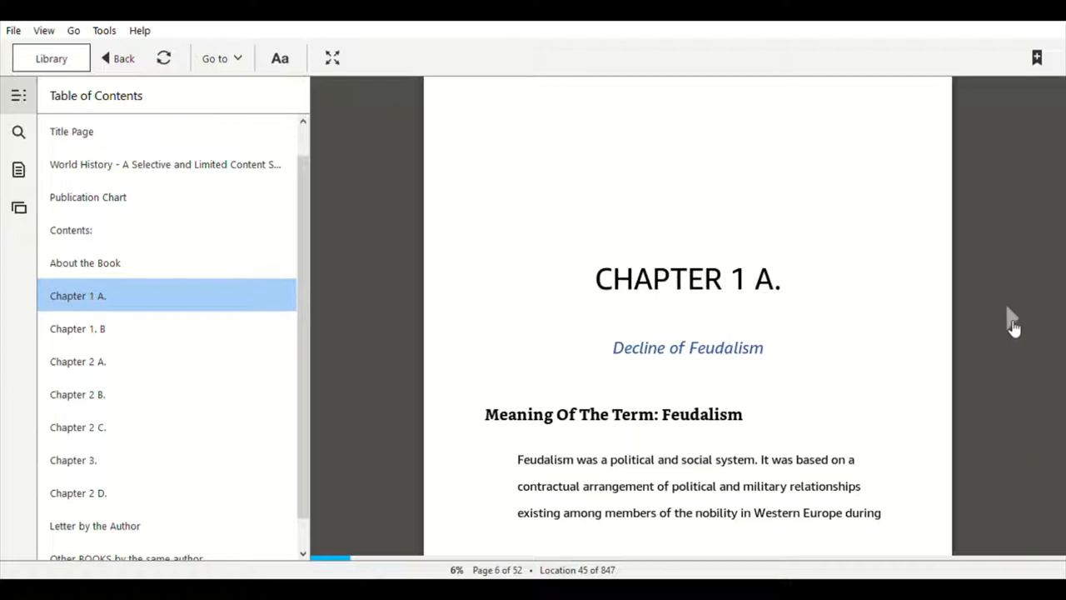
- Page down through Chapter 1 A to the section on labourers needed in cities, about 14% in
scroll("down", 3)
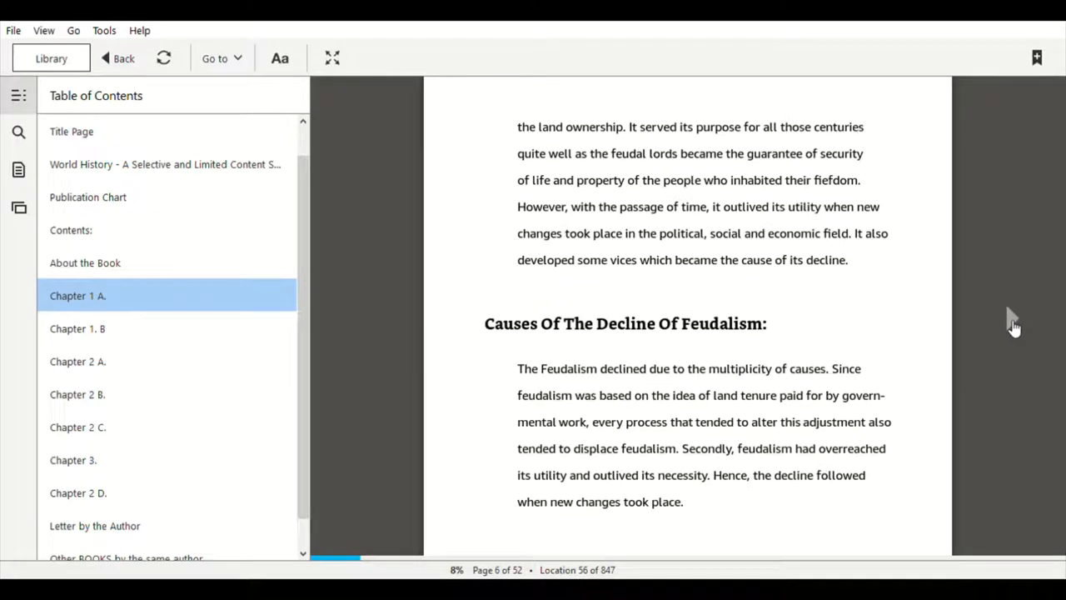
scroll("down", 3)
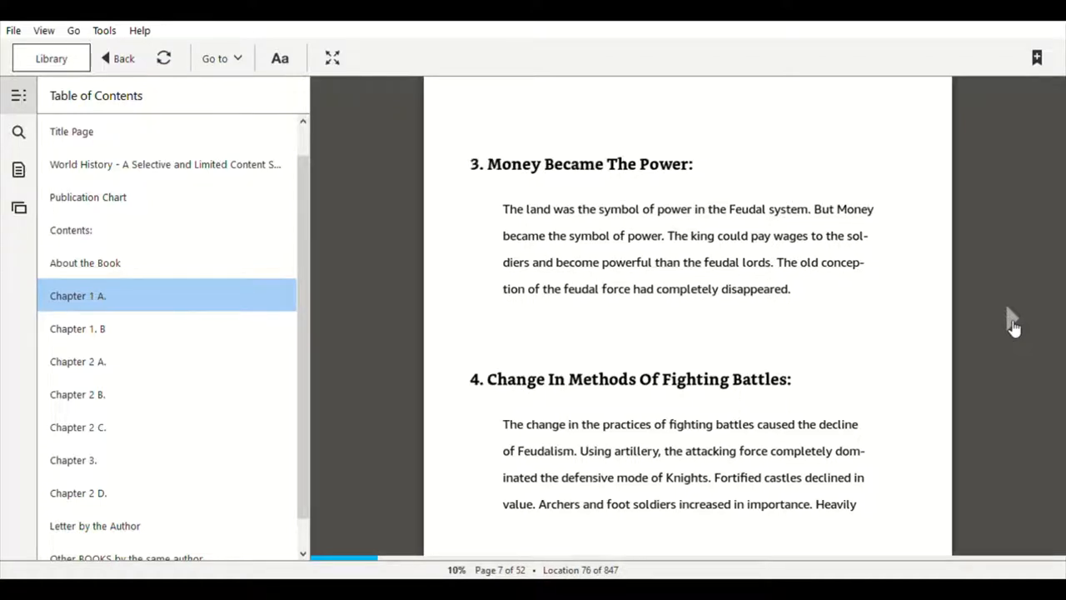
scroll("down", 3)
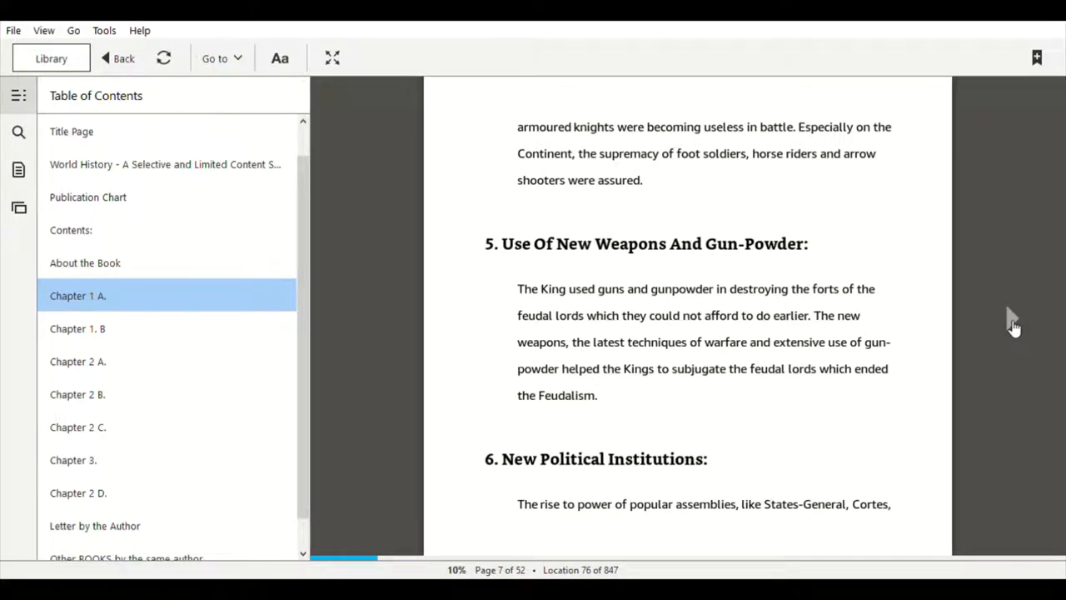
scroll("down", 3)
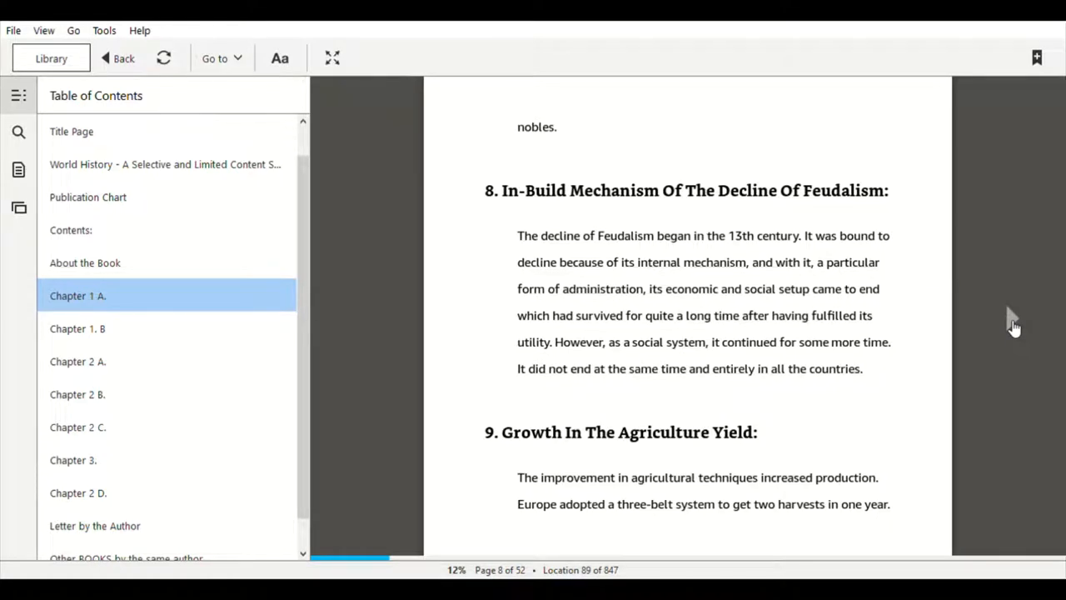
scroll("down", 3)
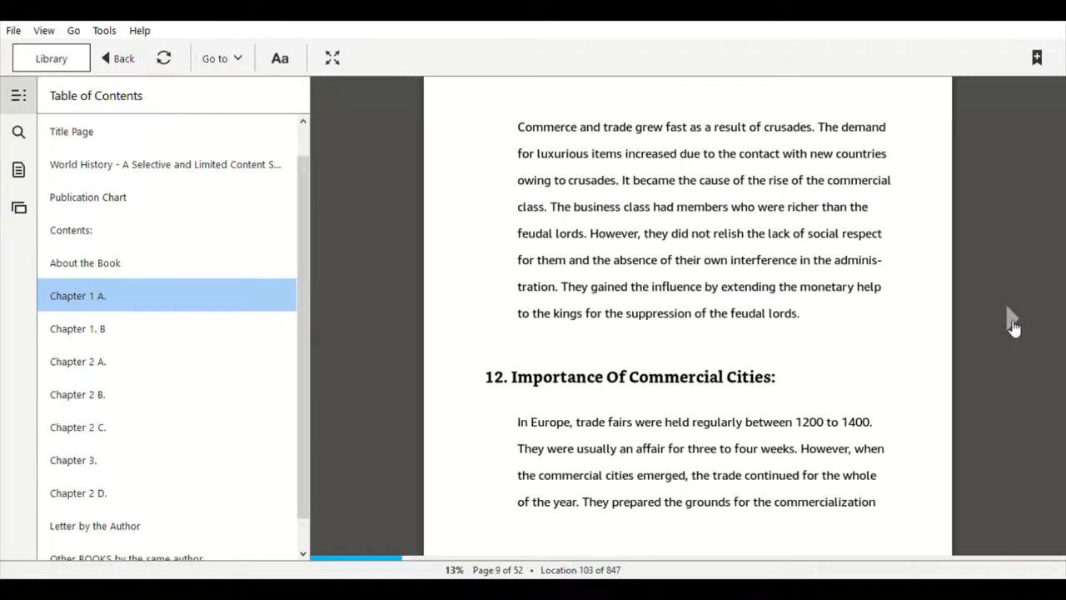
scroll("down", 3)
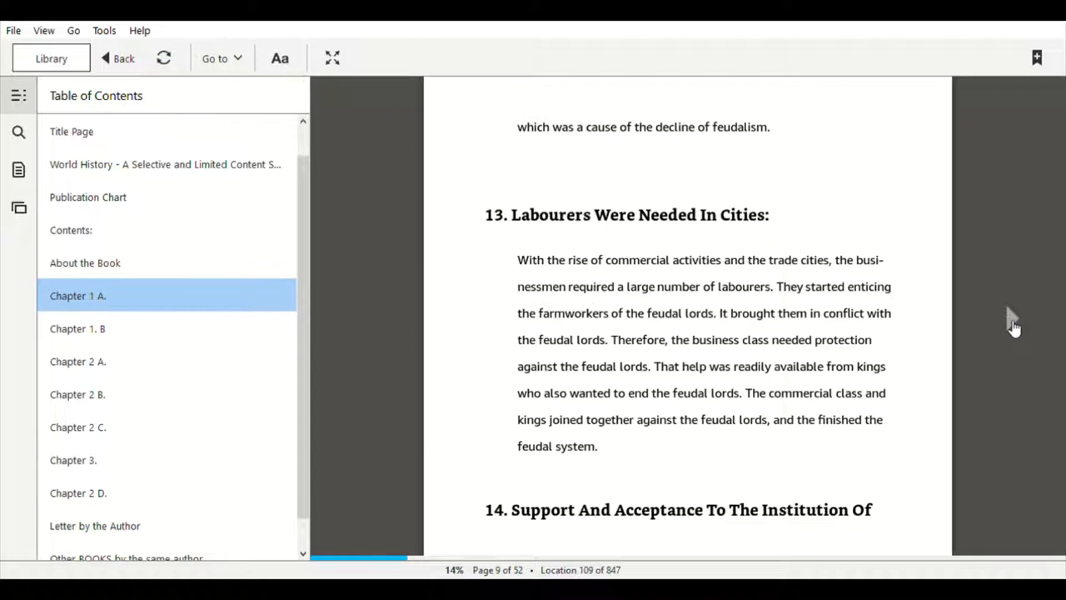
- Read on to the closing paragraph of Chapter 1 A on feudalism's decline in Russia, page 11
scroll("down", 3)
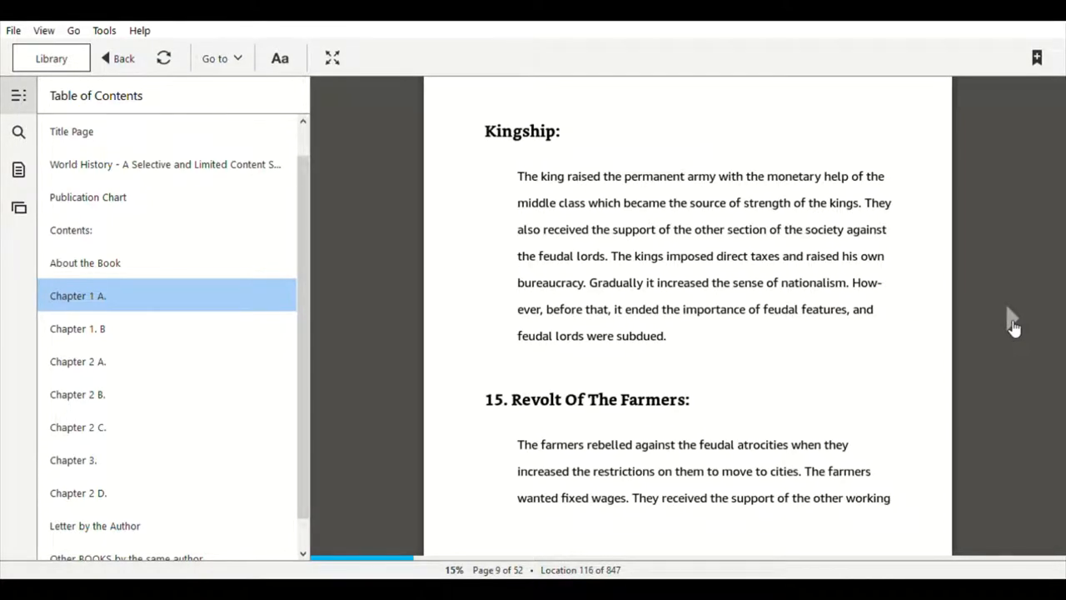
scroll("down", 3)
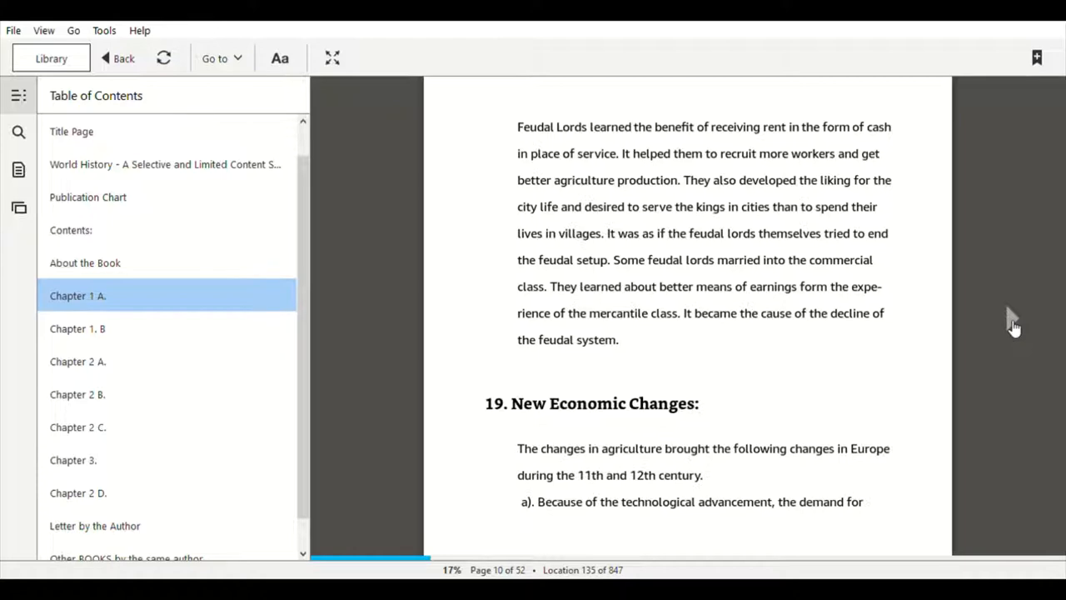
scroll("down", 3)
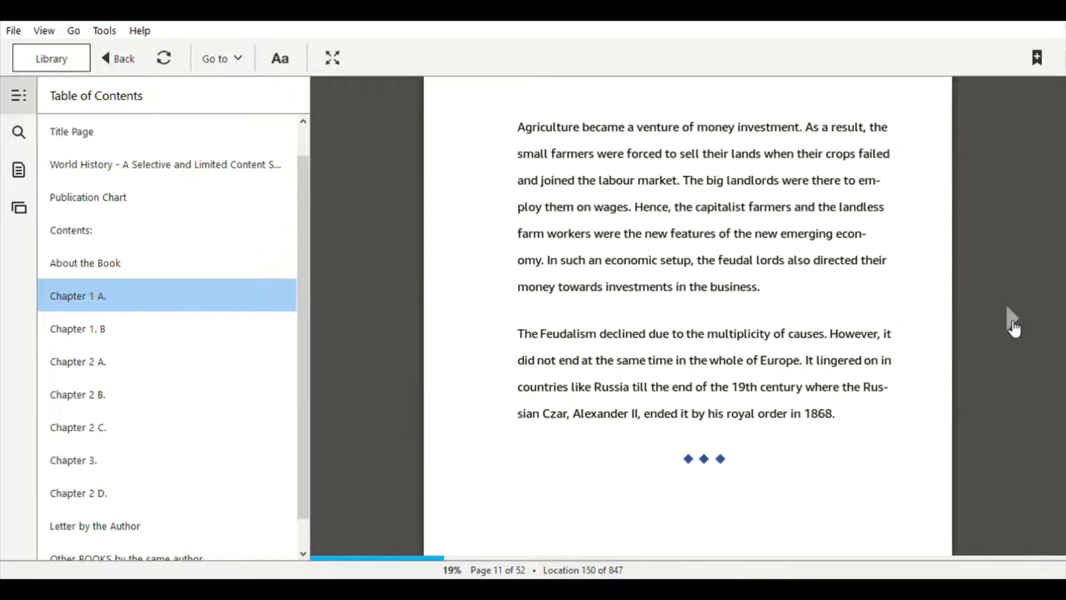
- Move on to the opening page of Chapter 1. B, Rise and Growth of Mercantilism
left_click(76, 328)
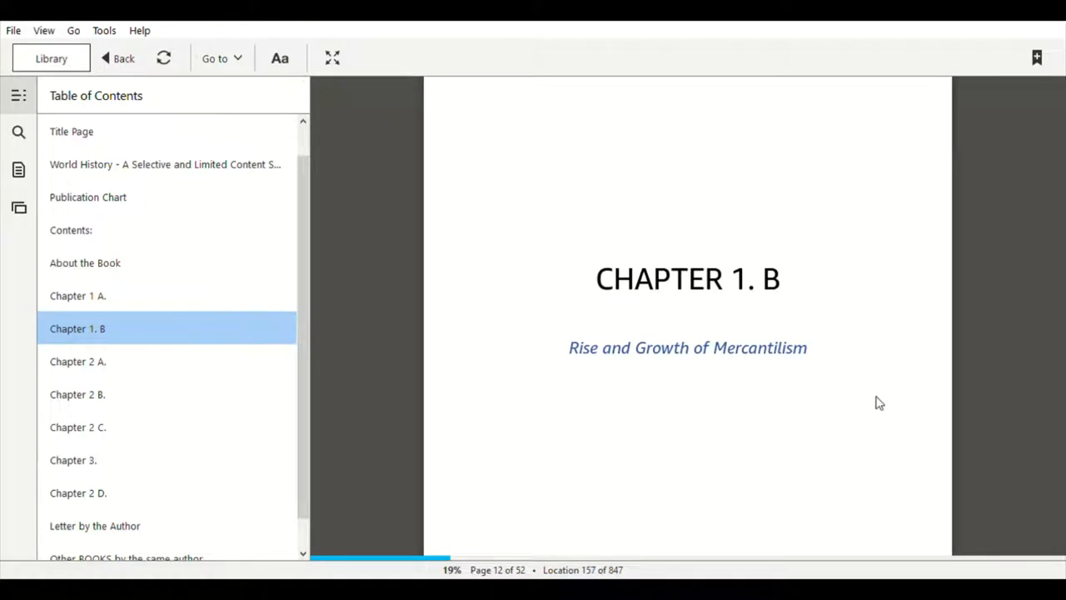
mouse_move(860, 379)
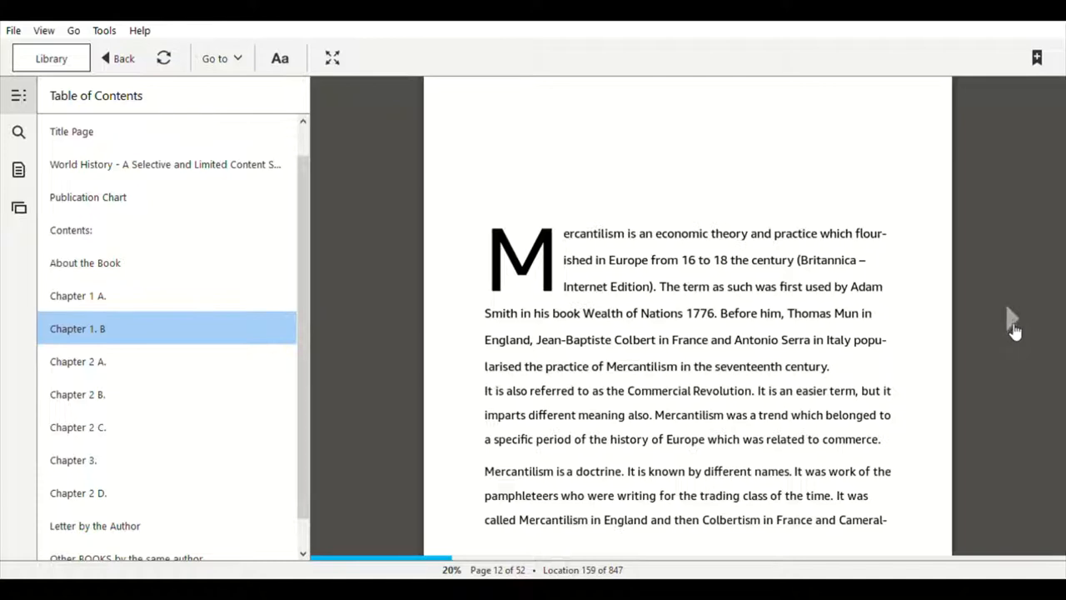
- Page through the Mercantilism chapter from page 14 to the Cause Of Decline heading on page 17
scroll("down", 3)
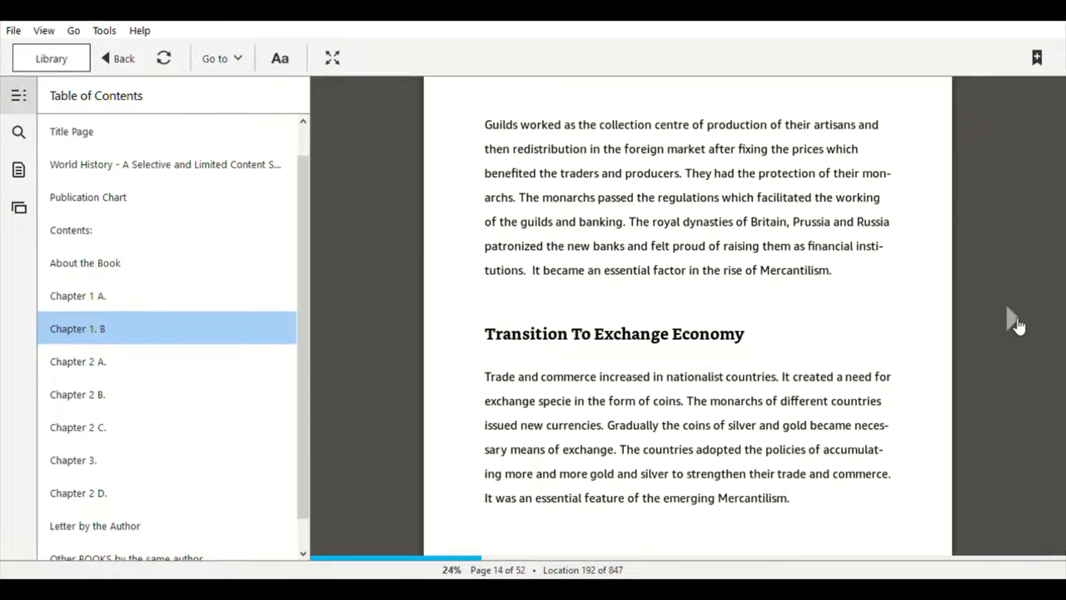
scroll("down", 3)
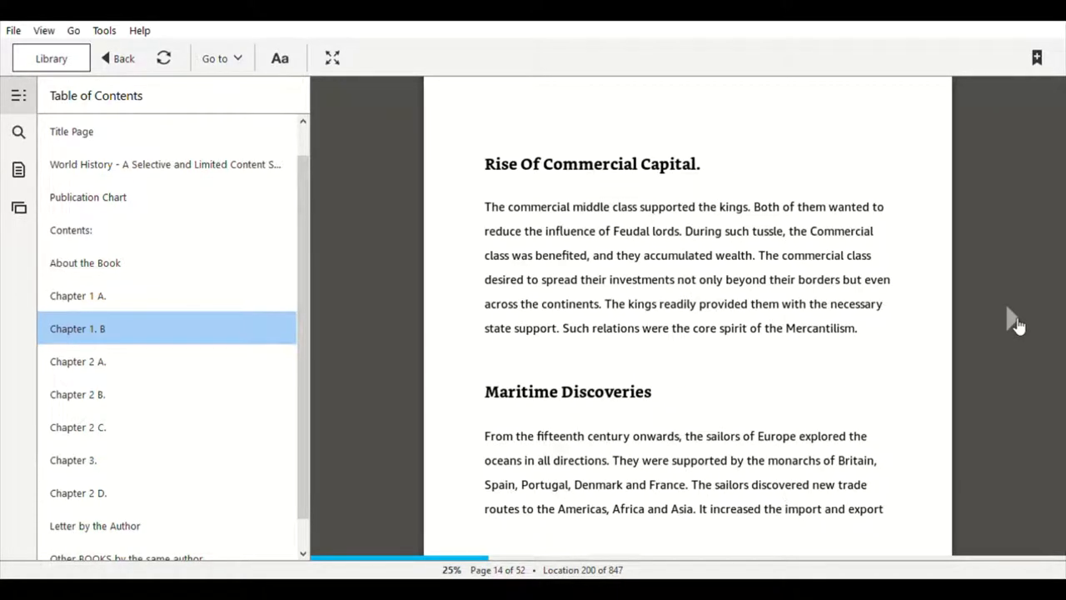
scroll("down", 3)
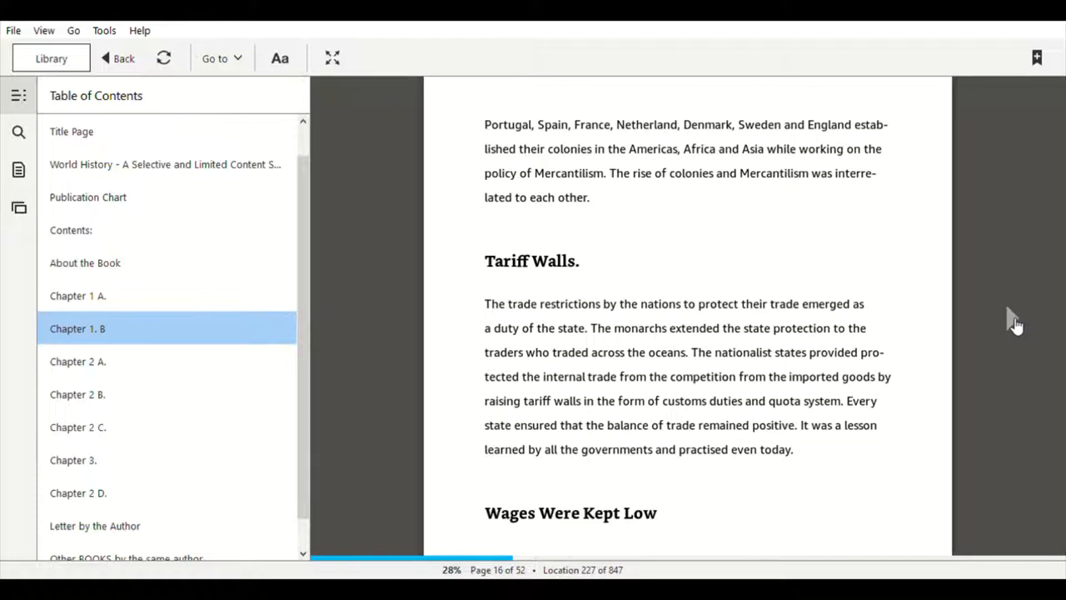
scroll("down", 3)
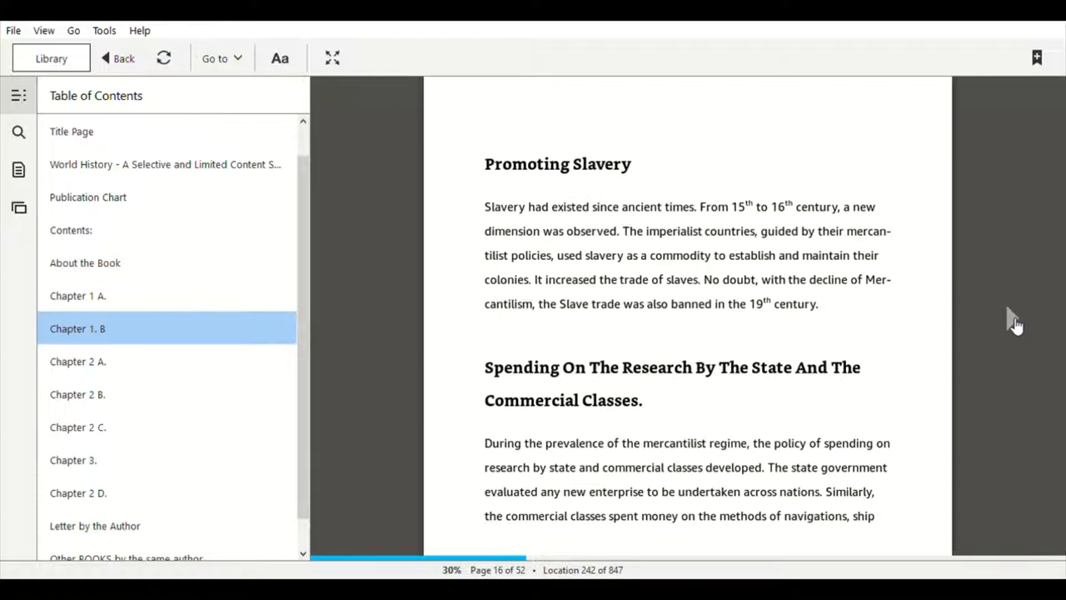
scroll("down", 3)
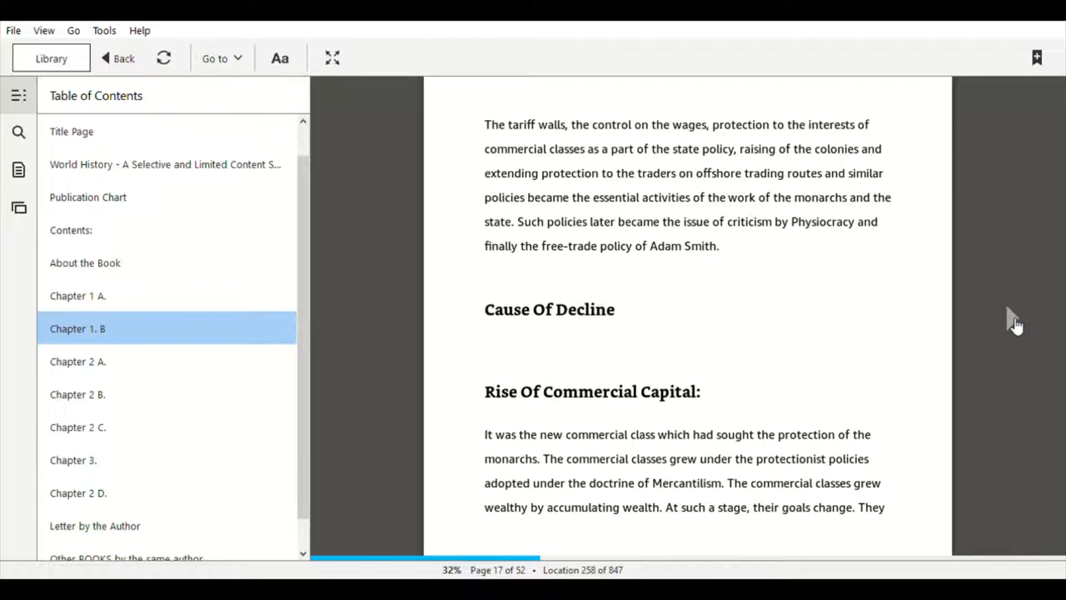
- Continue to page 20, the section on mercantilism promoting inefficiency and corruption
scroll("down", 3)
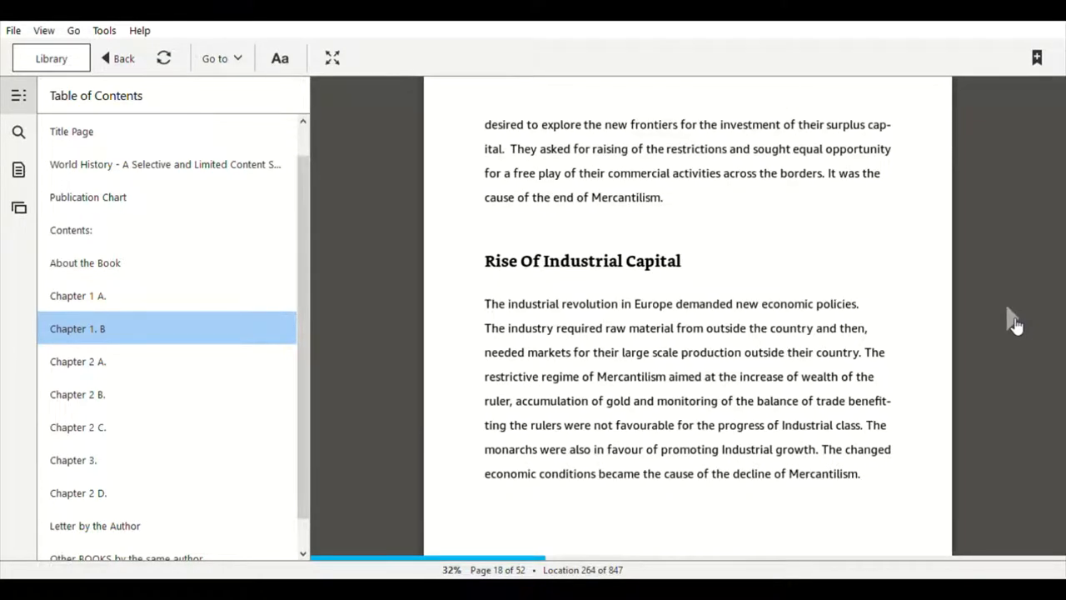
scroll("down", 3)
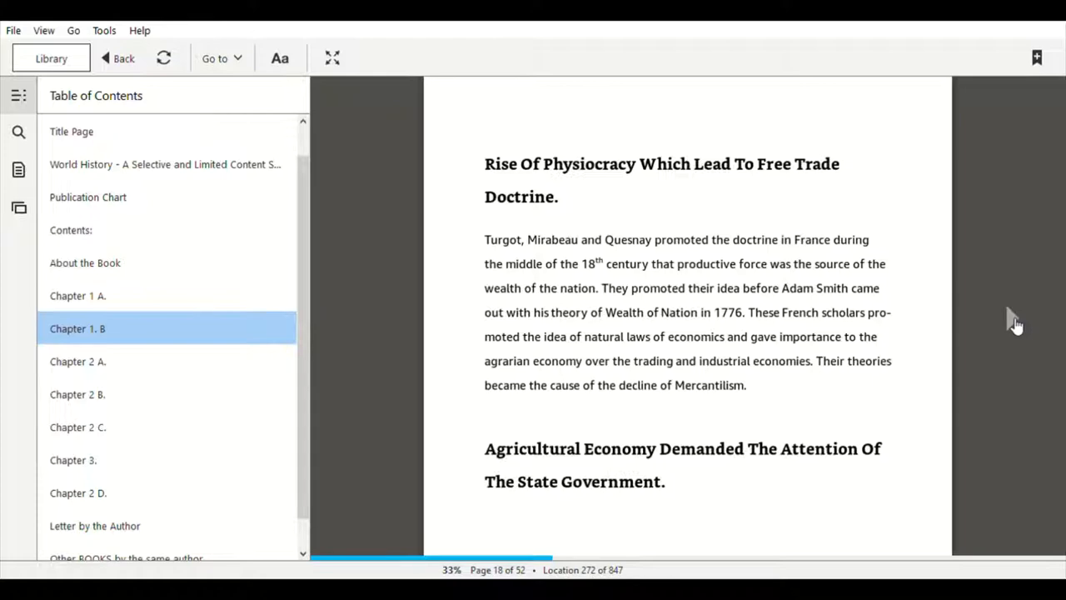
scroll("down", 3)
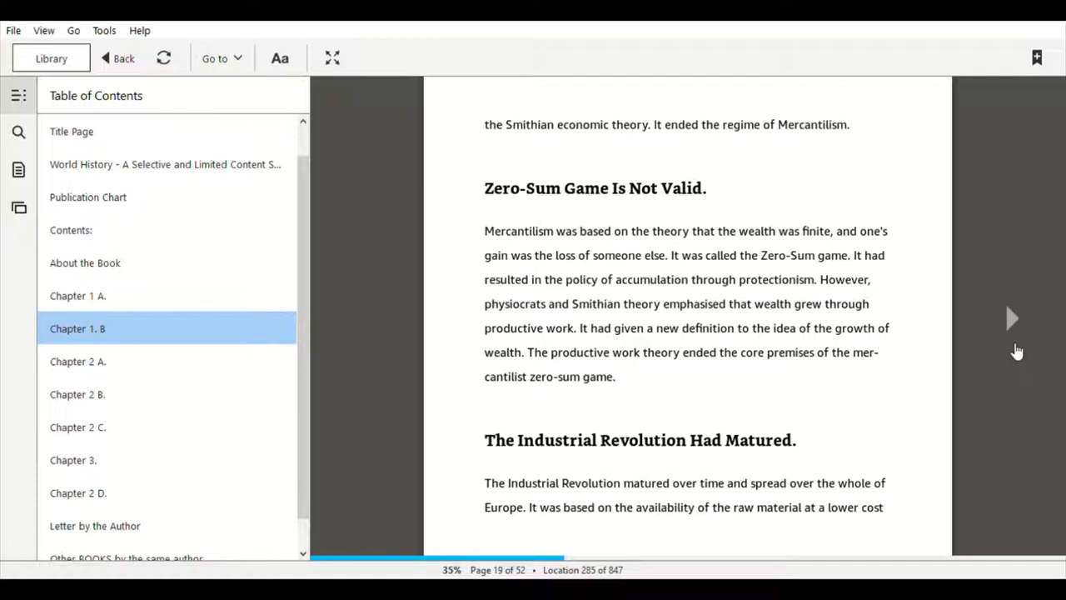
mouse_move(1013, 333)
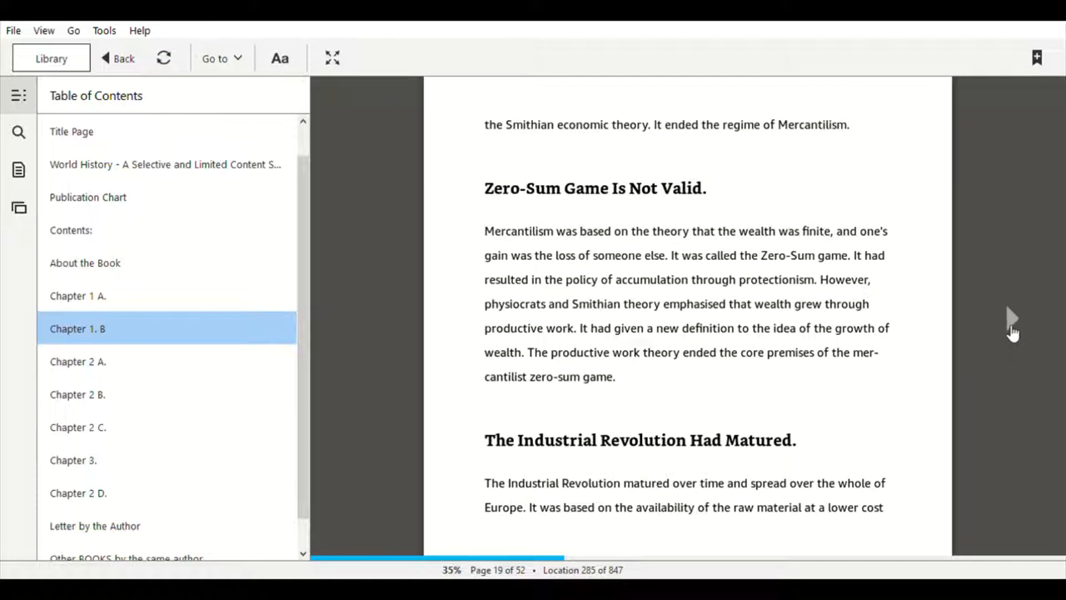
scroll("down", 3)
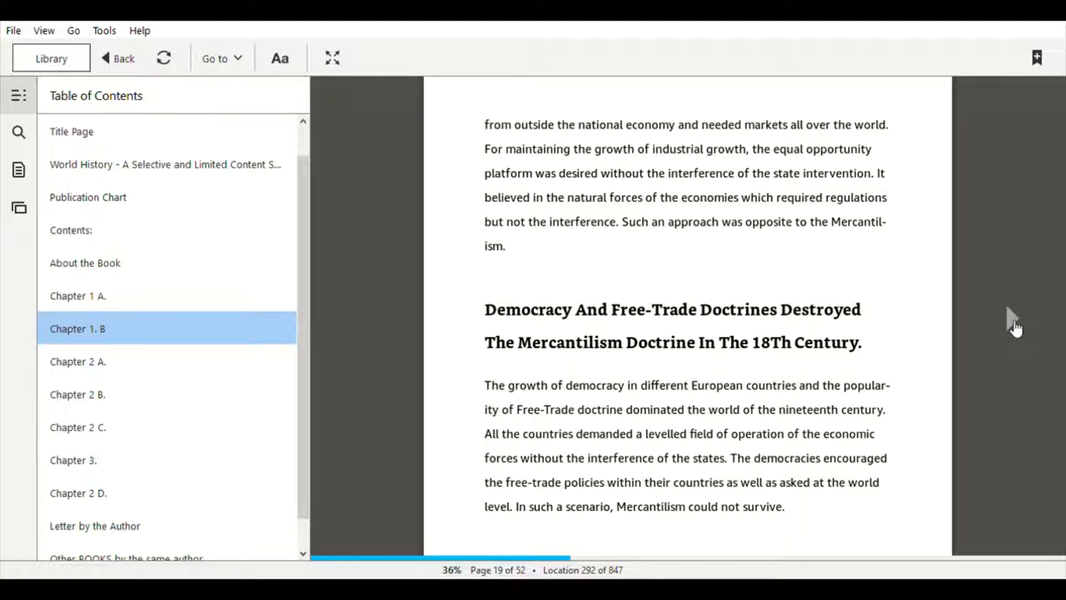
scroll("down", 3)
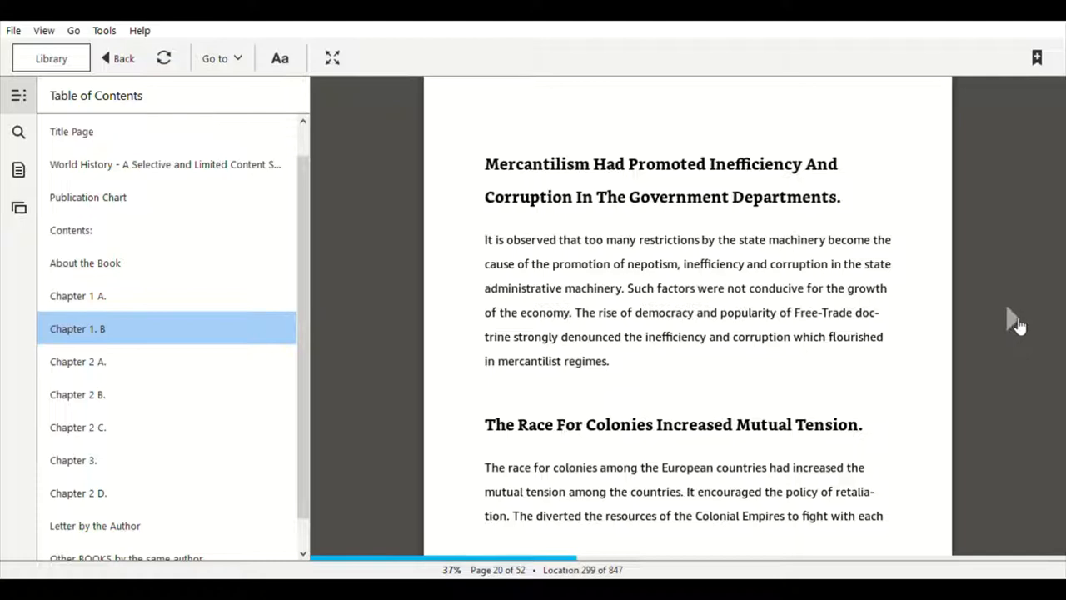
- Advance to the Legacy heading closing the Mercantilism chapter on page 20
scroll("down", 3)
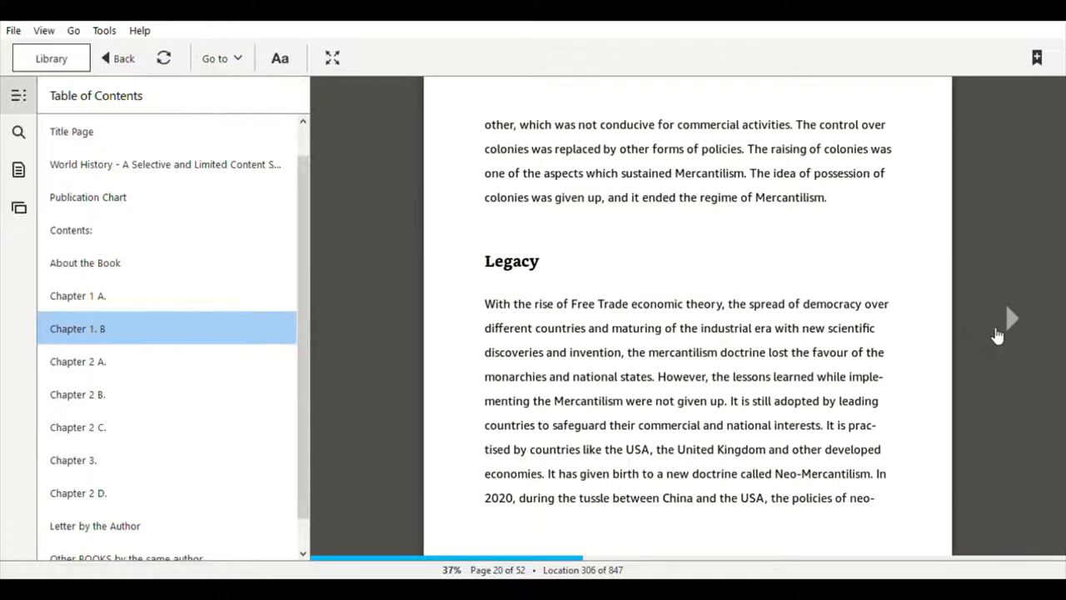
mouse_move(1008, 333)
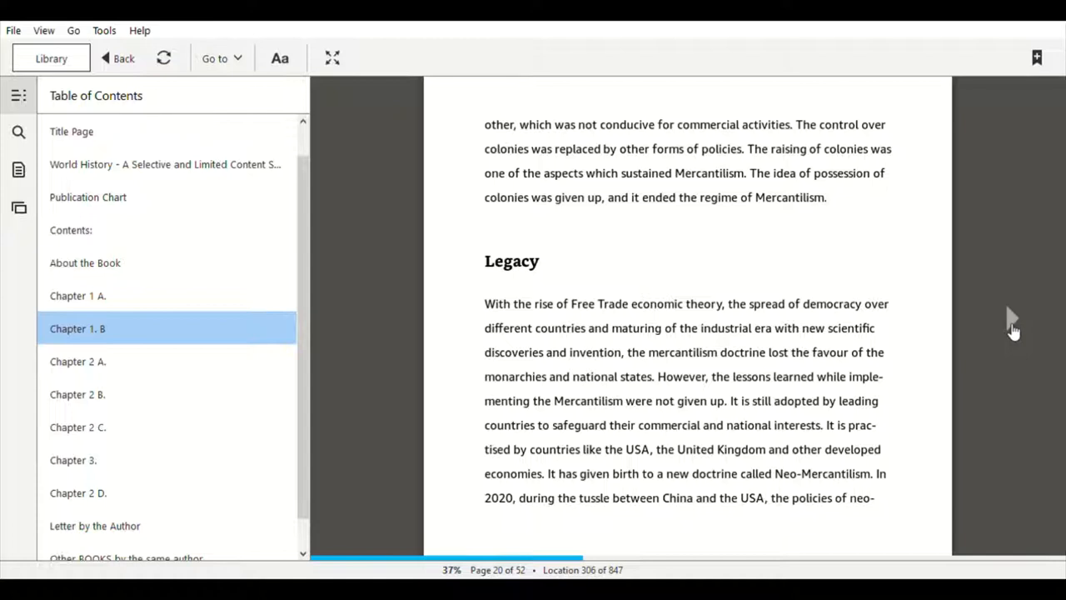
mouse_move(1009, 333)
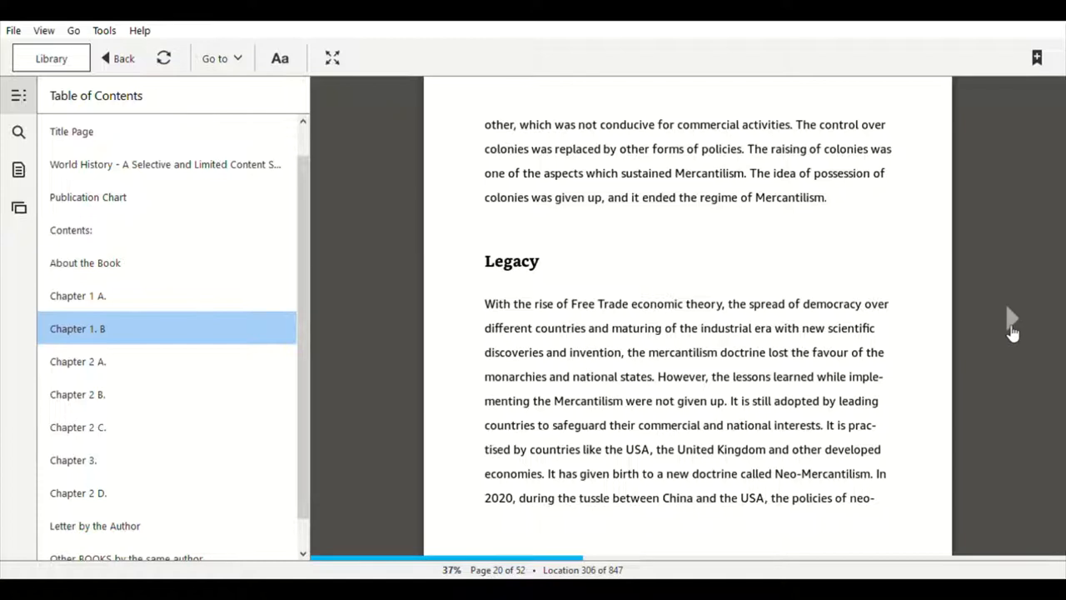
mouse_move(791, 370)
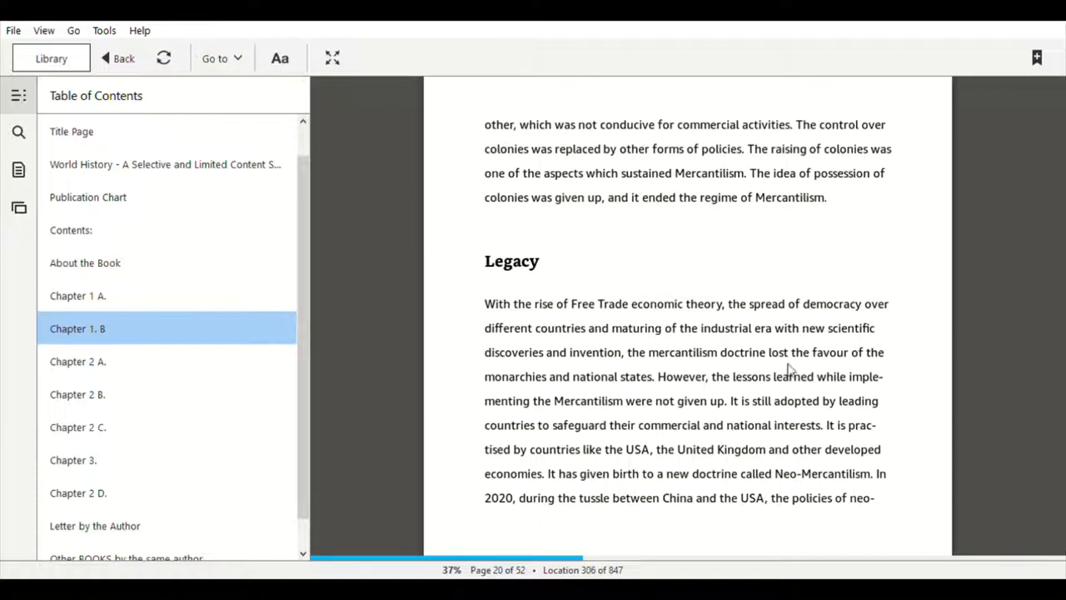
mouse_move(95, 367)
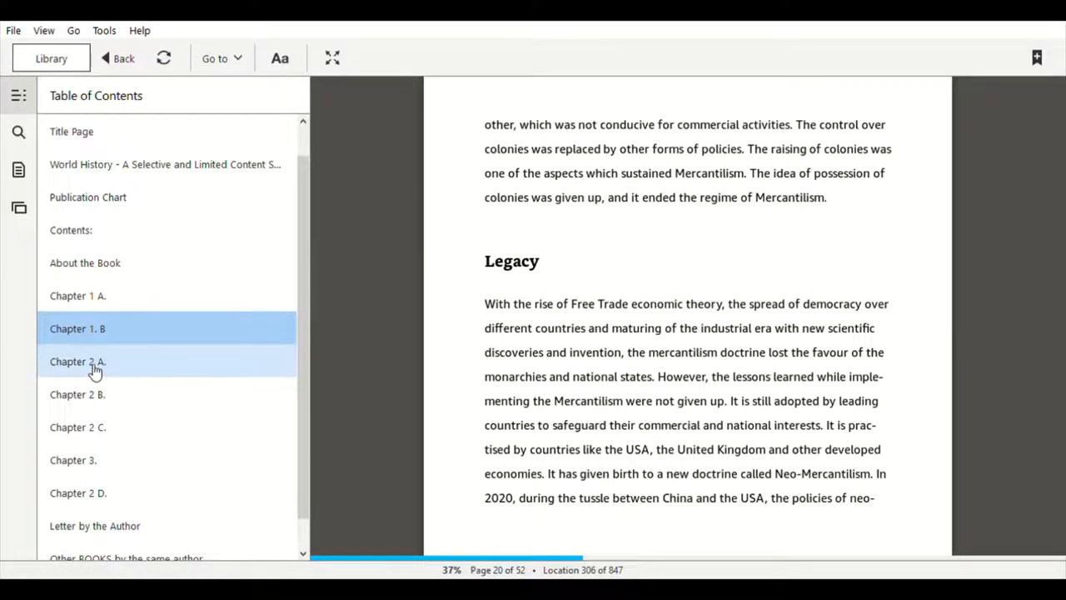
- Jump to the opening of Chapter 2 A., Renaissance, at its definition section on page 21
left_click(77, 359)
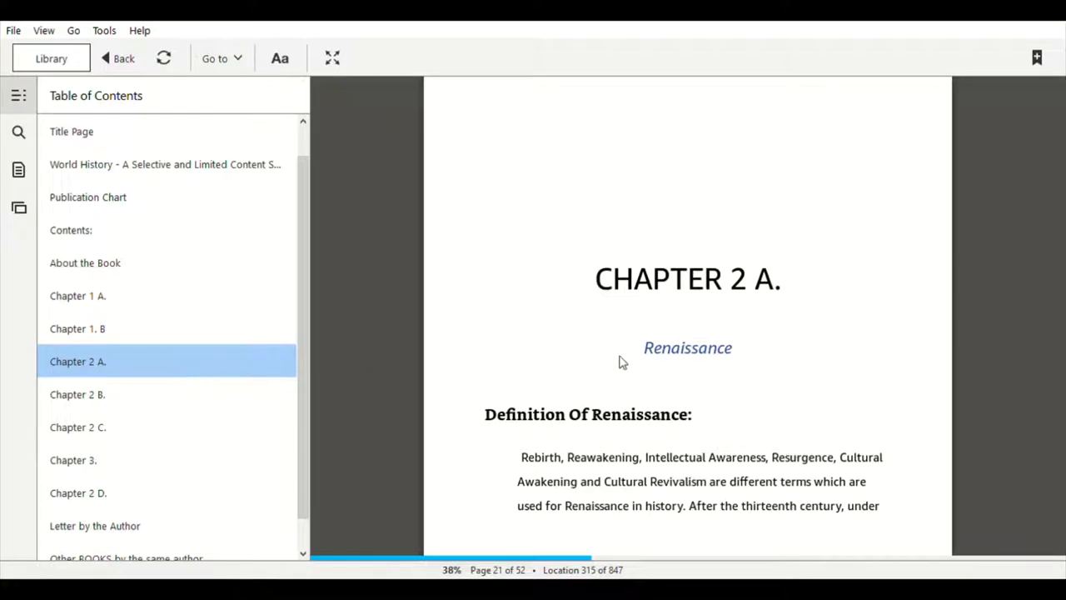
mouse_move(664, 368)
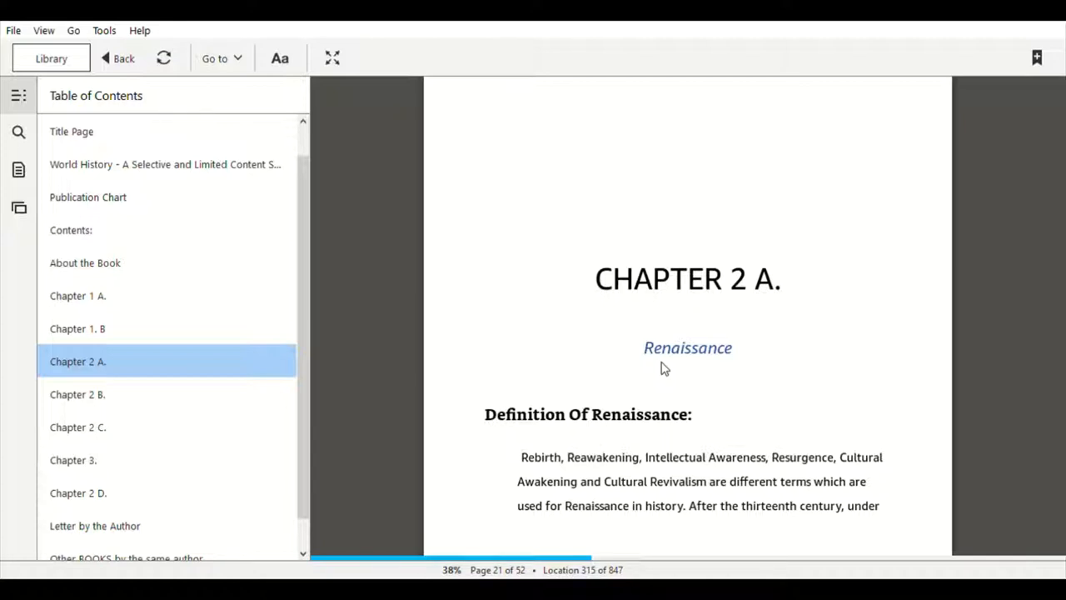
mouse_move(721, 379)
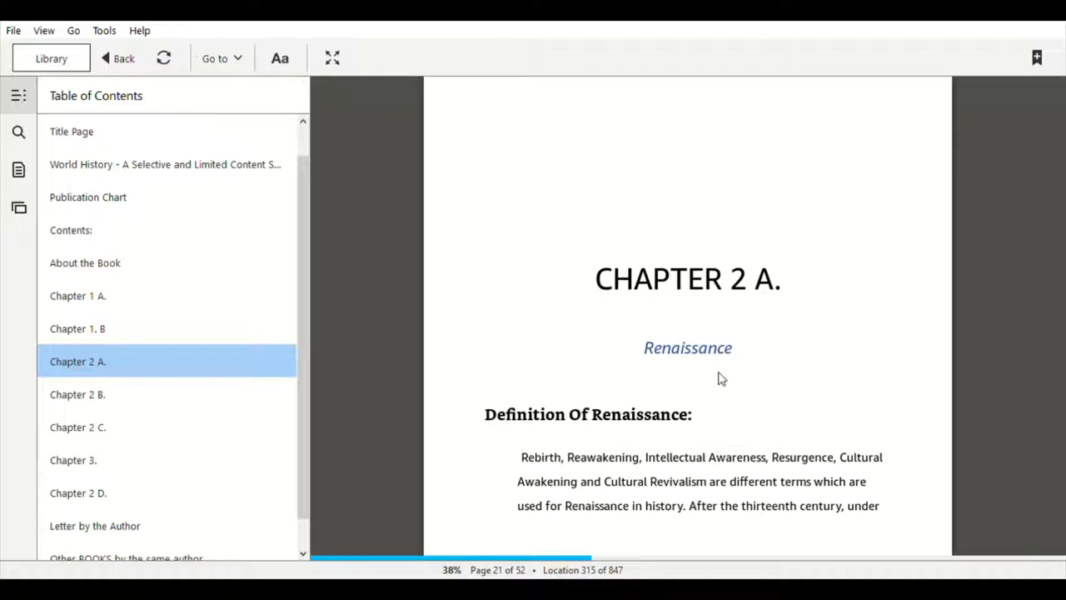
mouse_move(902, 362)
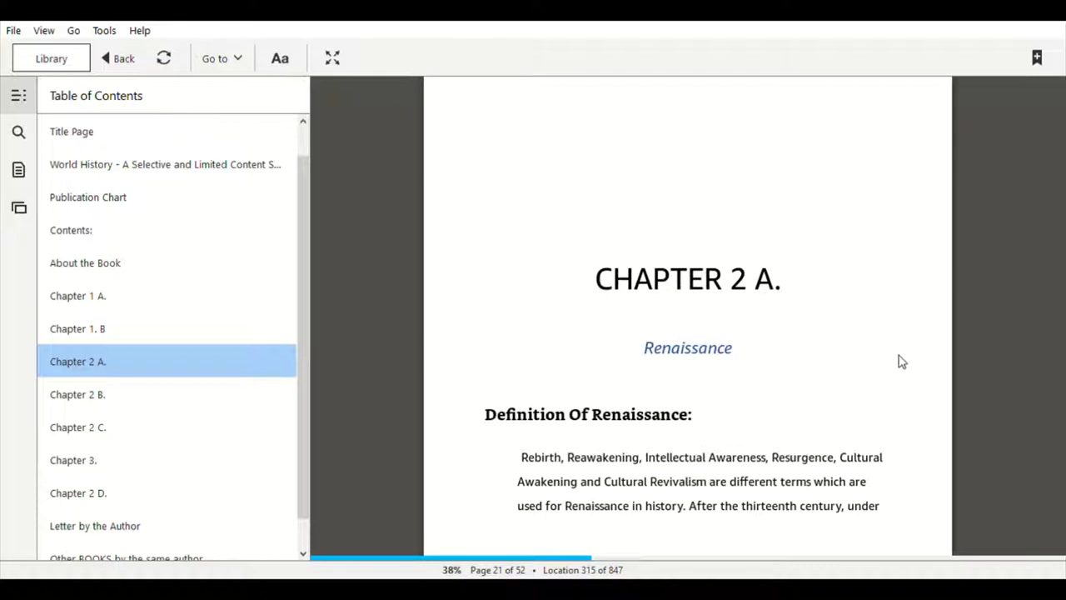
mouse_move(933, 363)
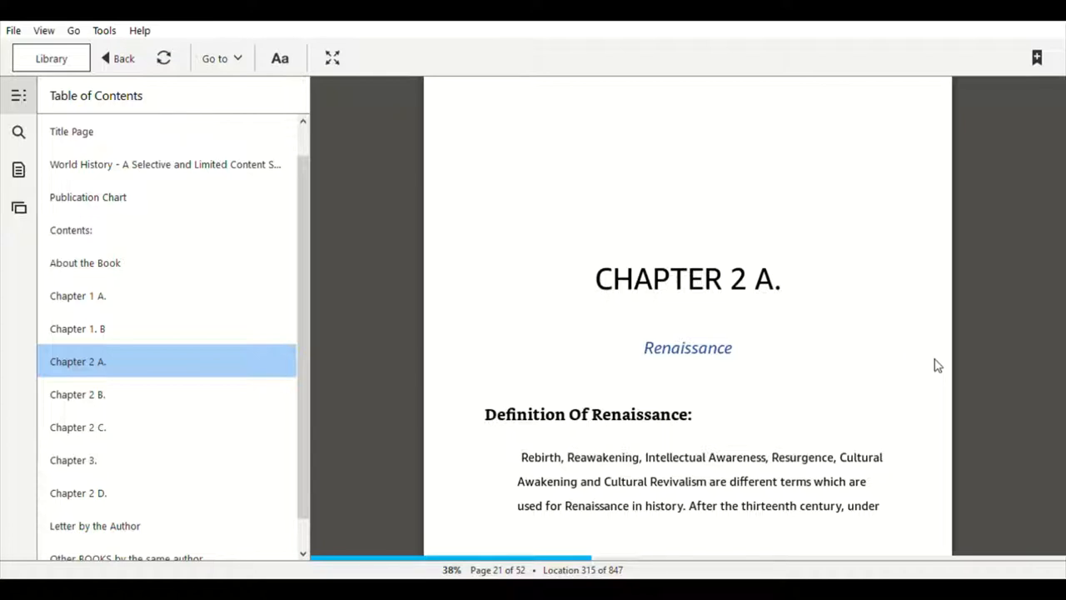
mouse_move(986, 350)
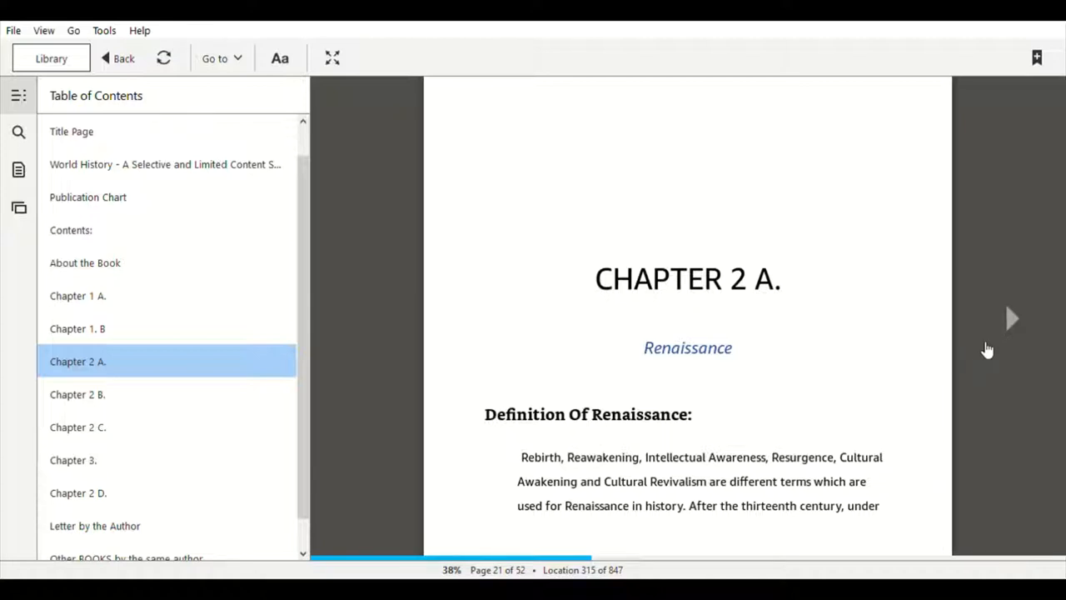
mouse_move(1003, 345)
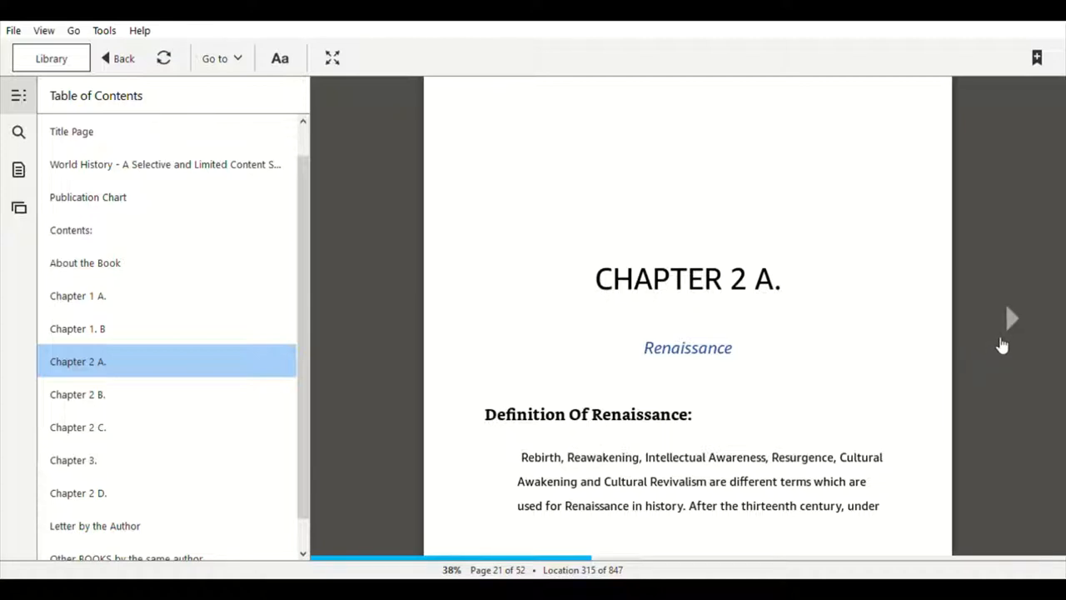
mouse_move(1003, 343)
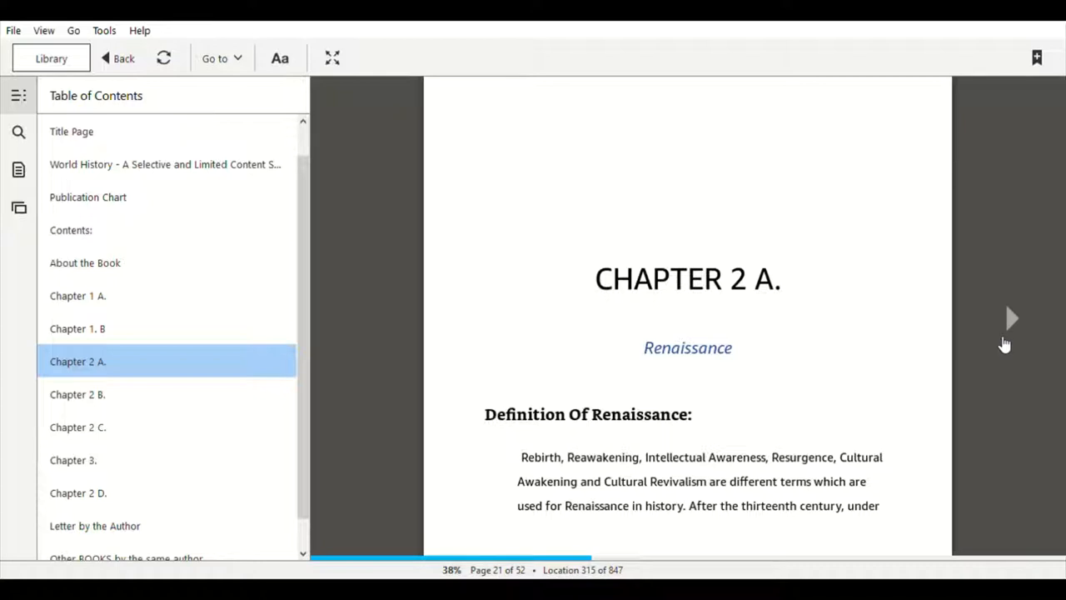
mouse_move(1014, 323)
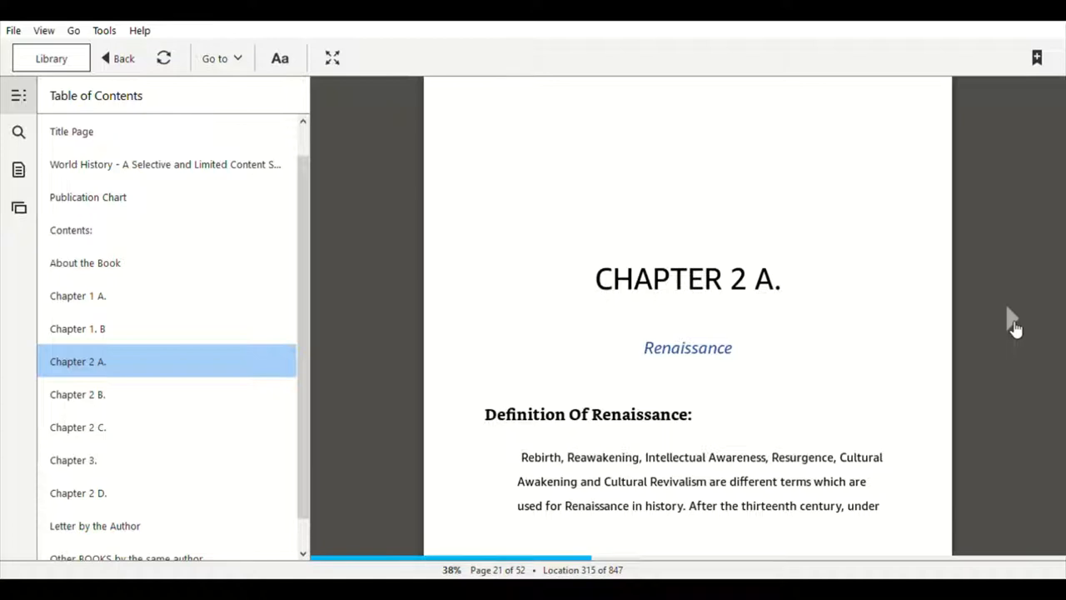
- Scroll down to page 24, heading 7 on progressive rulers, nobles, popes and capitalists
scroll("down", 3)
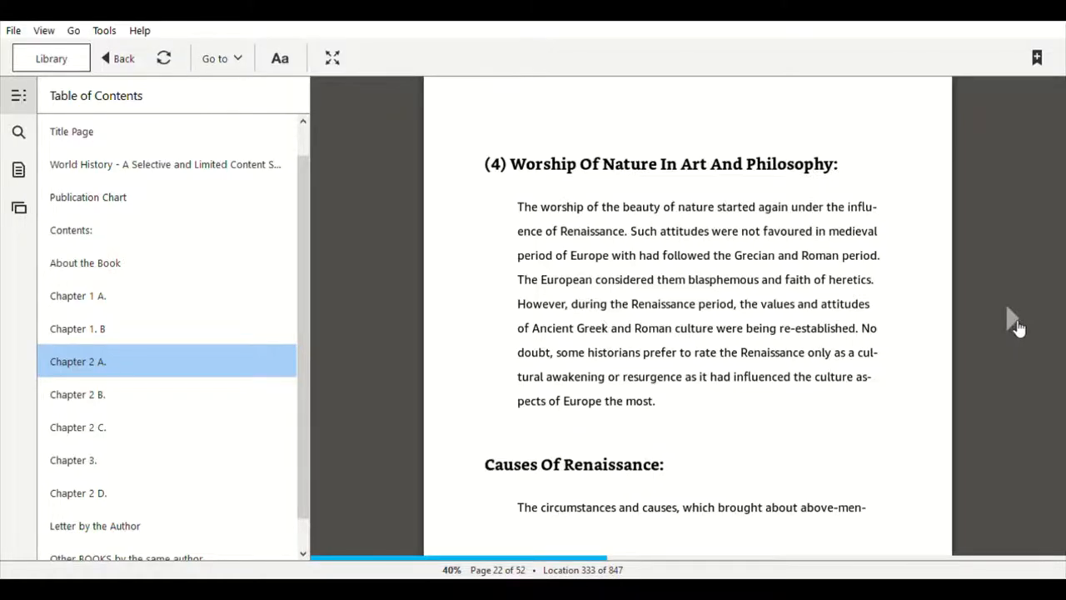
scroll("down", 3)
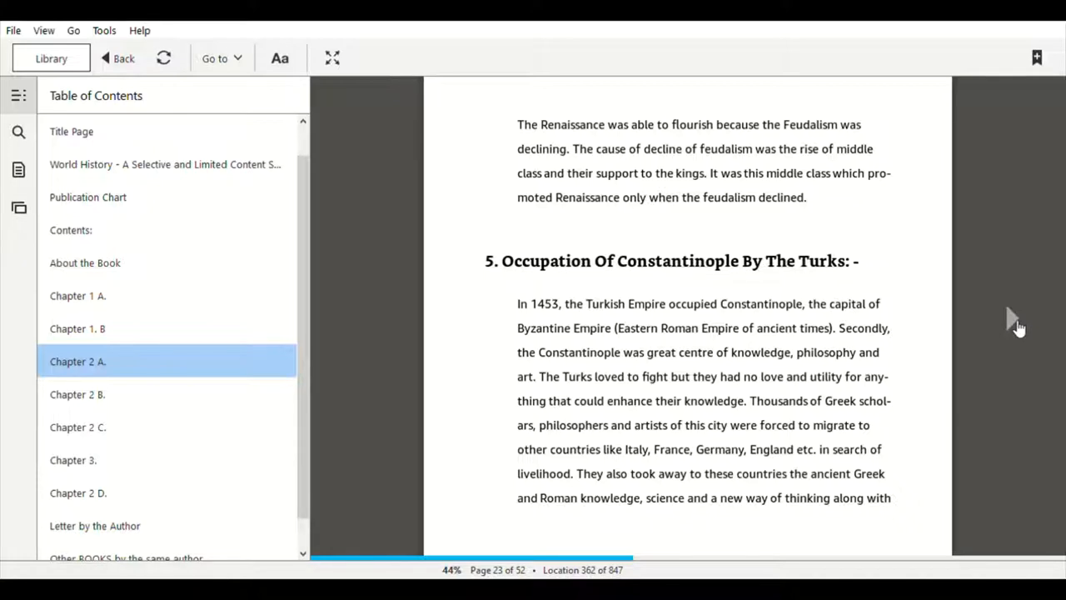
scroll("down", 3)
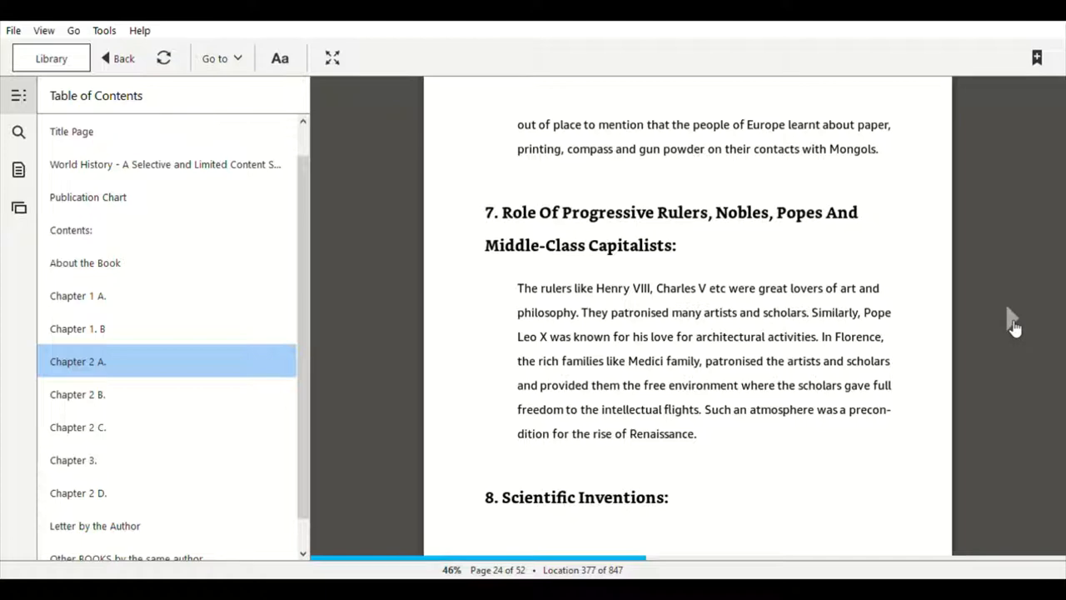
- Scroll through pages 24–26 until the Economic Effects heading appears
scroll("down", 3)
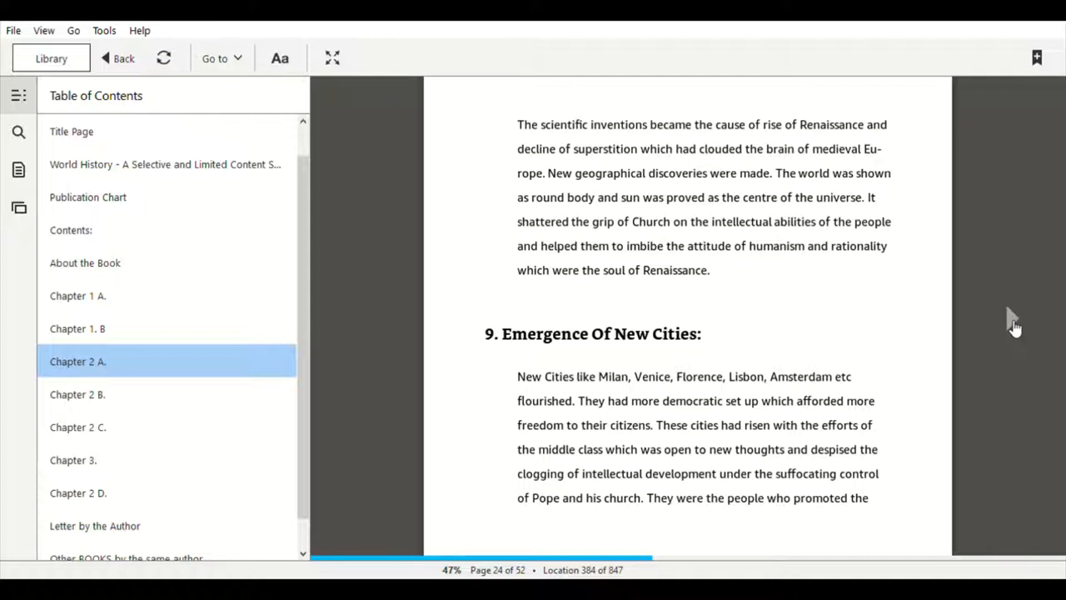
scroll("down", 3)
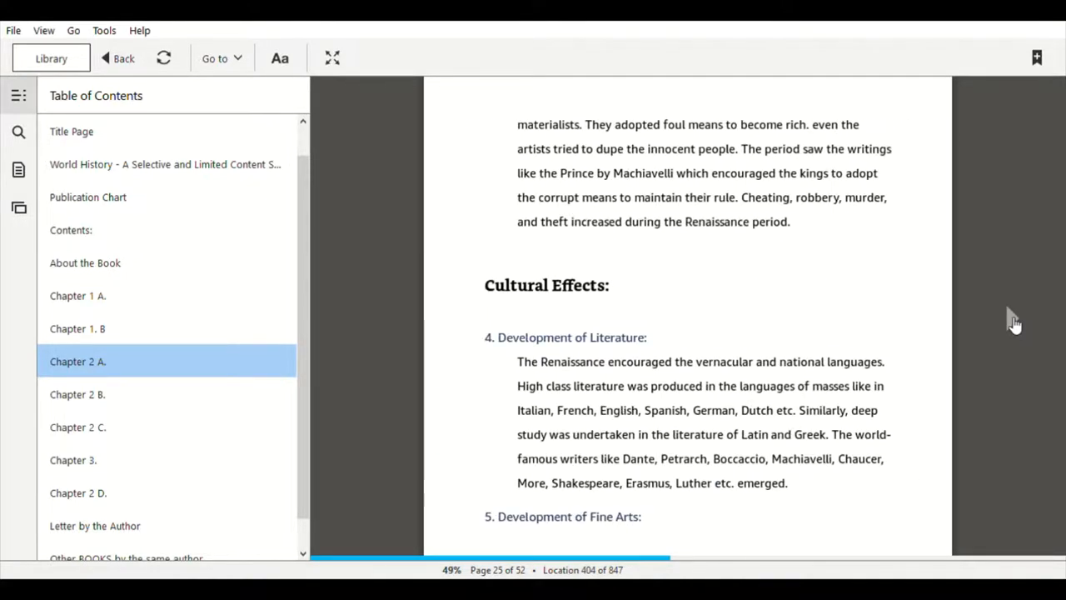
scroll("down", 3)
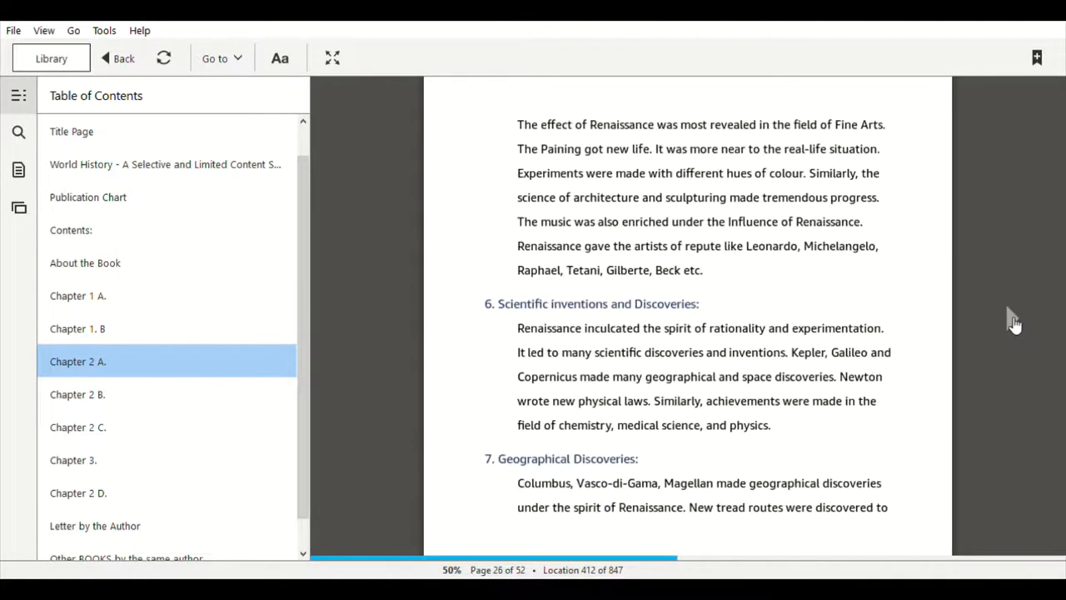
scroll("down", 3)
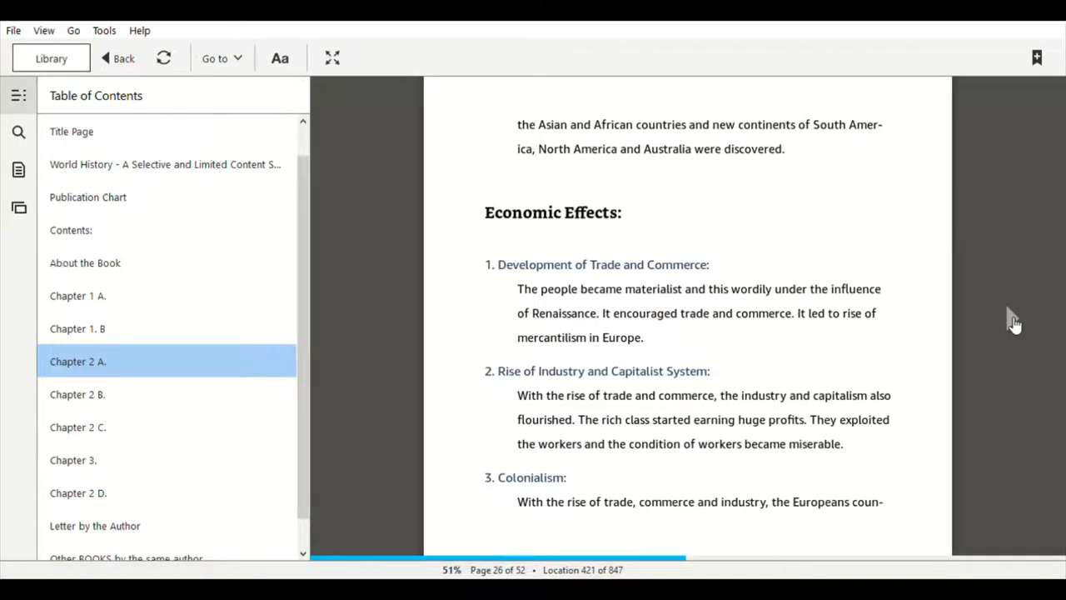
scroll("down", 3)
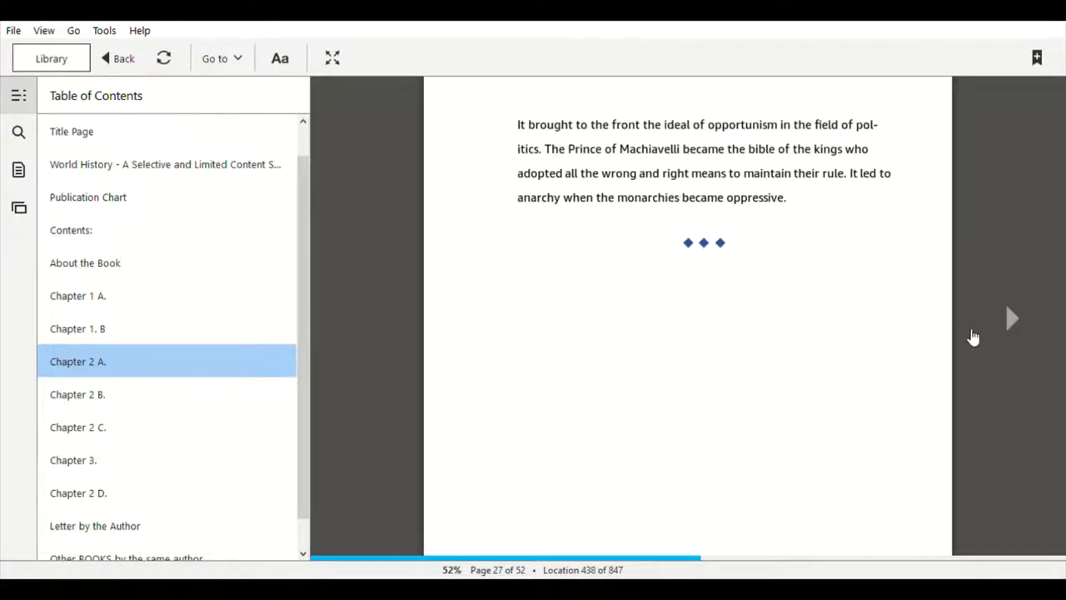
mouse_move(896, 353)
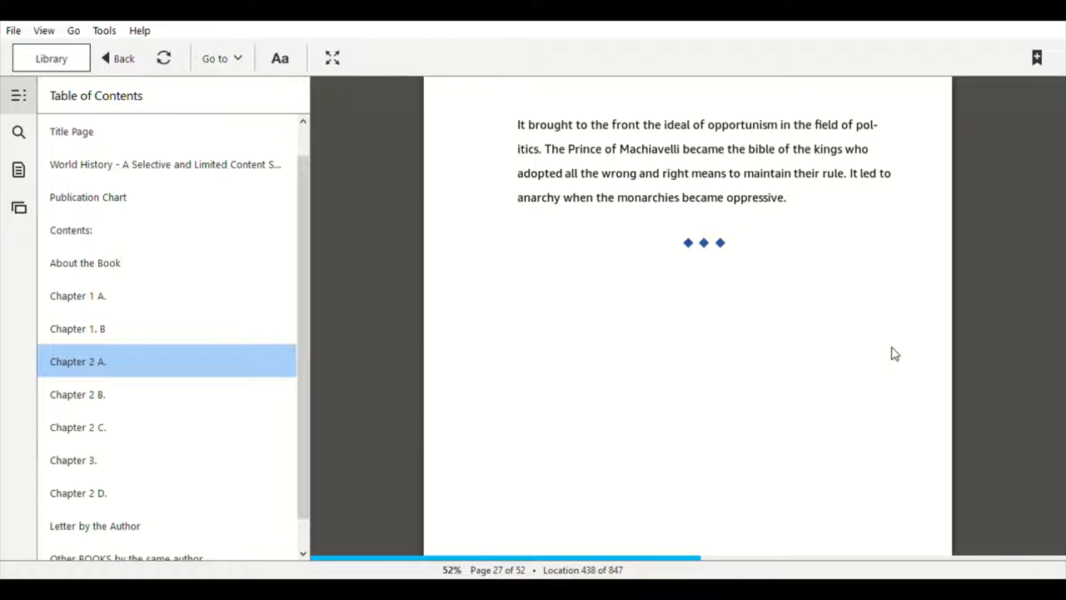
mouse_move(861, 361)
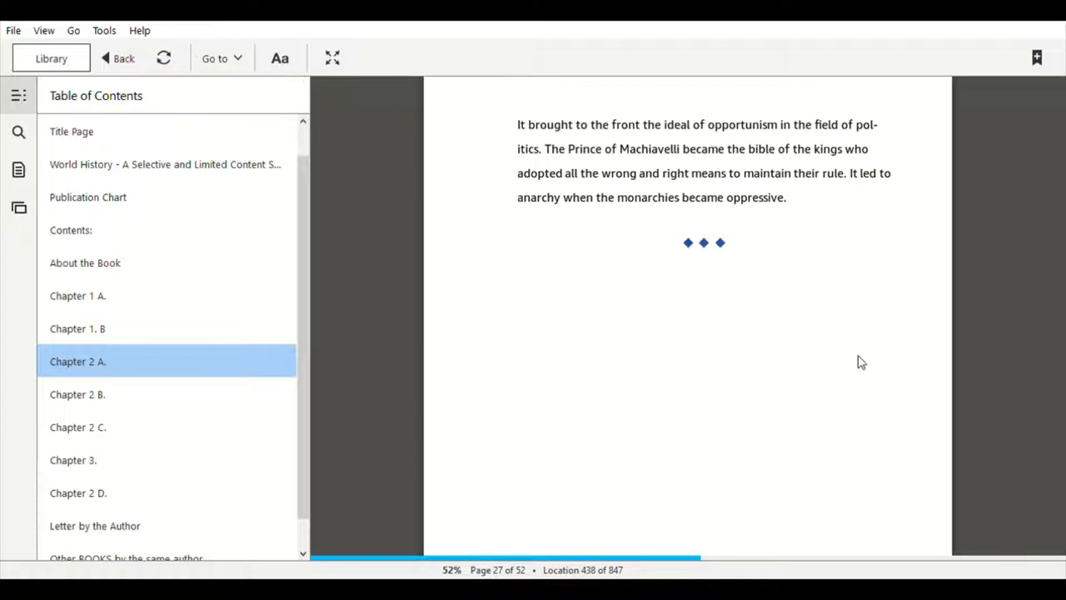
mouse_move(861, 357)
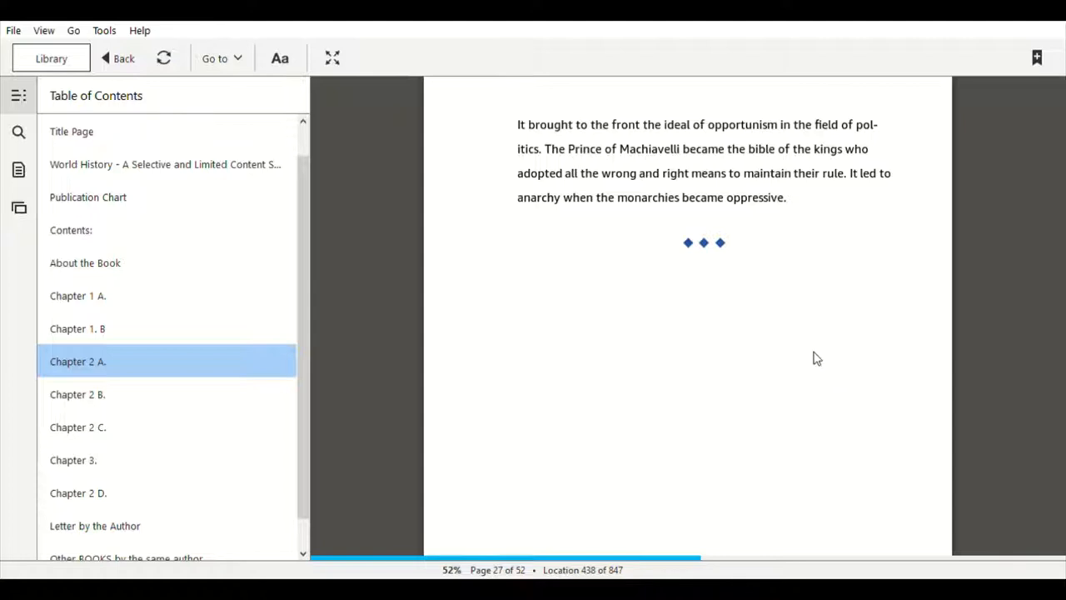
mouse_move(179, 393)
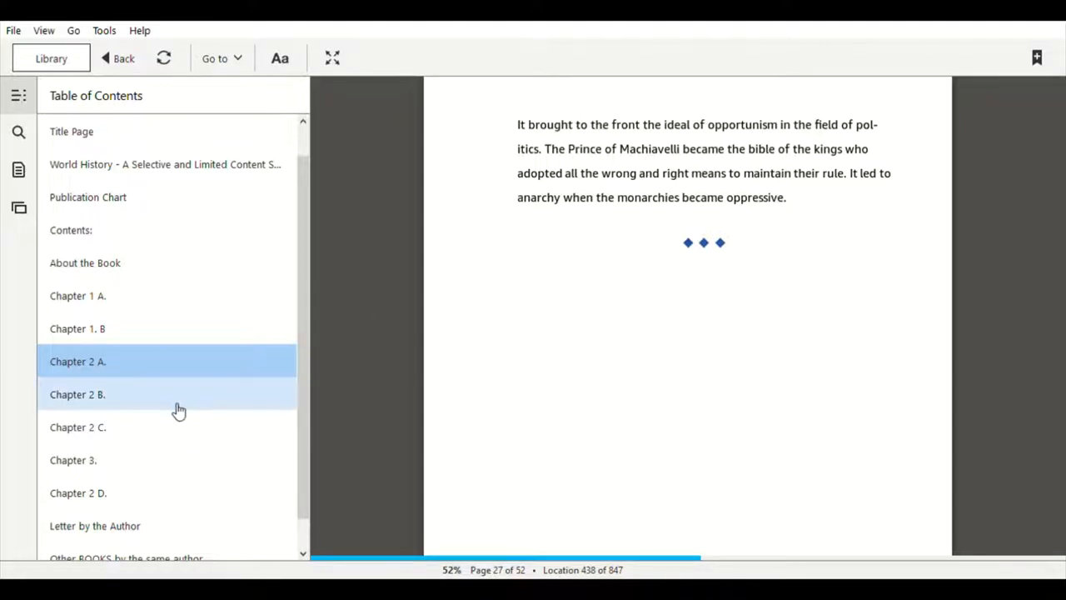
mouse_move(109, 405)
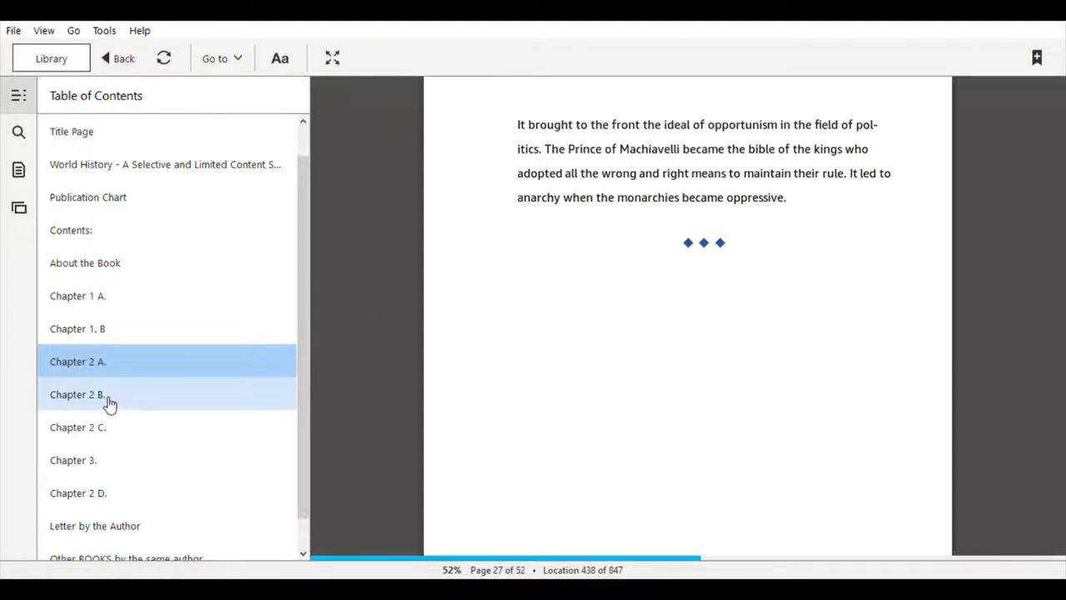
- Jump to Chapter 2 B, Reformation, from the contents and advance to its first text page
left_click(77, 393)
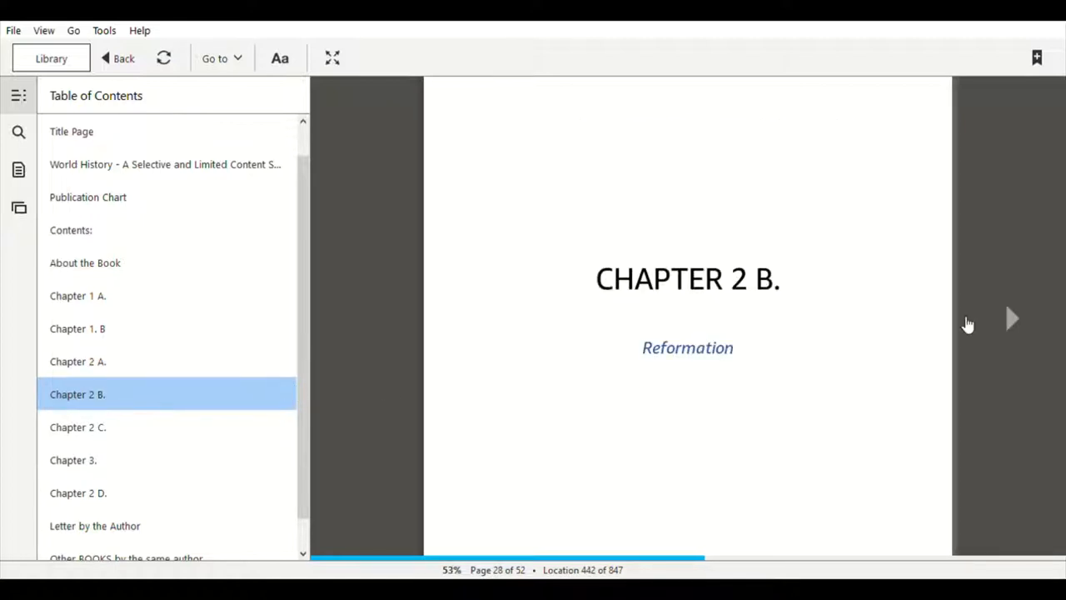
left_click(1011, 318)
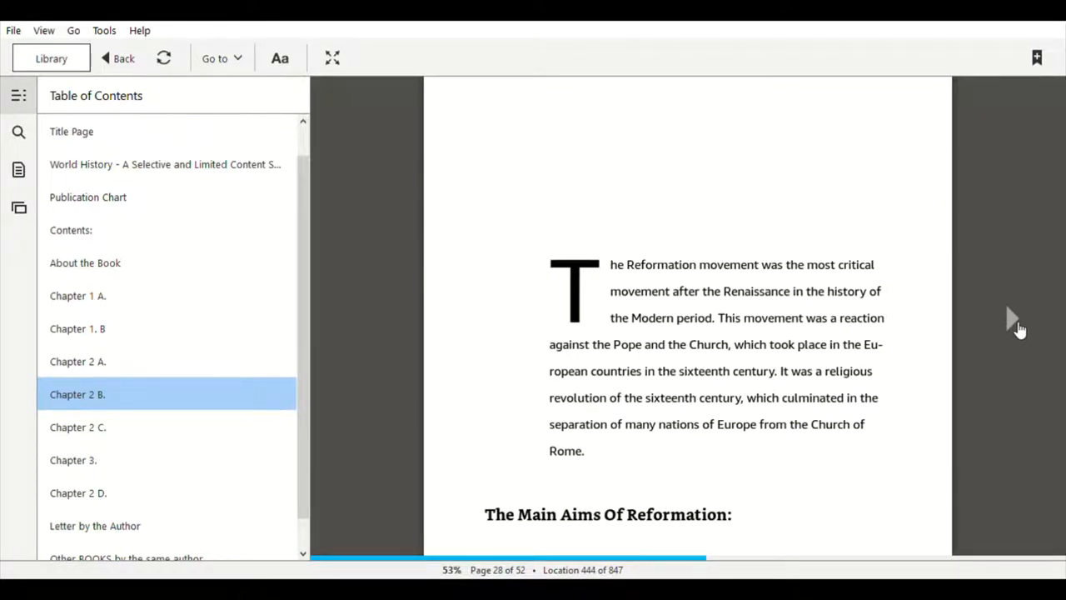
mouse_move(1016, 327)
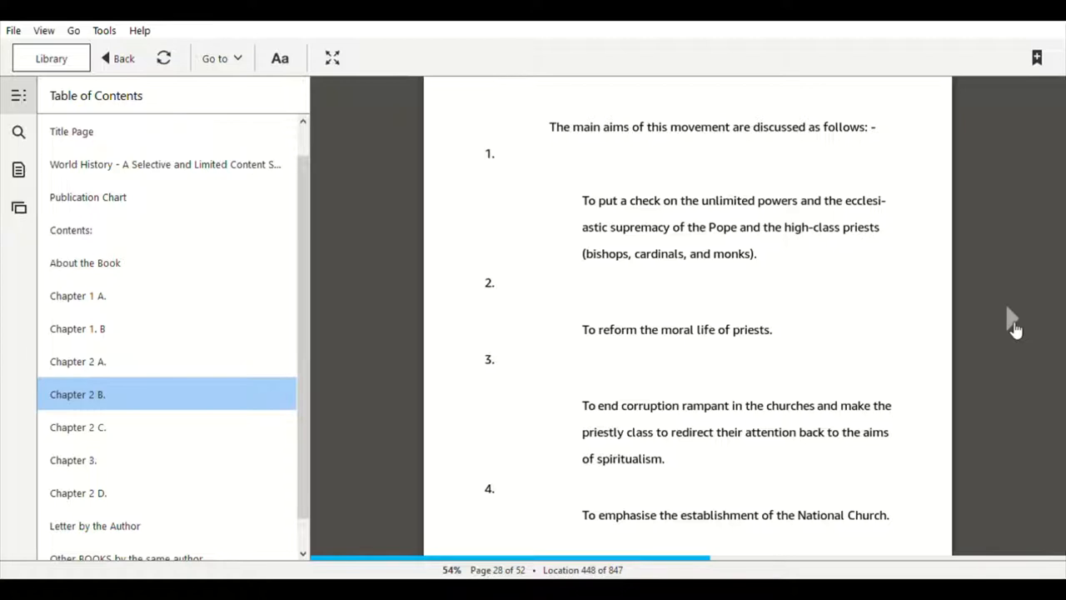
mouse_move(1016, 327)
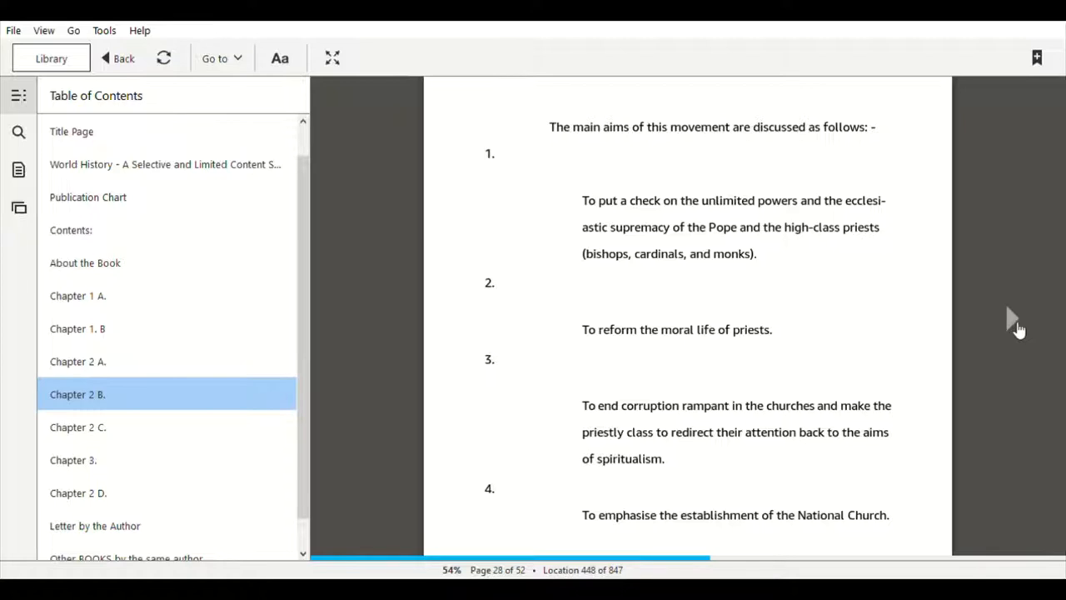
- Page through Chapter 2 B to its end-of-chapter diamonds on page 34
scroll("down", 3)
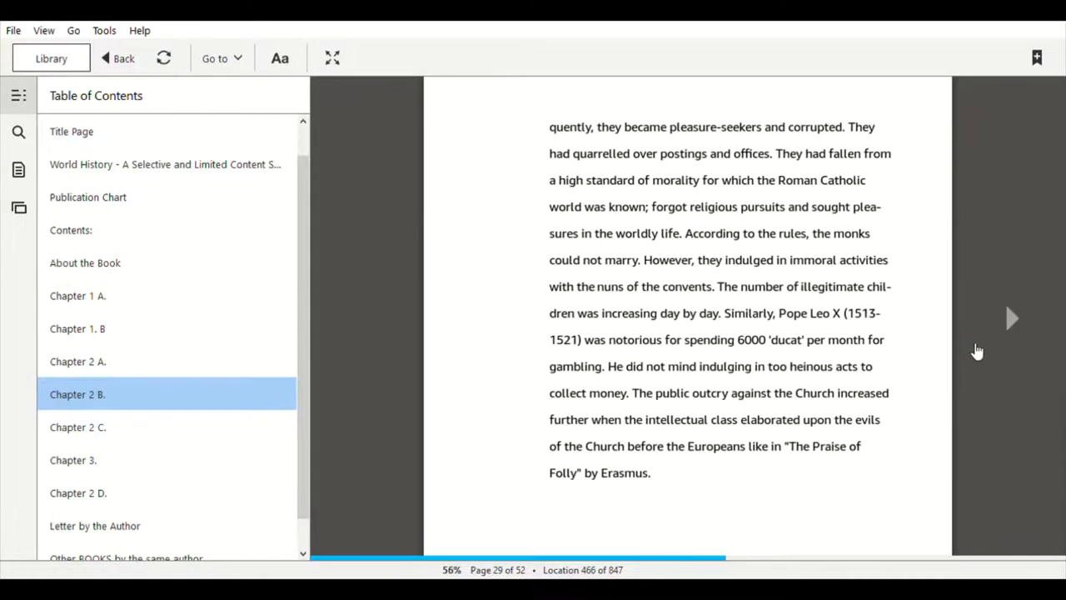
left_click(1011, 318)
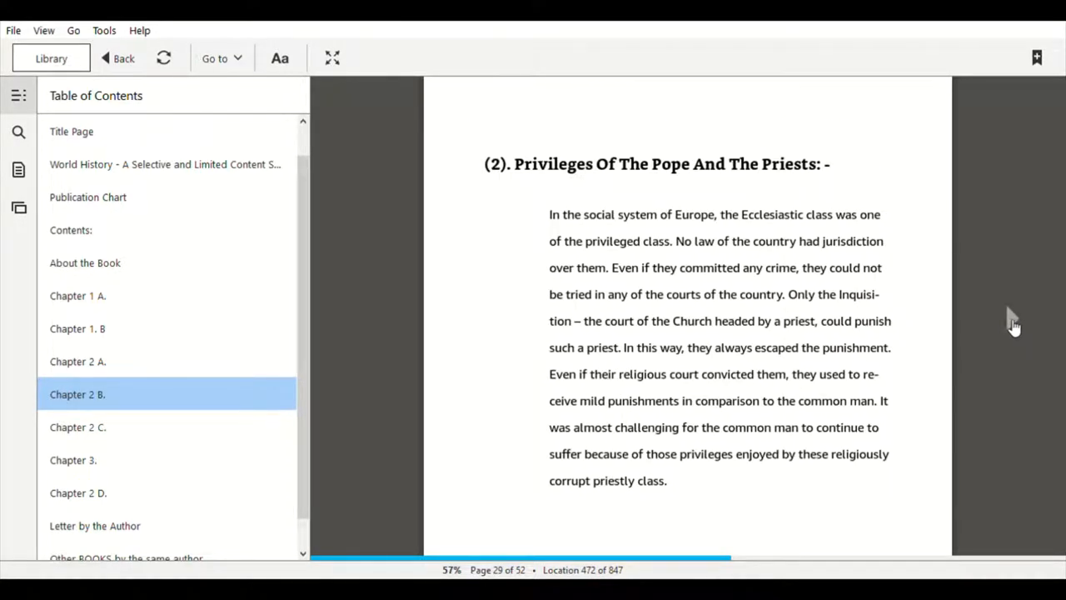
scroll("down", 3)
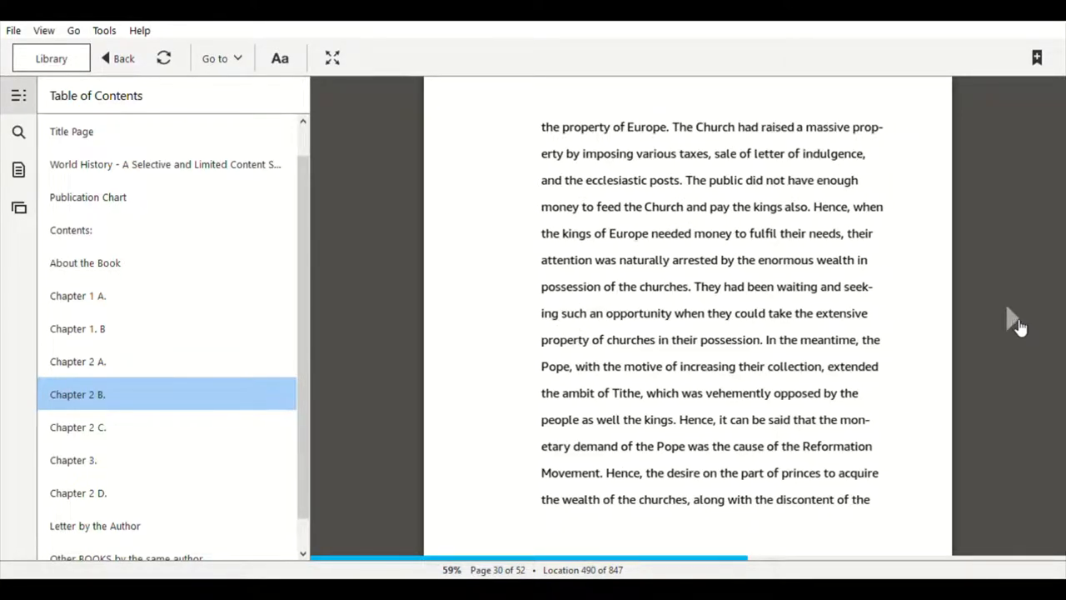
scroll("down", 3)
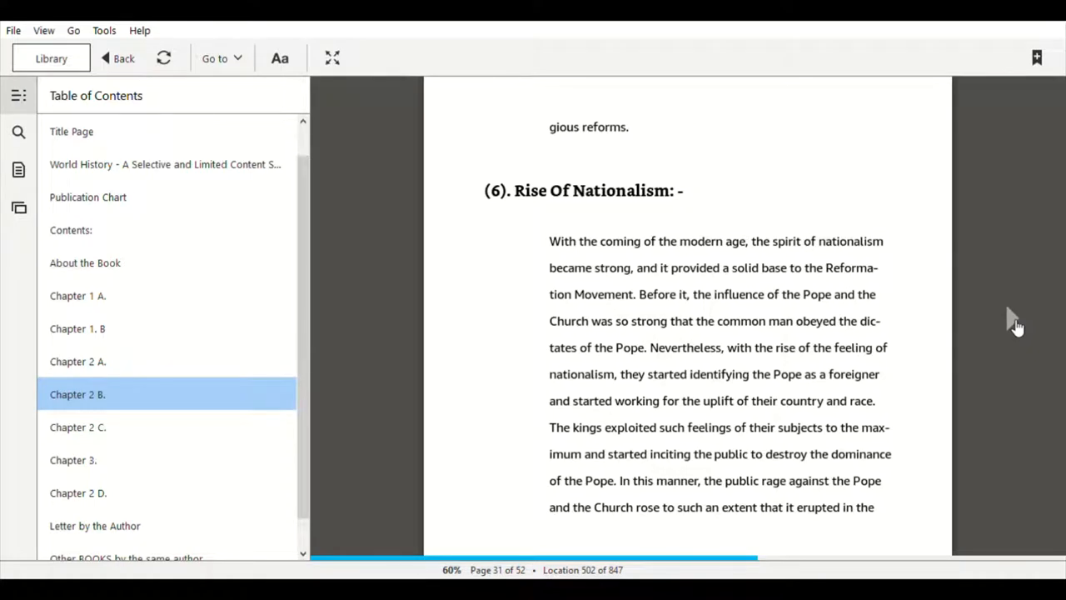
scroll("down", 3)
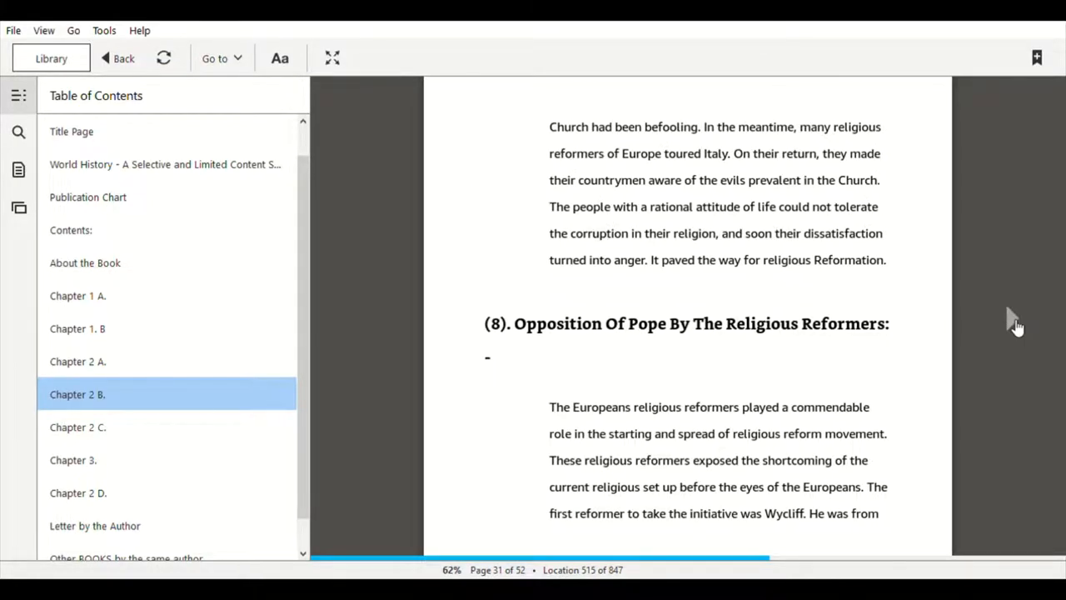
scroll("down", 3)
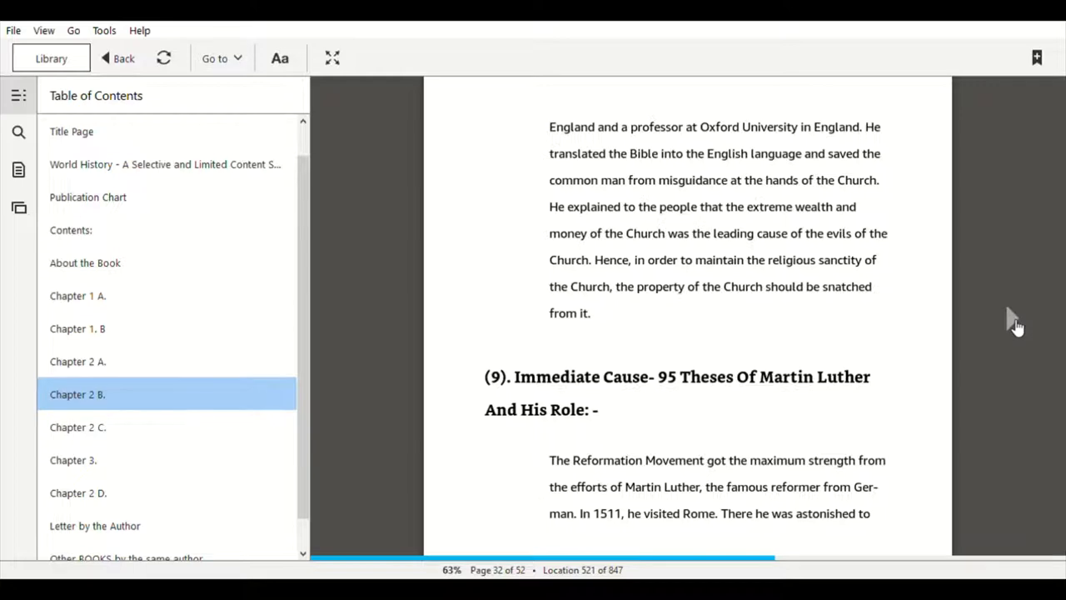
scroll("down", 3)
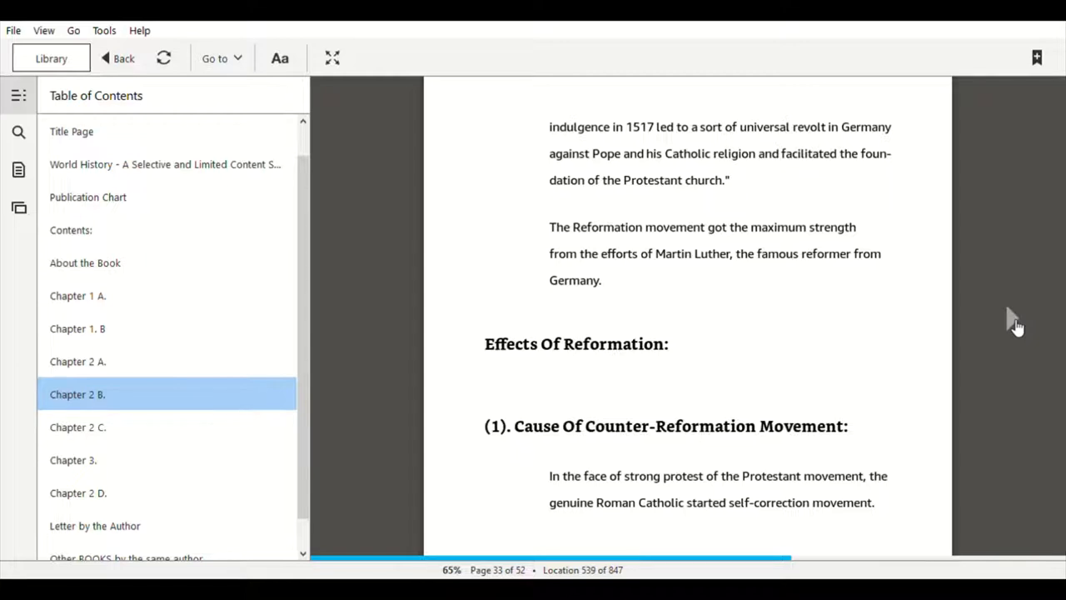
scroll("down", 3)
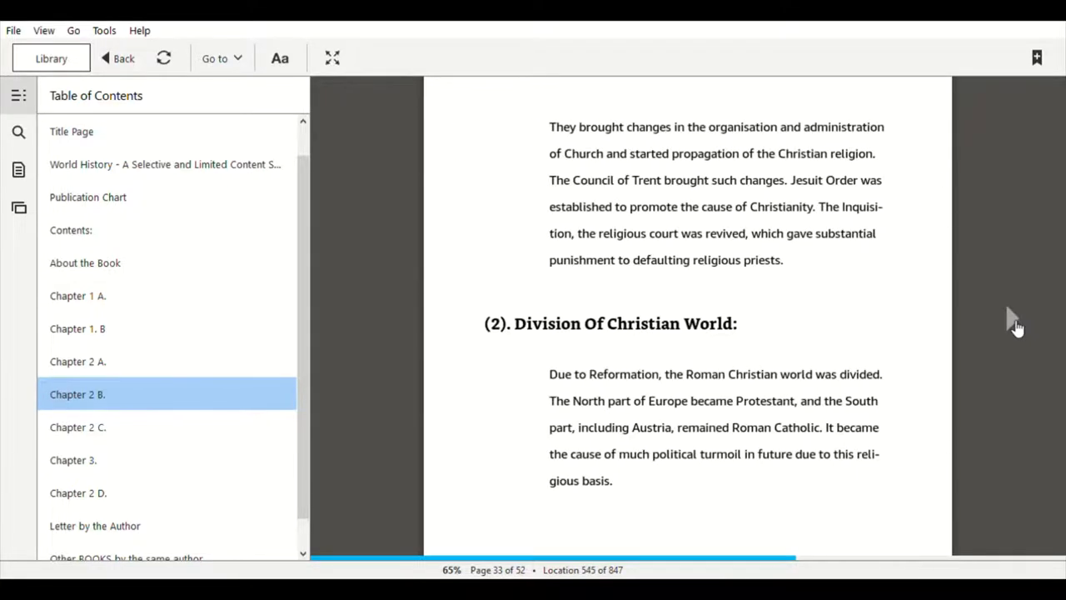
scroll("down", 3)
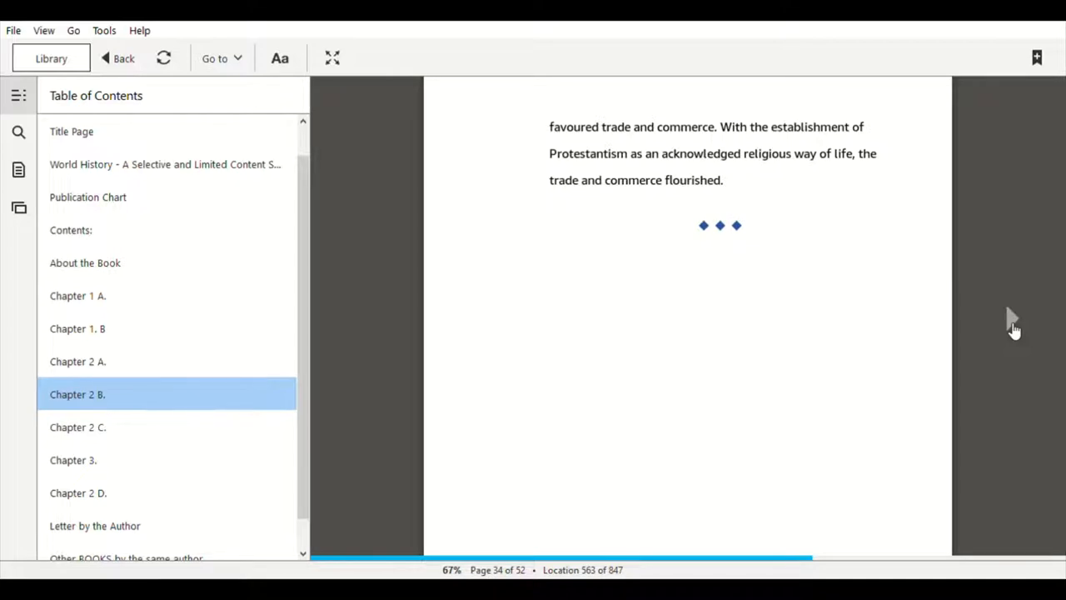
mouse_move(893, 348)
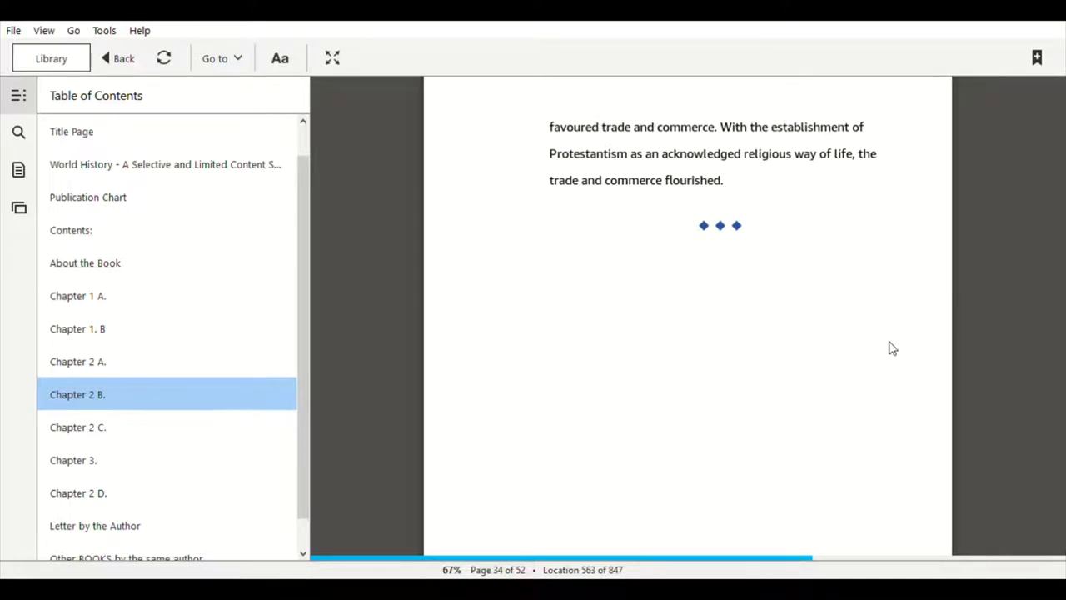
mouse_move(529, 373)
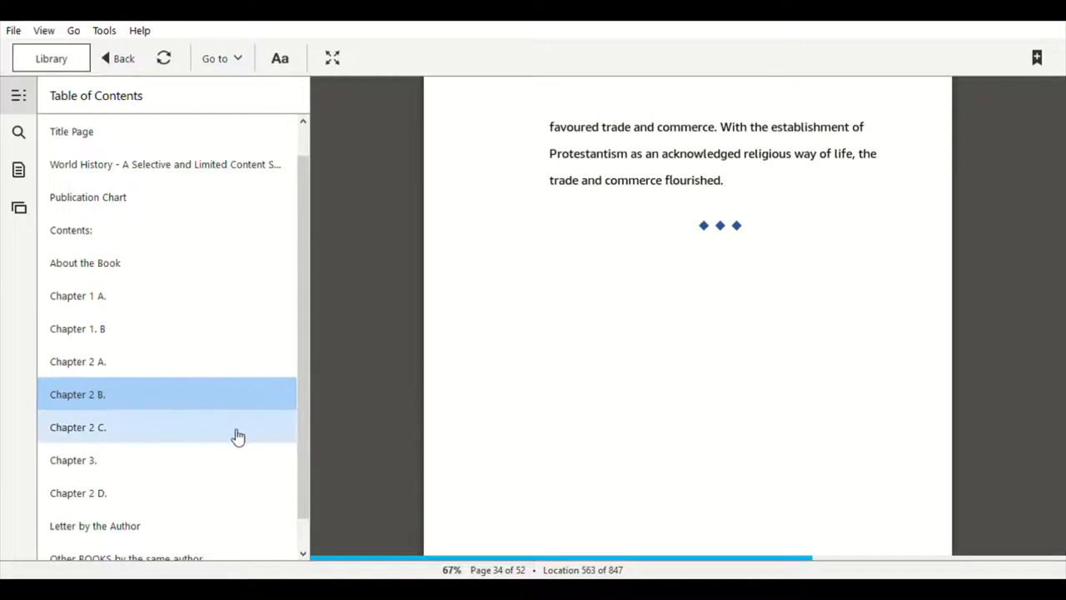
- Jump to Chapter 2 C, Louis XIV as Sun King, and scroll to its closing diamonds
left_click(77, 427)
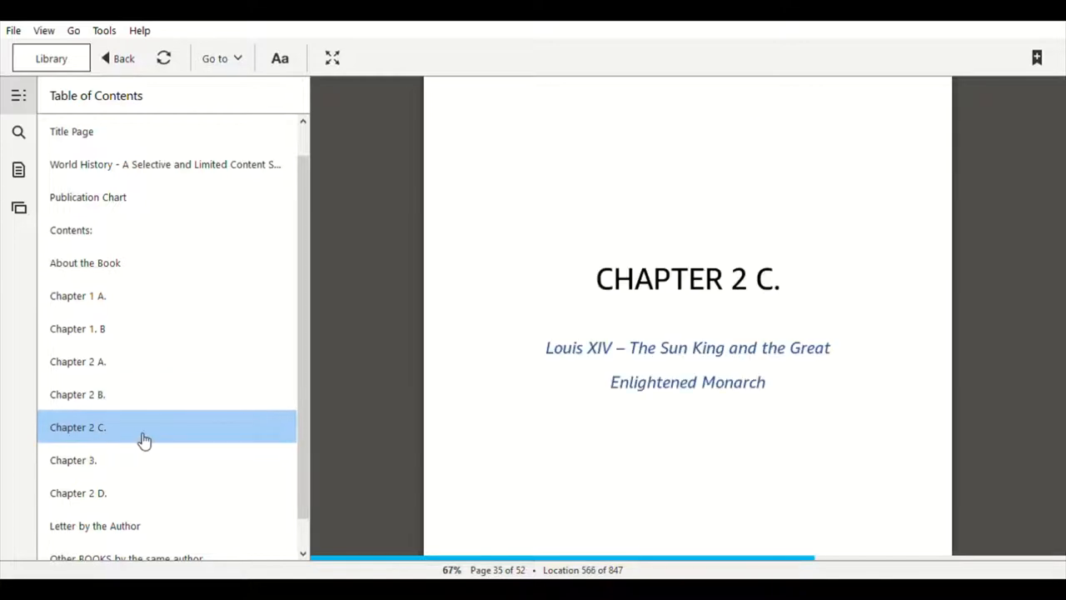
mouse_move(981, 344)
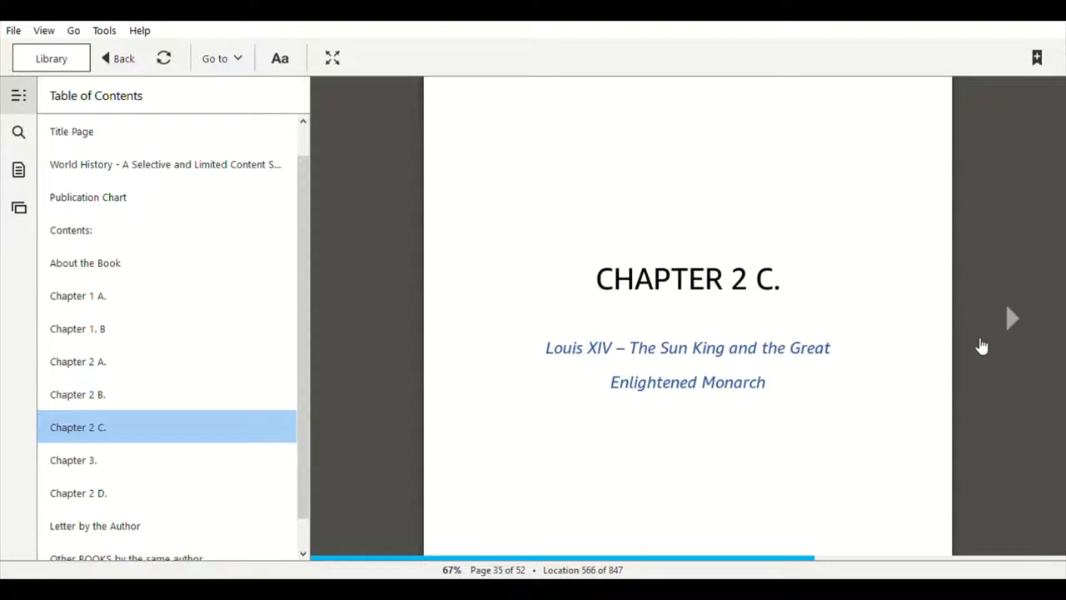
mouse_move(1014, 327)
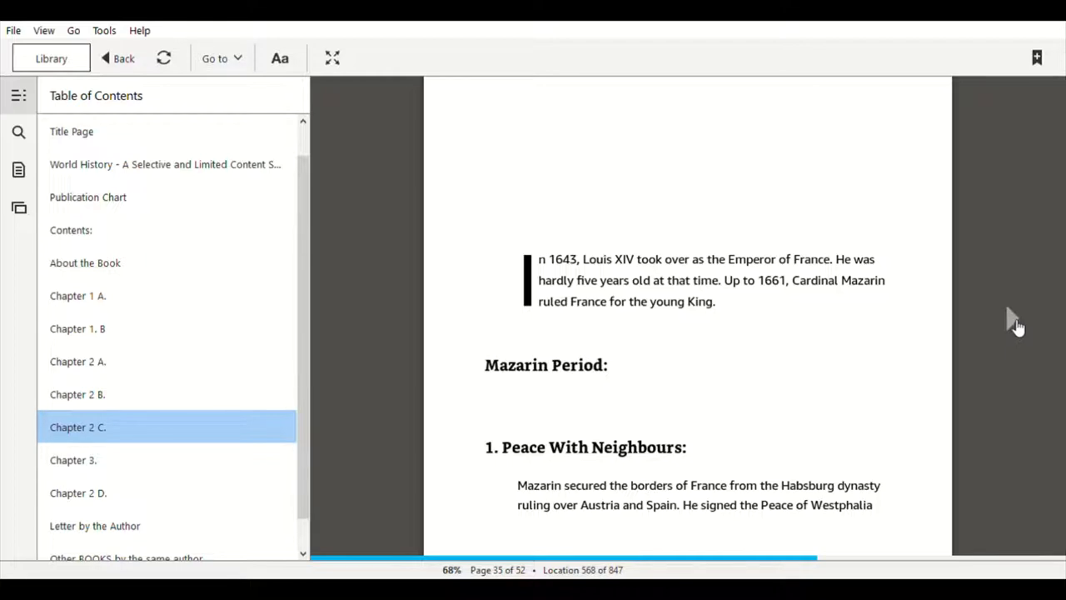
scroll("down", 3)
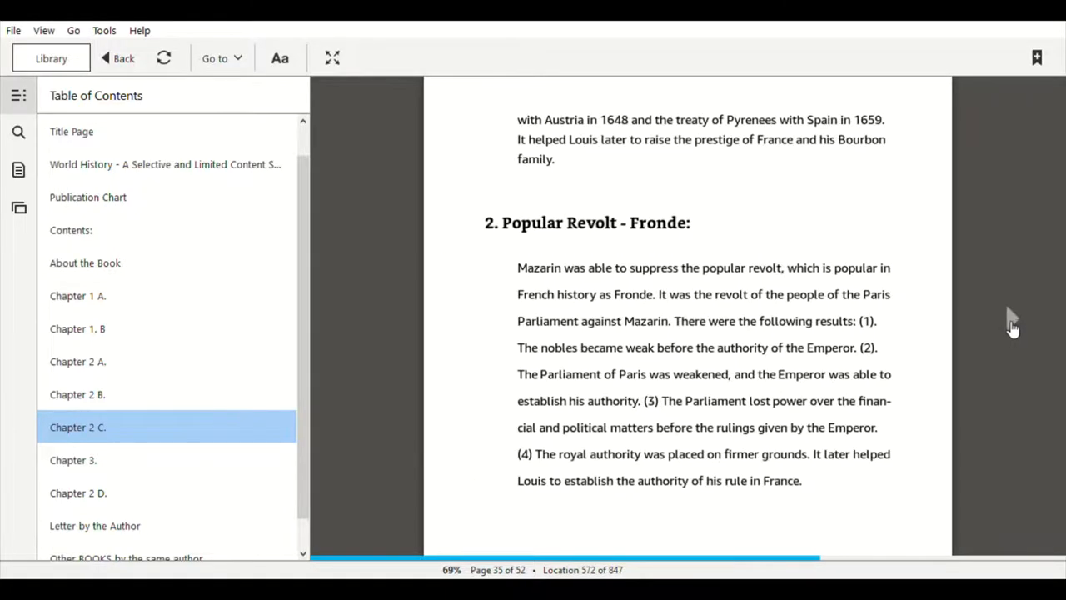
scroll("down", 3)
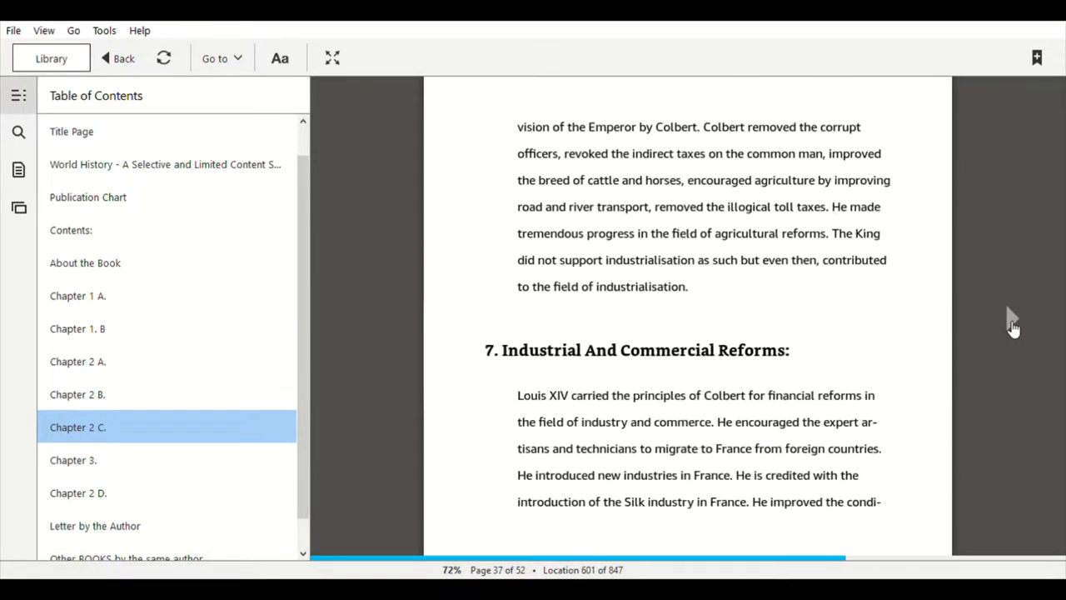
scroll("down", 3)
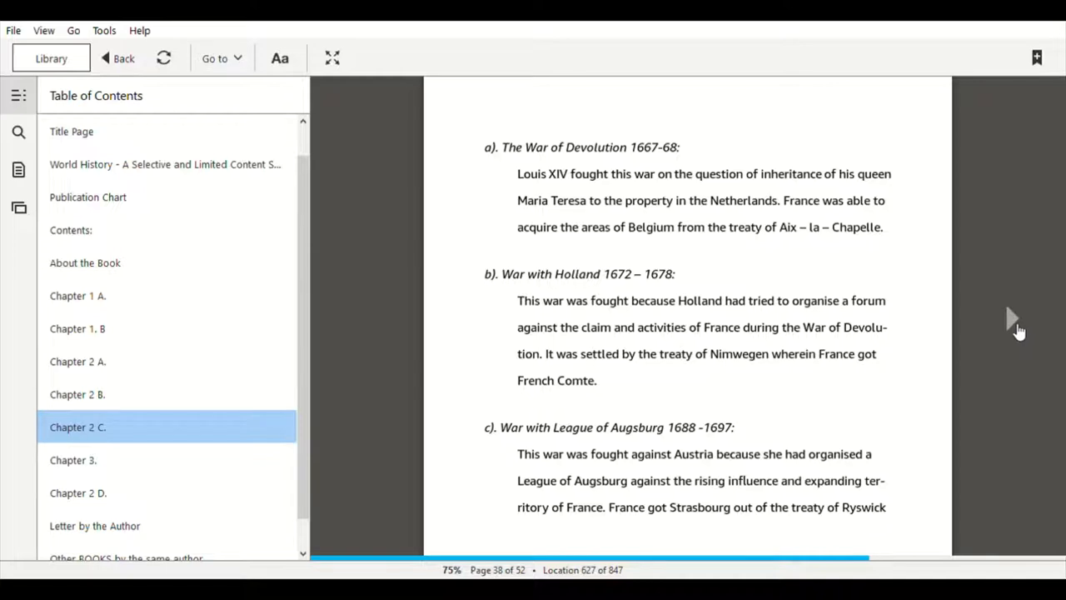
scroll("down", 3)
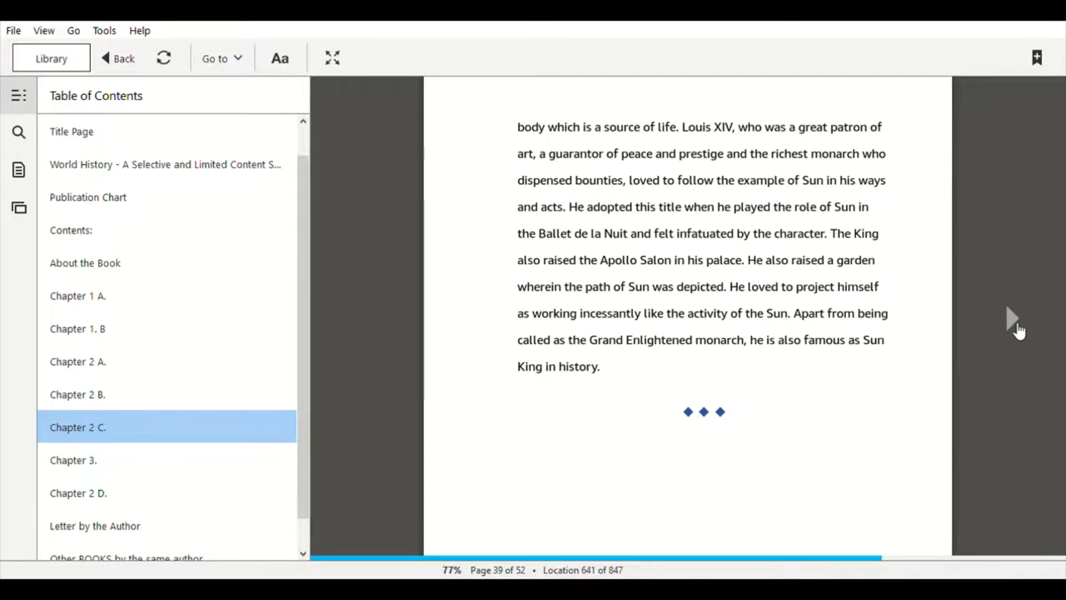
mouse_move(723, 420)
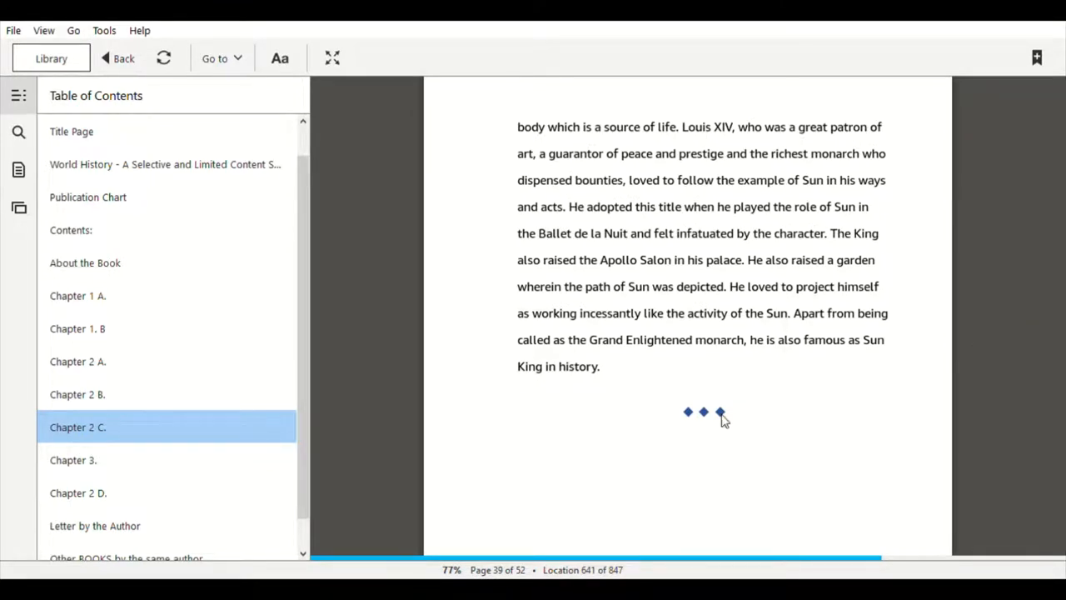
- Jump to Chapter 2 D and scroll to the Immediate Cause heading on page 47
left_click(78, 493)
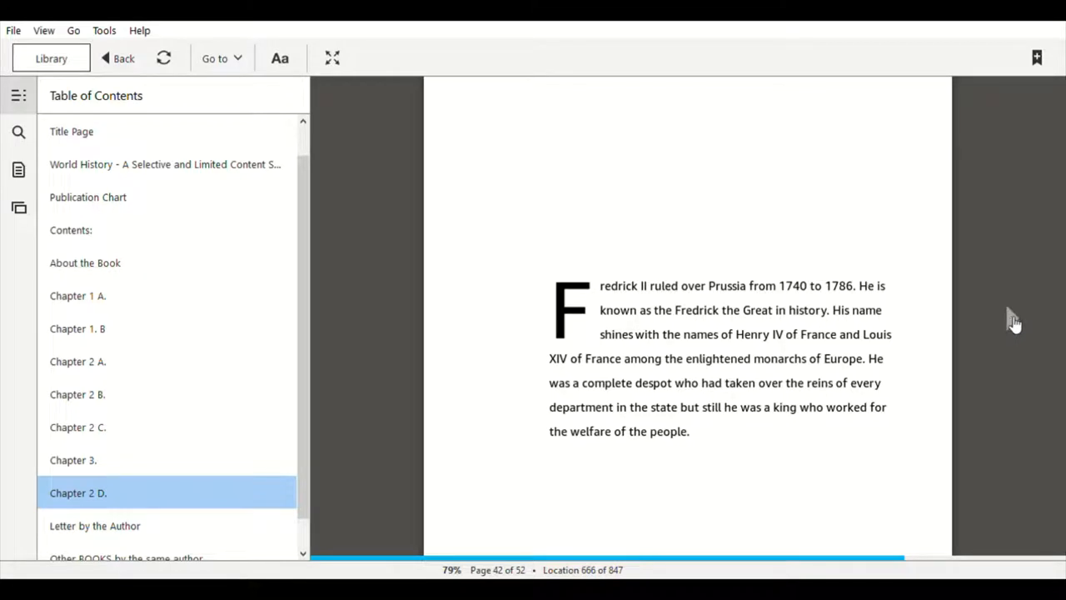
scroll("down", 3)
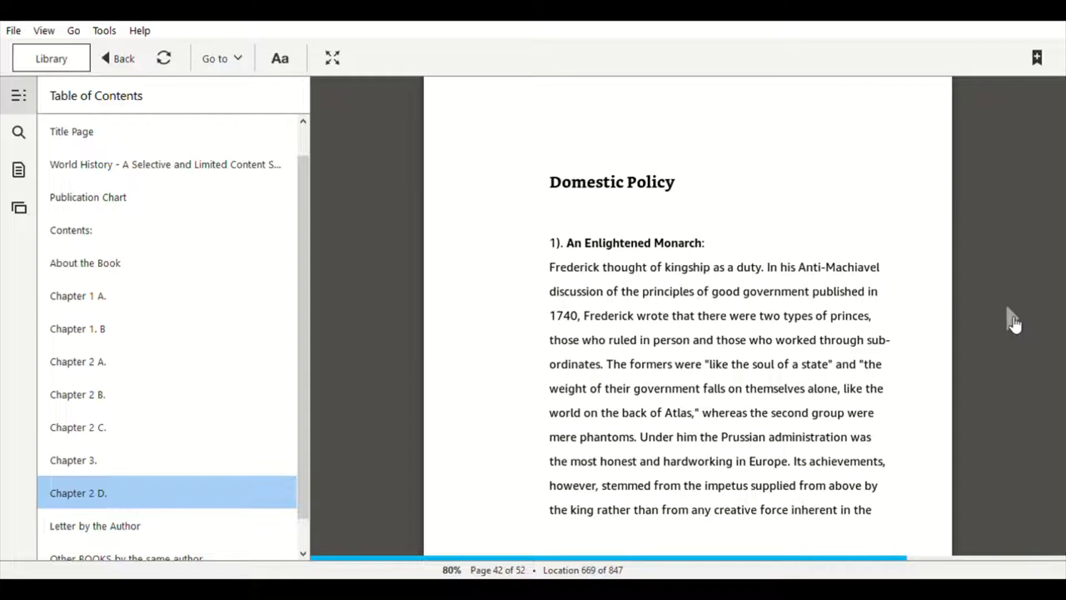
mouse_move(1016, 325)
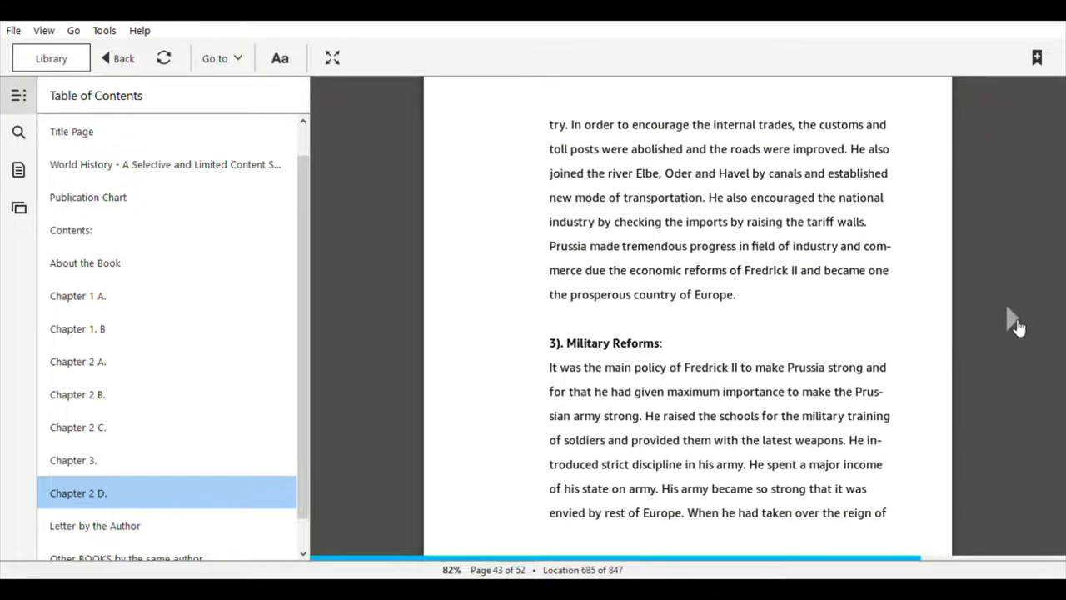
scroll("down", 3)
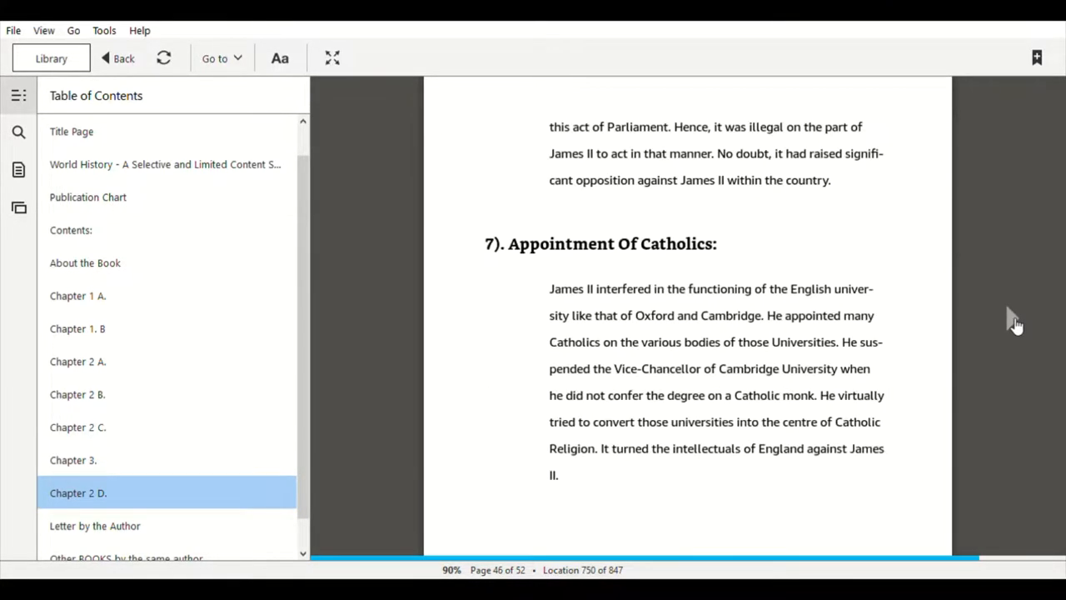
scroll("down", 3)
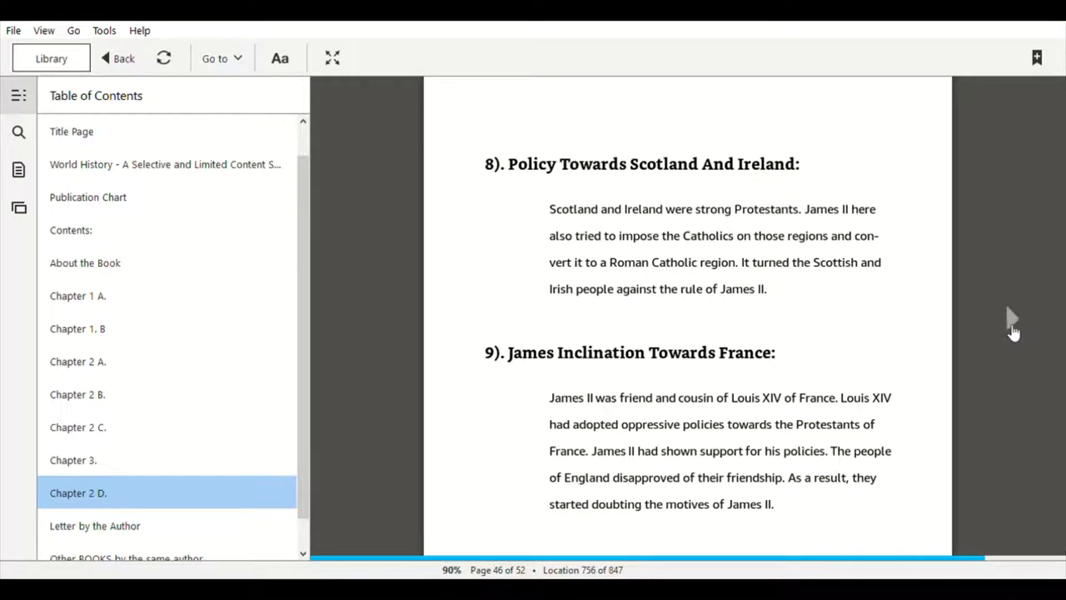
scroll("down", 3)
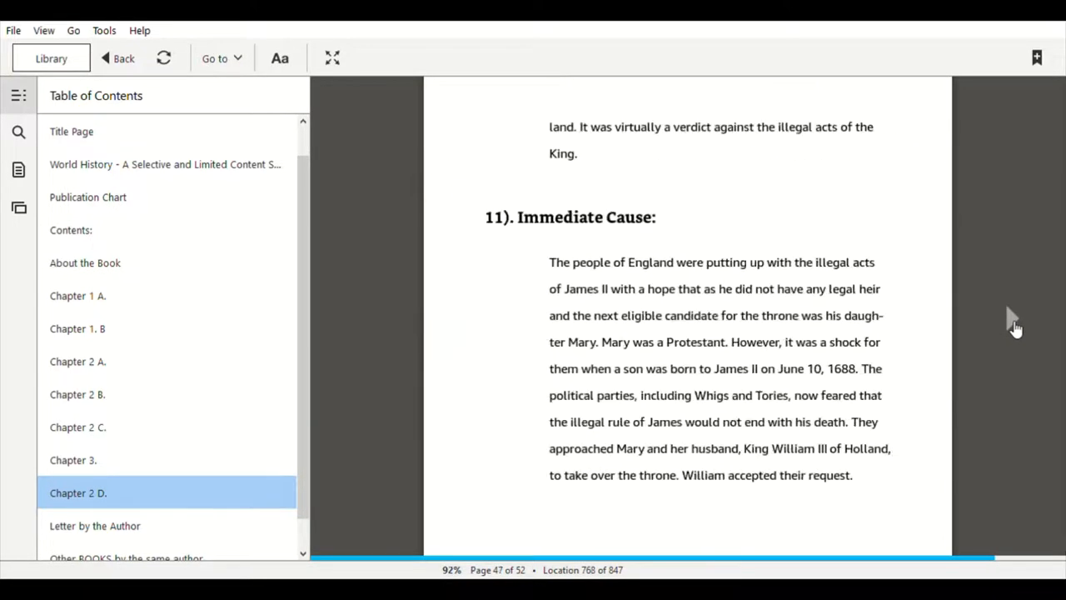
mouse_move(703, 450)
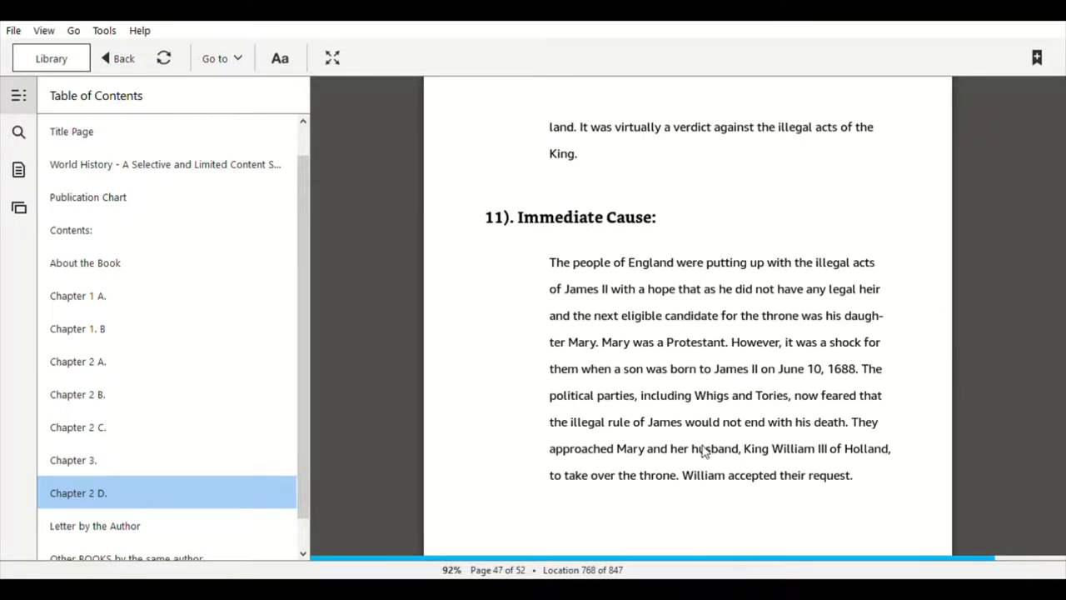
- Jump to Chapter 3, Glorious Revolution, and read on toward its Causes section
left_click(77, 460)
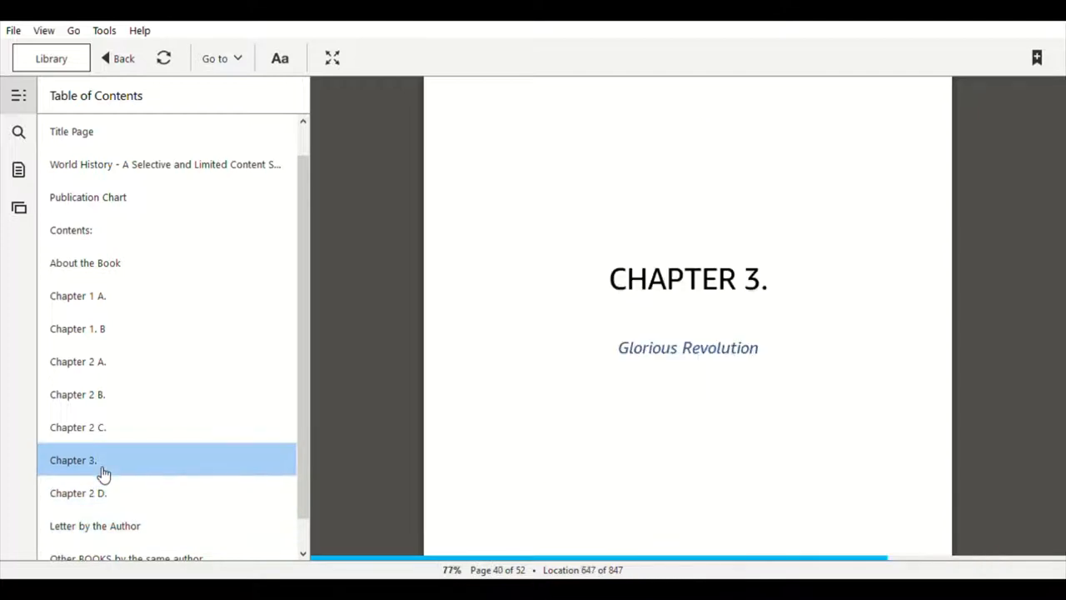
mouse_move(1030, 323)
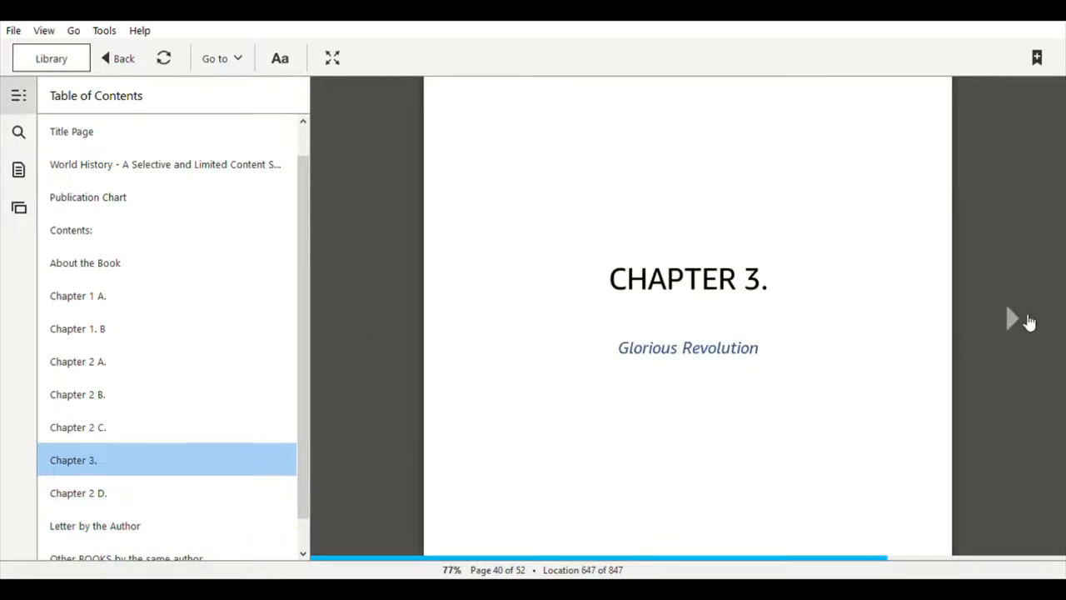
left_click(1013, 320)
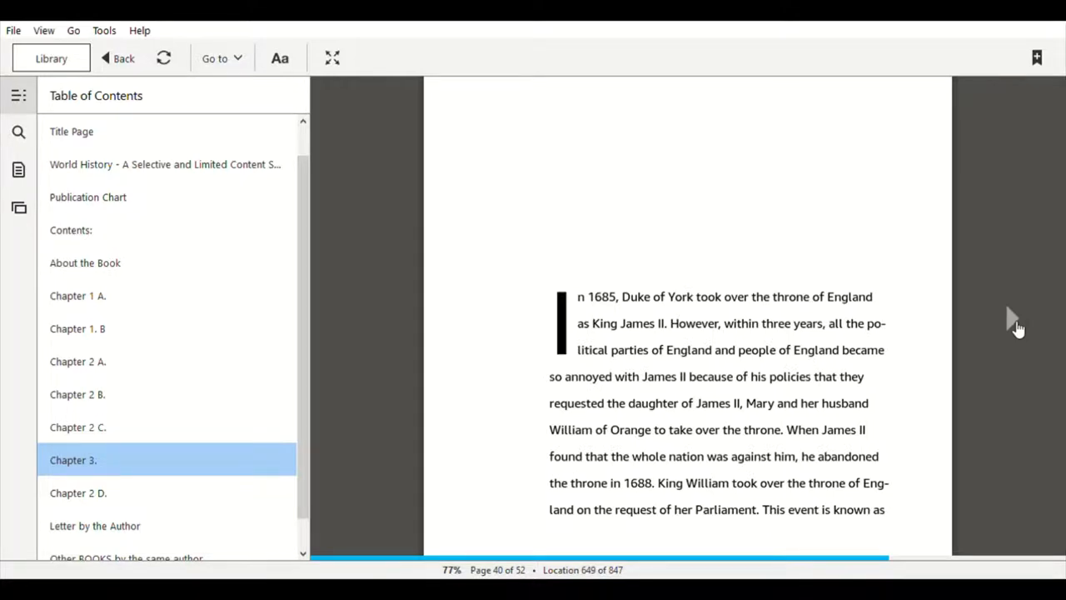
scroll("down", 3)
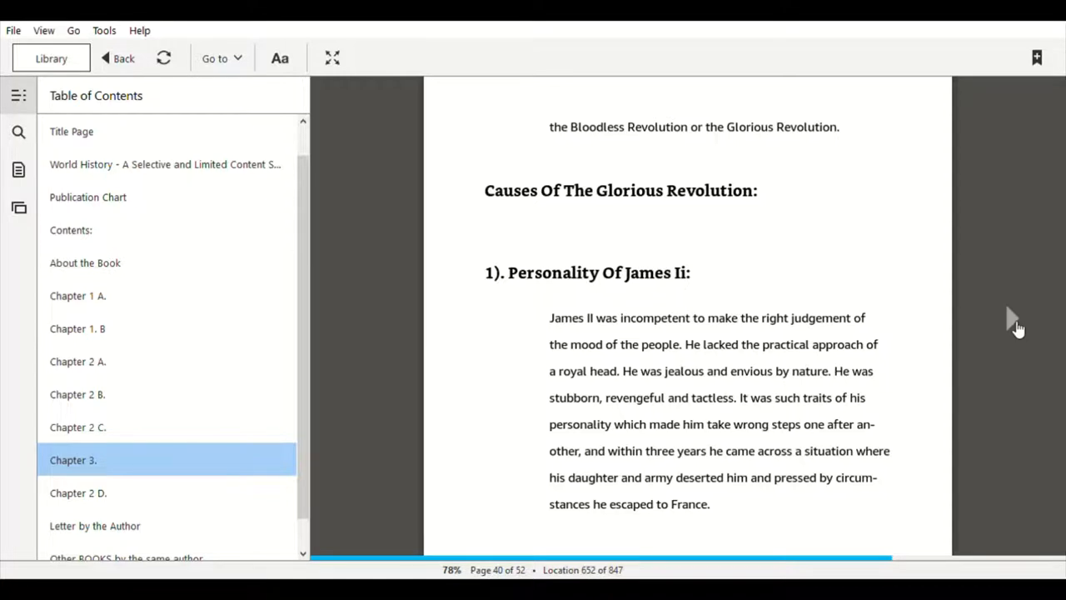
- Move between contents entries, ending back at Chapter 1 A, Decline of Feudalism
left_click(78, 493)
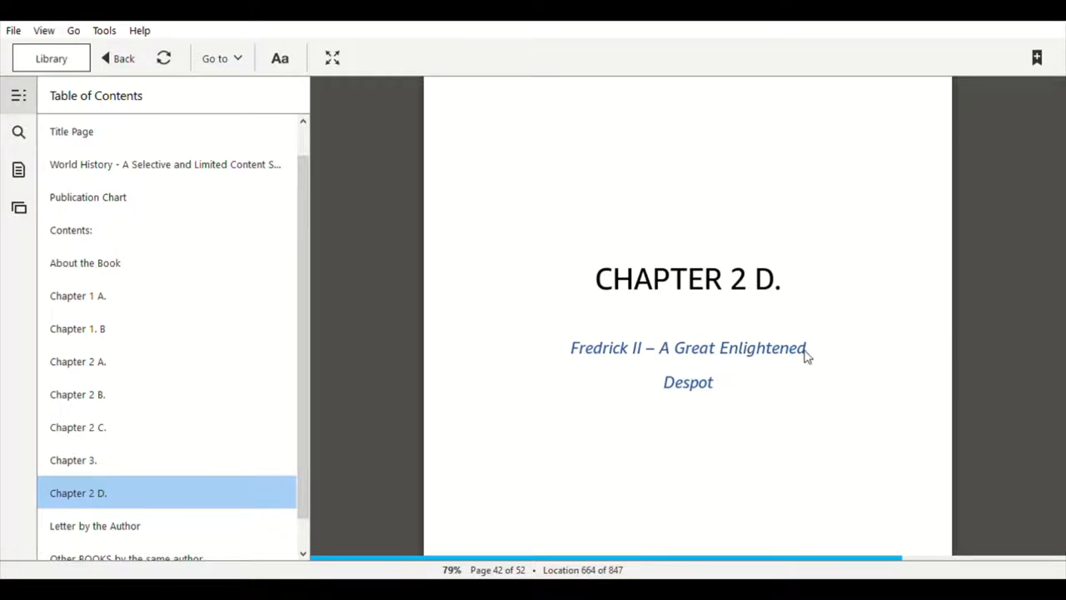
left_click(76, 460)
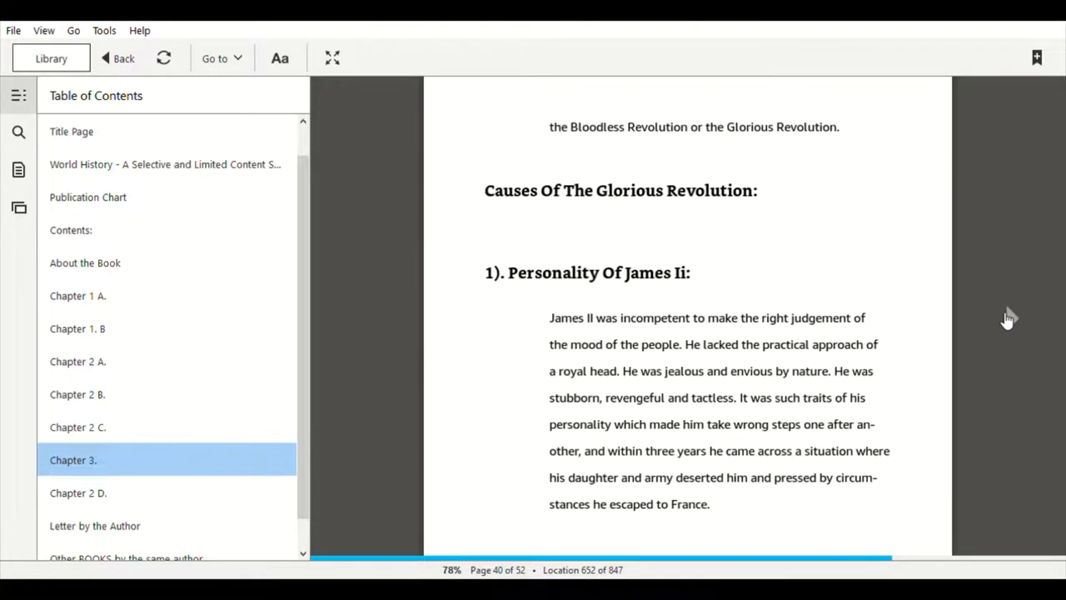
left_click(77, 297)
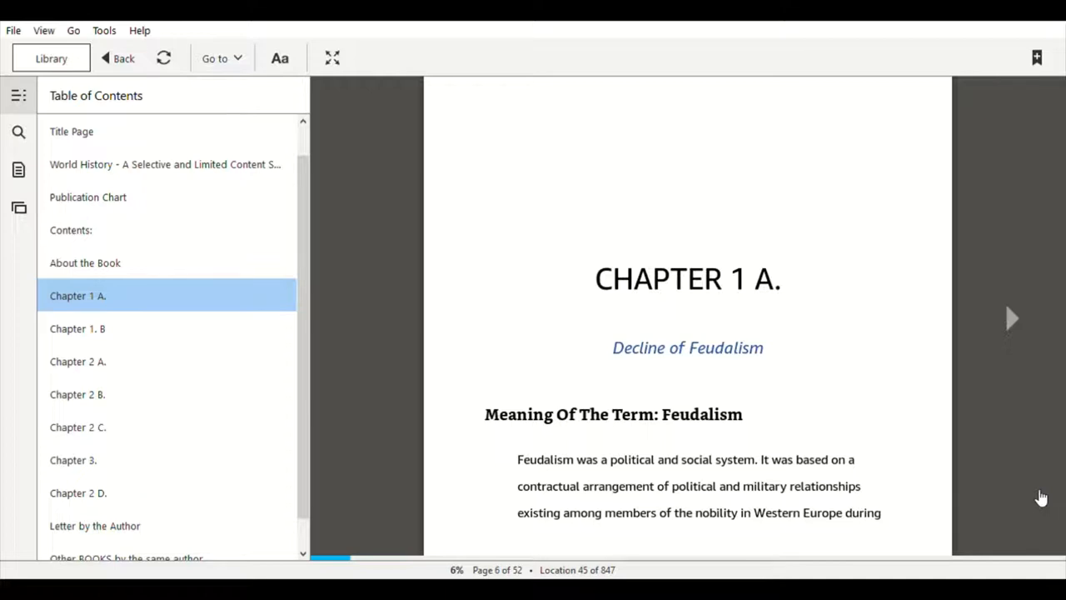
mouse_move(992, 473)
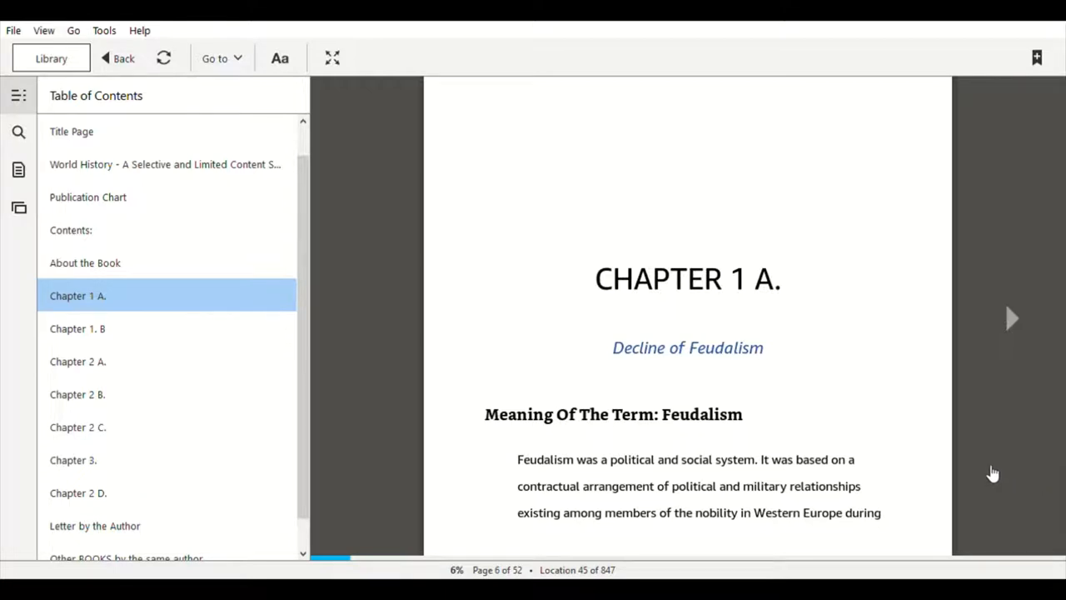
mouse_move(553, 270)
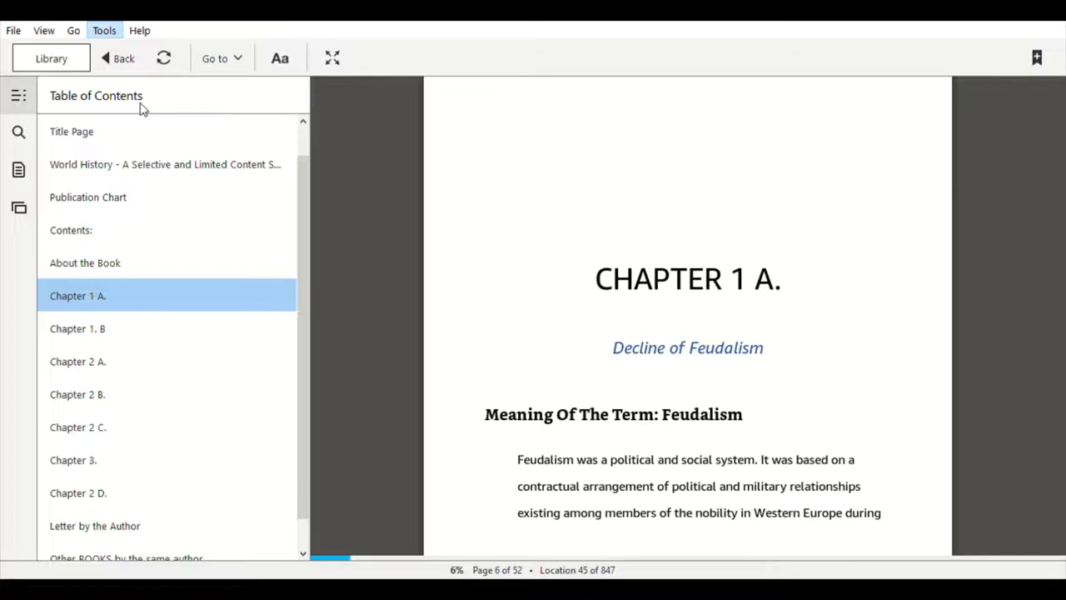
mouse_move(357, 187)
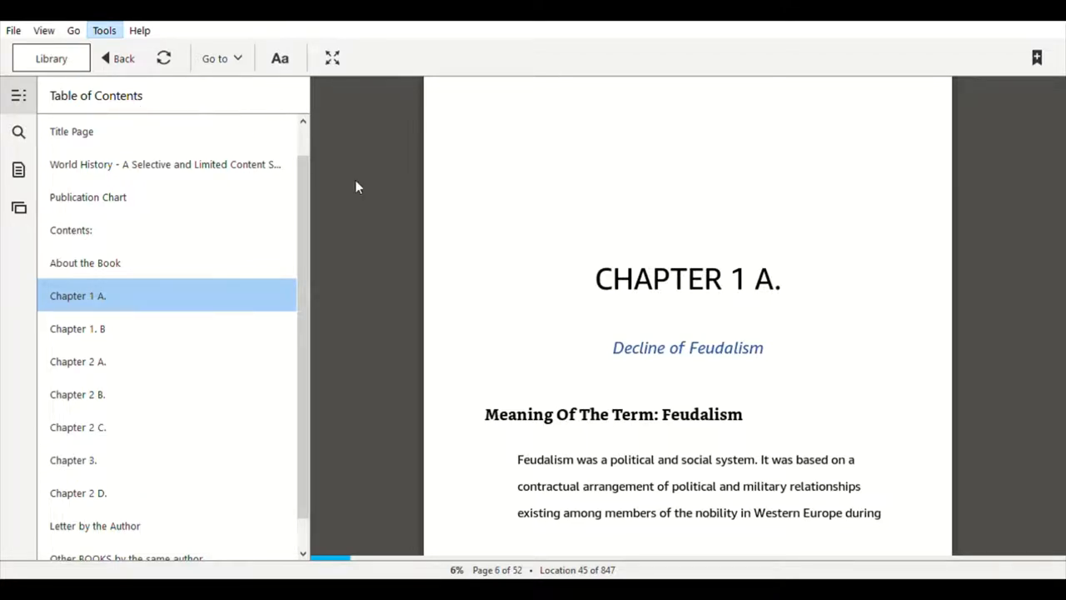
mouse_move(418, 200)
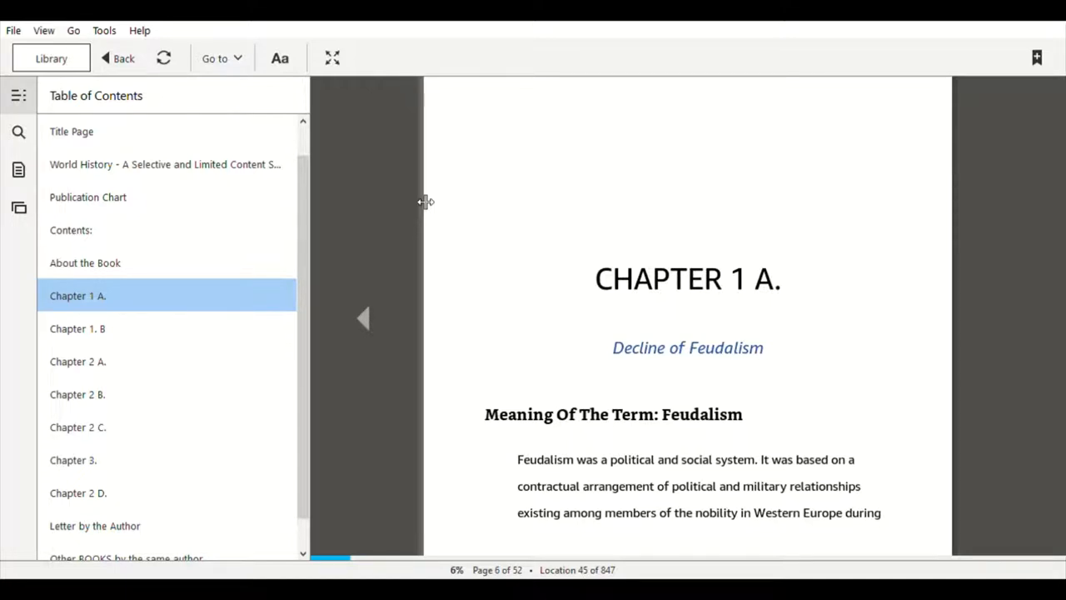
- Scroll Chapter 1 A down to its Origin And Duration section
scroll("down", 3)
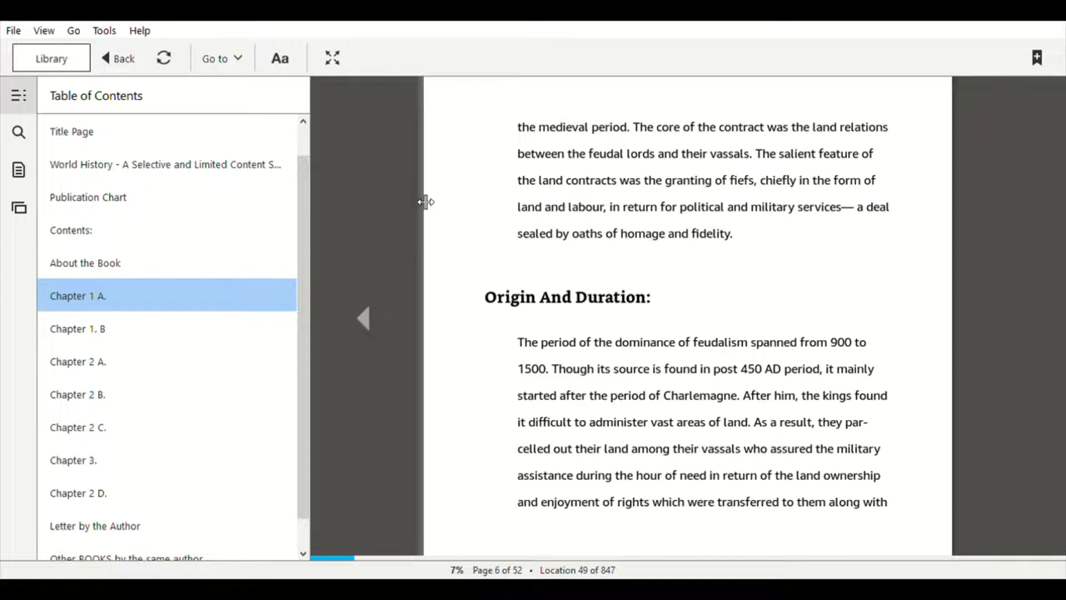
mouse_move(442, 190)
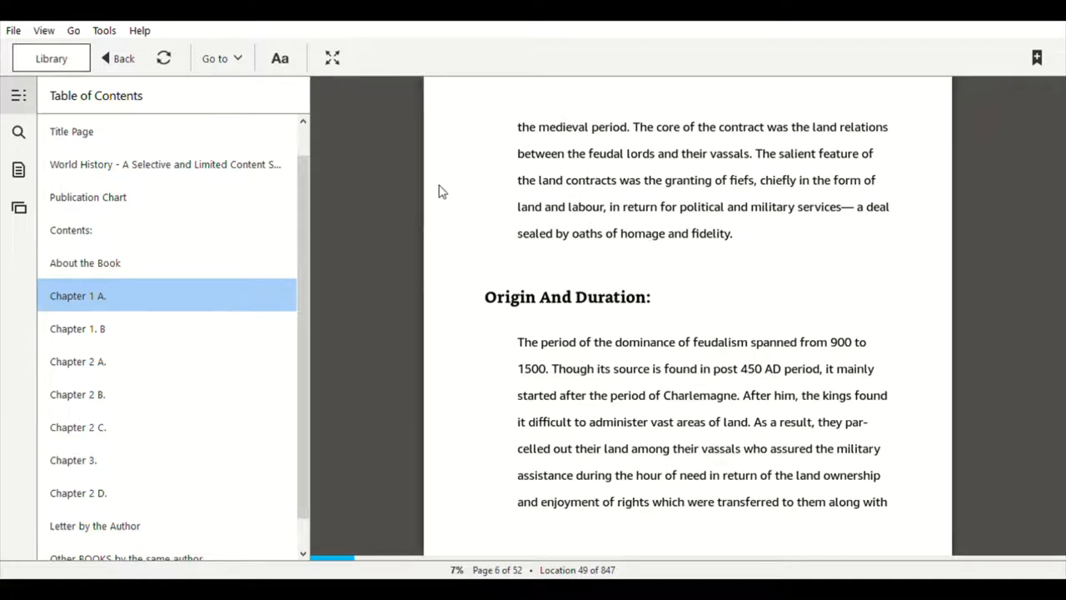
mouse_move(746, 213)
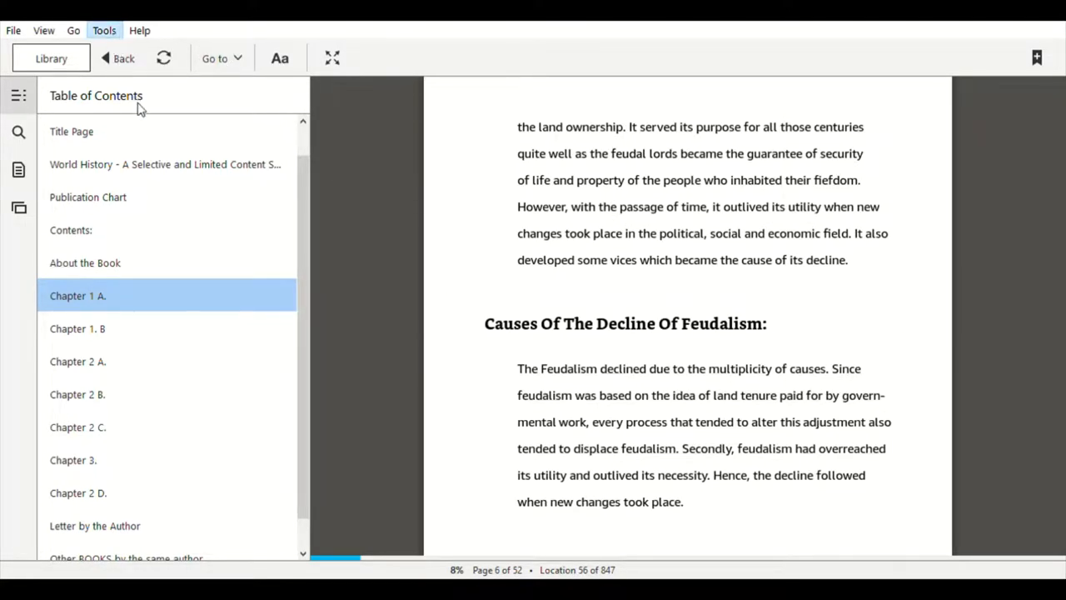
mouse_move(546, 263)
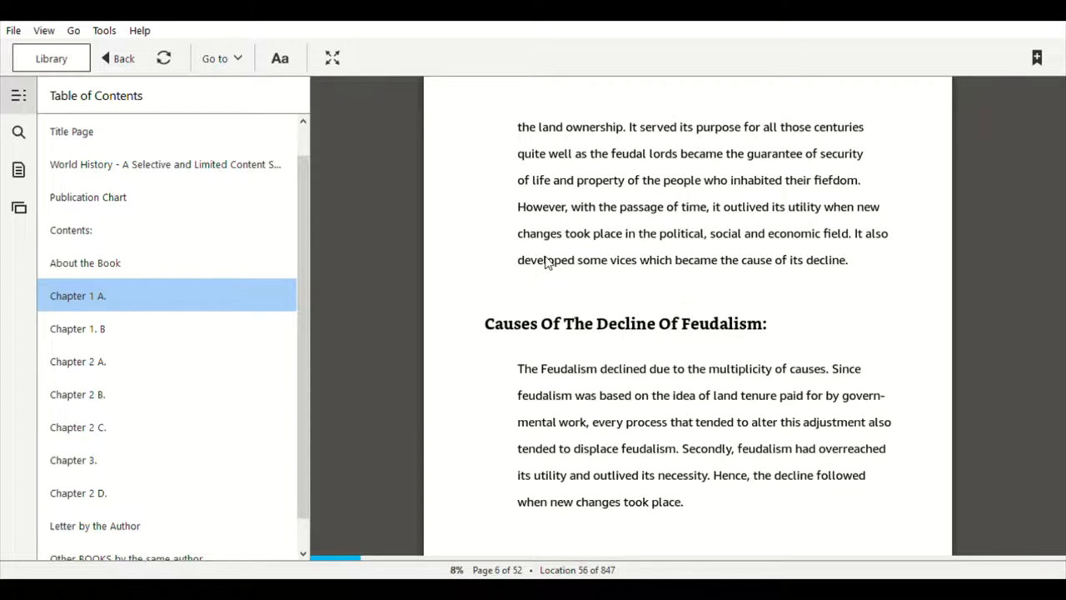
mouse_move(431, 224)
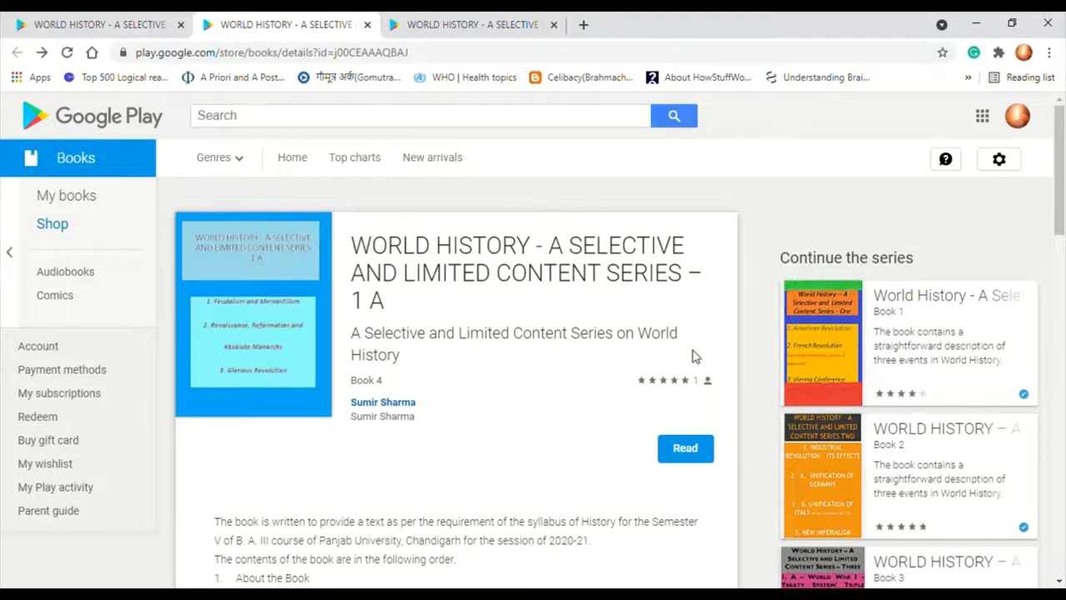
mouse_move(693, 374)
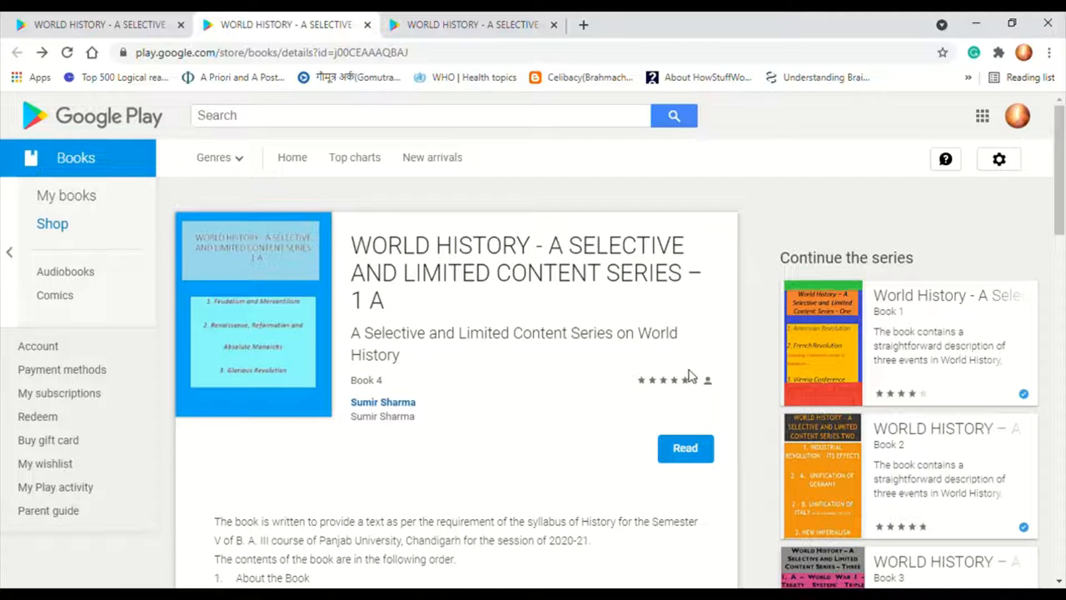
mouse_move(690, 377)
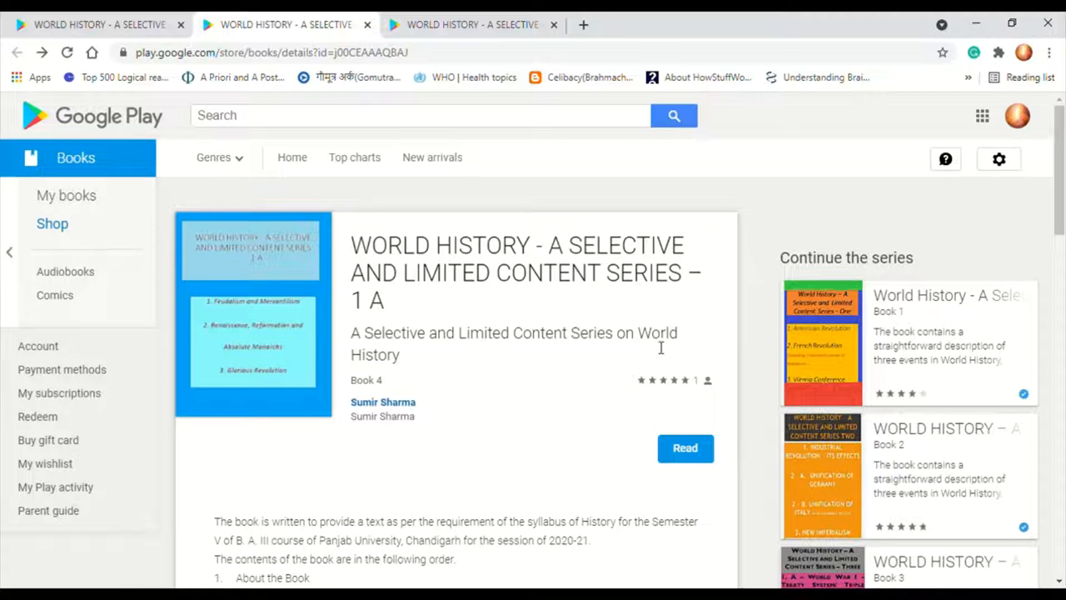
mouse_move(629, 286)
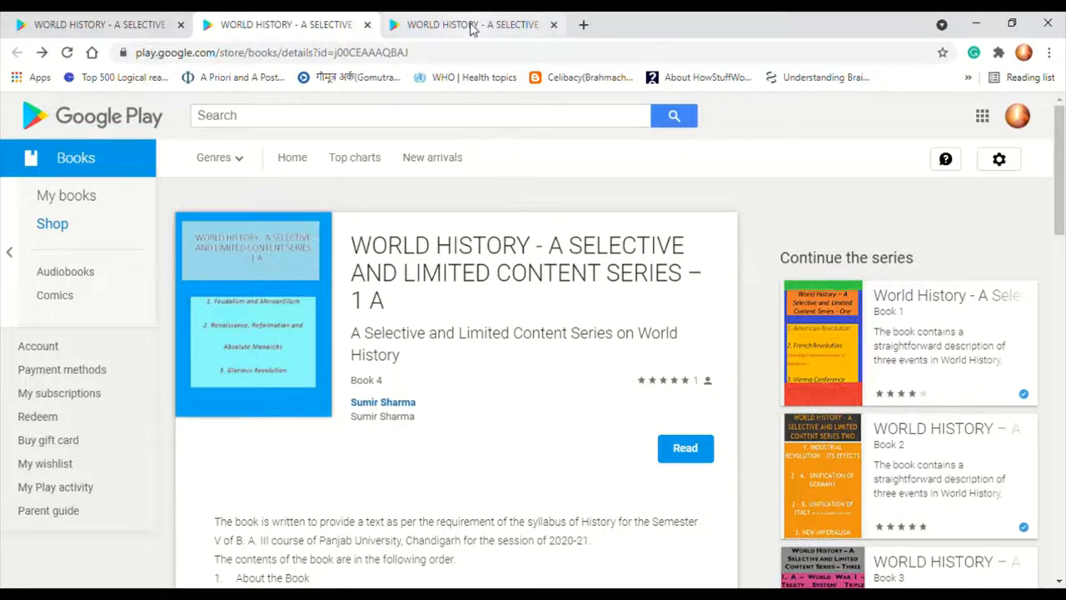
- Switch to the browser tab with World History open in the Play Books reader
left_click(684, 447)
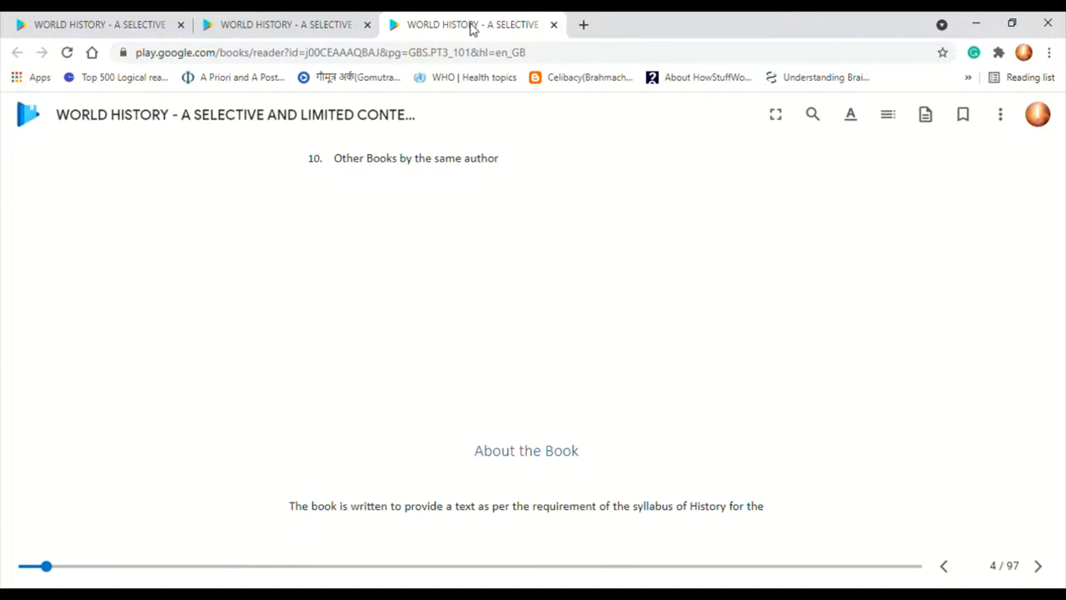
mouse_move(486, 33)
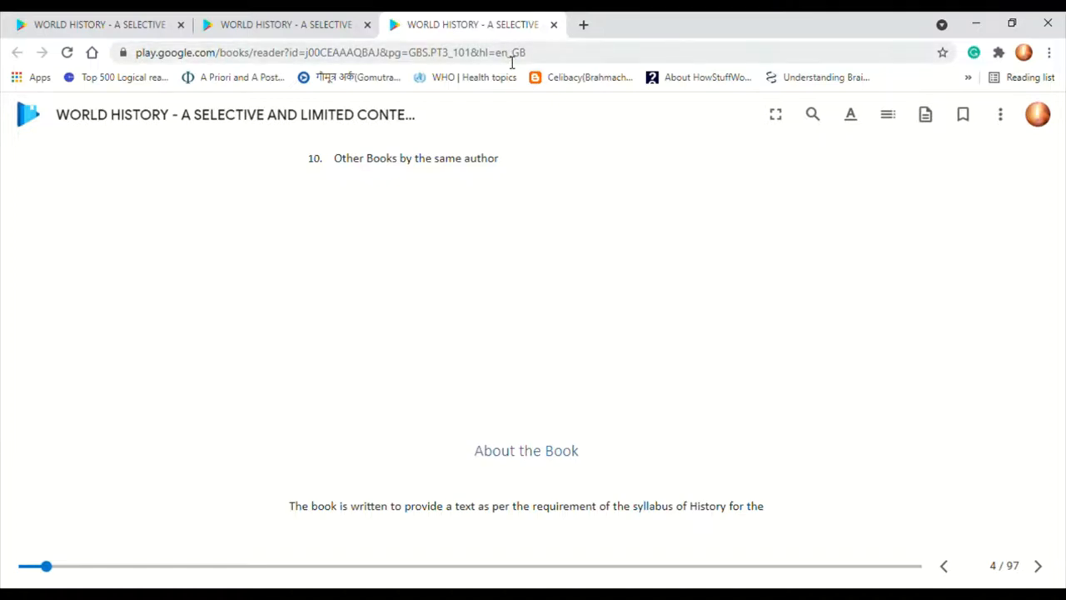
mouse_move(596, 132)
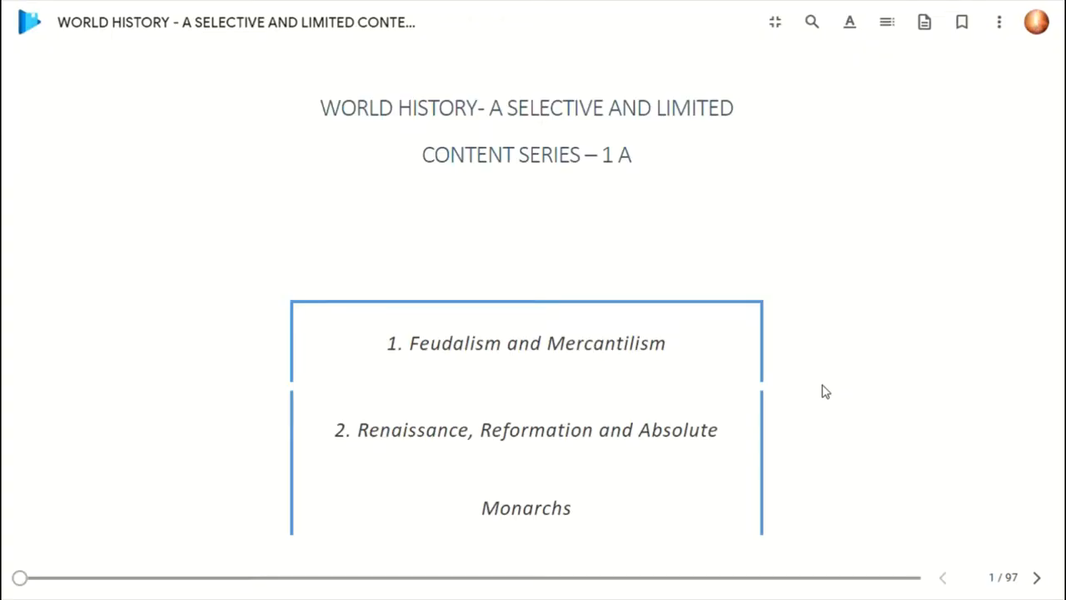
mouse_move(848, 401)
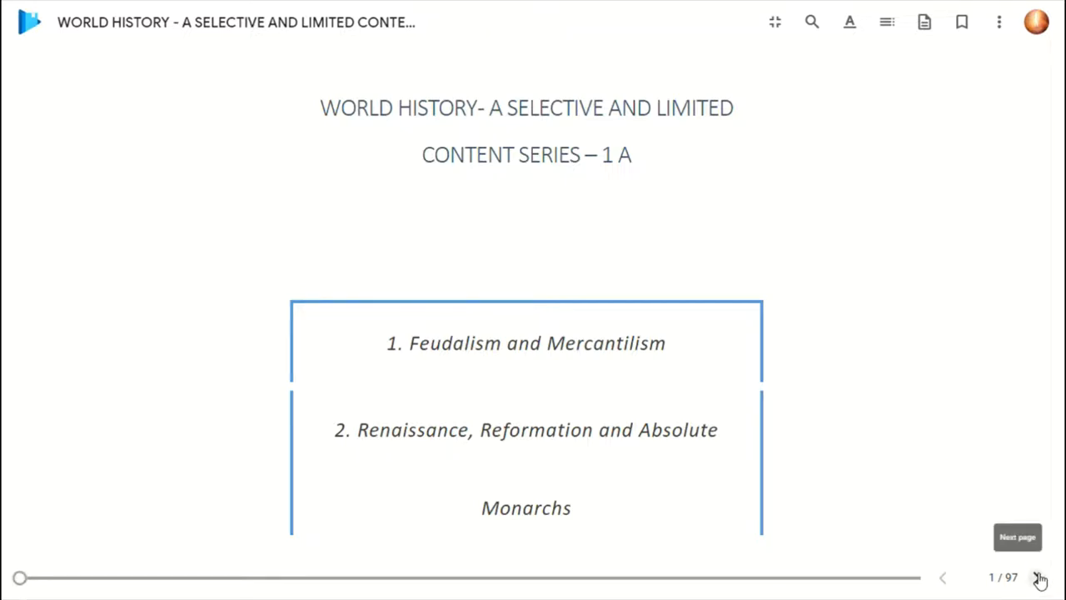
- Page forward past the publication chart and through the contents list
scroll("down", 3)
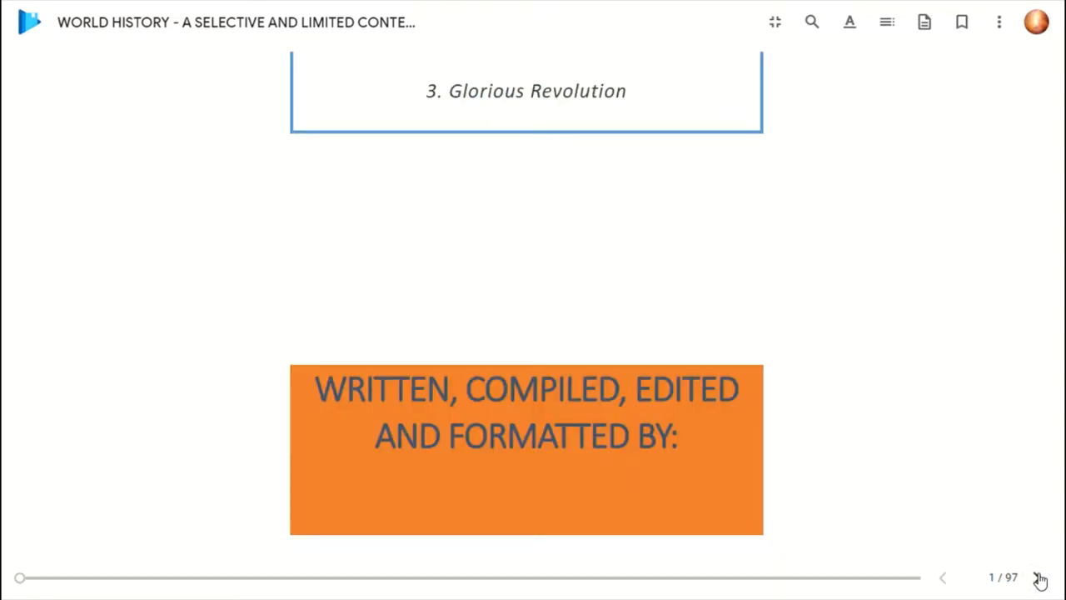
left_click(1036, 576)
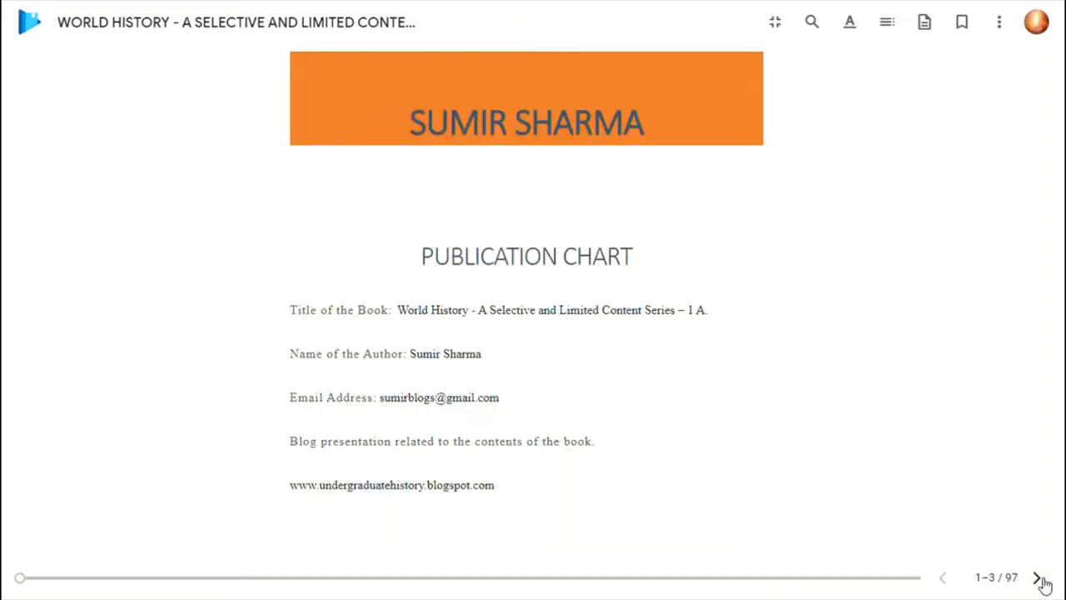
left_click(1036, 576)
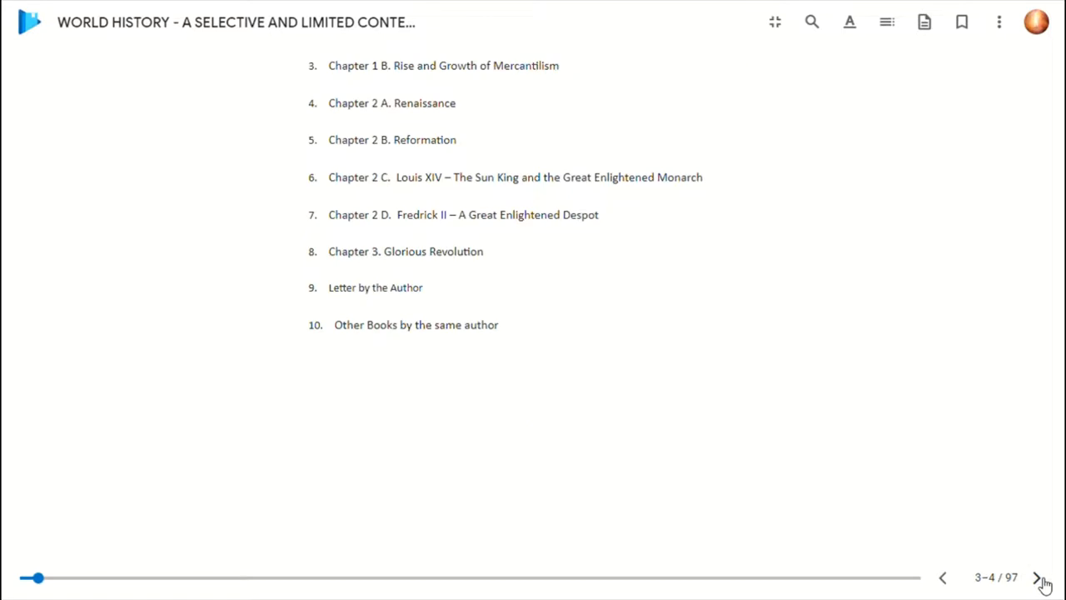
mouse_move(1007, 516)
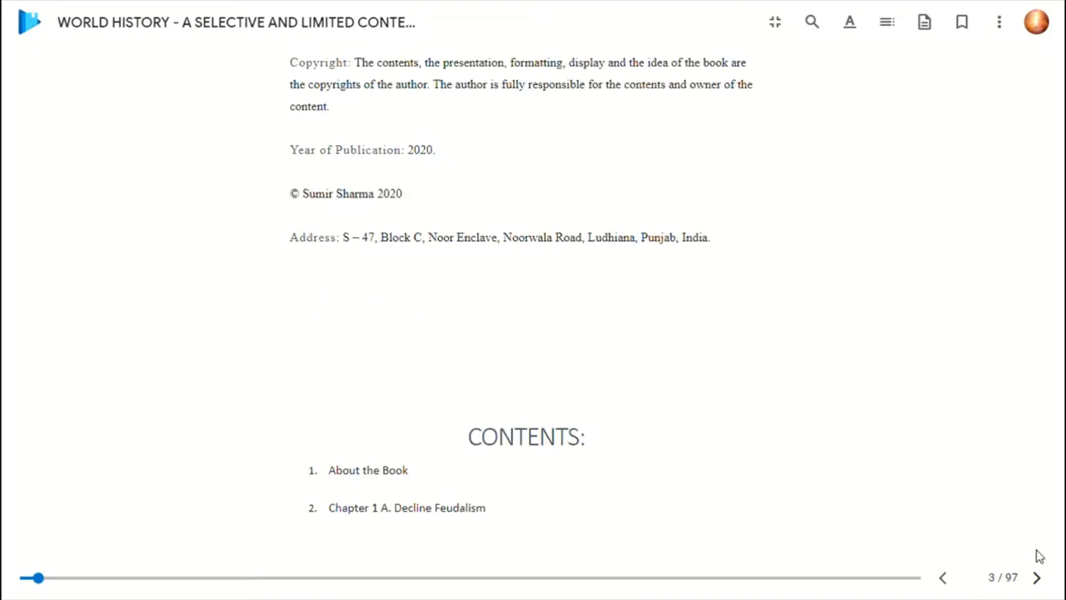
mouse_move(1036, 576)
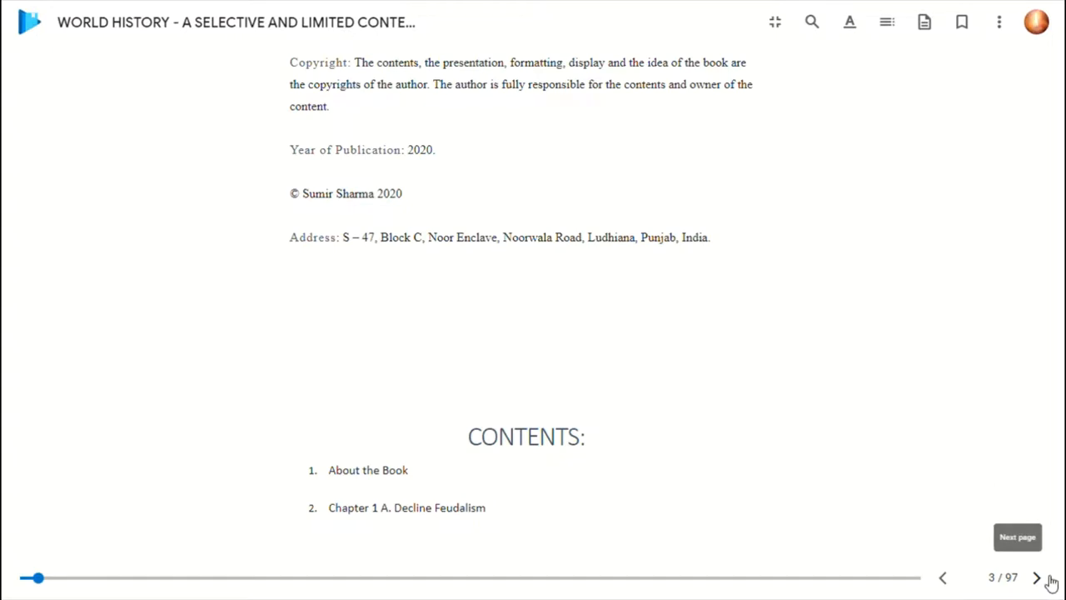
left_click(1036, 576)
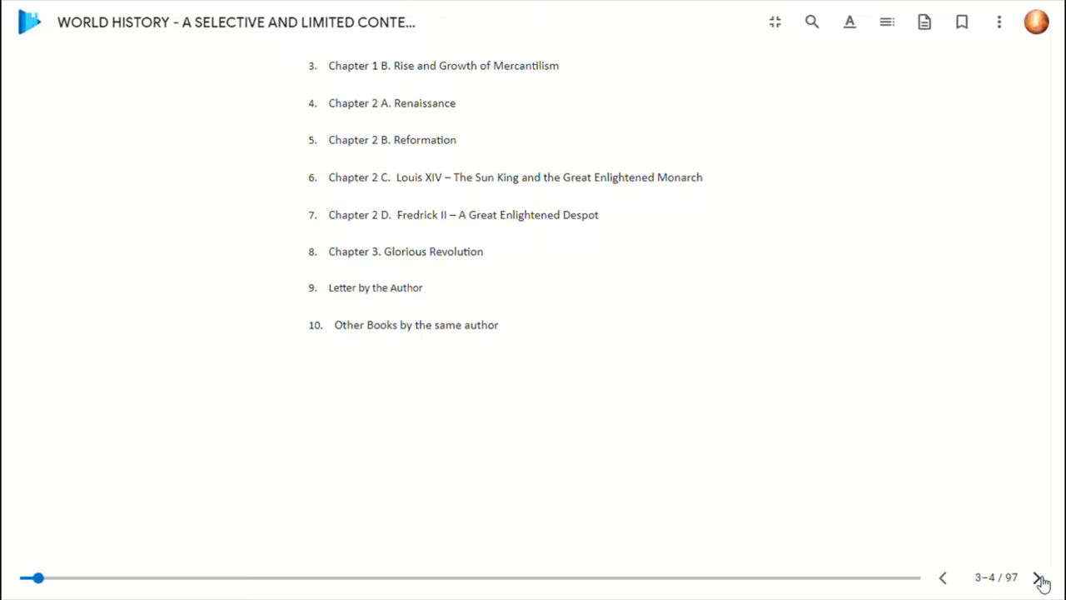
mouse_move(1039, 579)
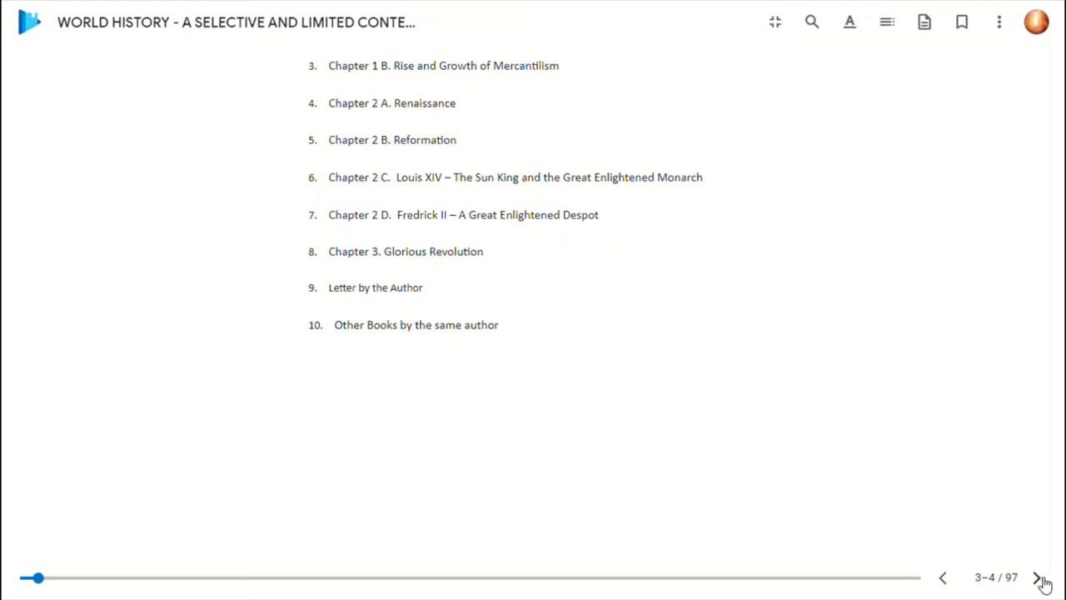
- Continue past About the Book to the start of Chapter 1 A, Decline of Feudalism
left_click(1039, 577)
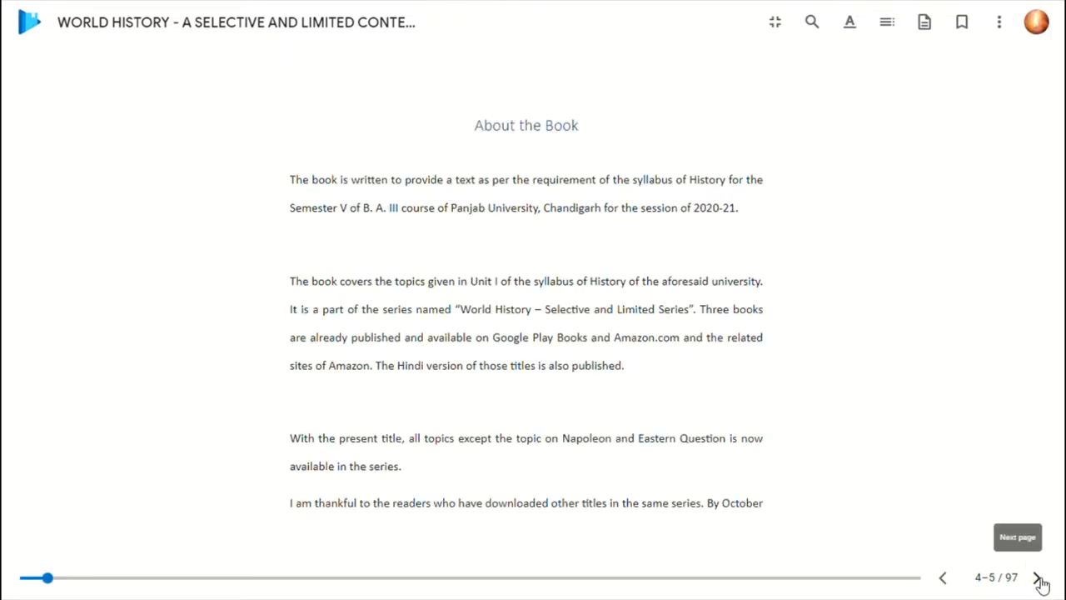
left_click(1040, 576)
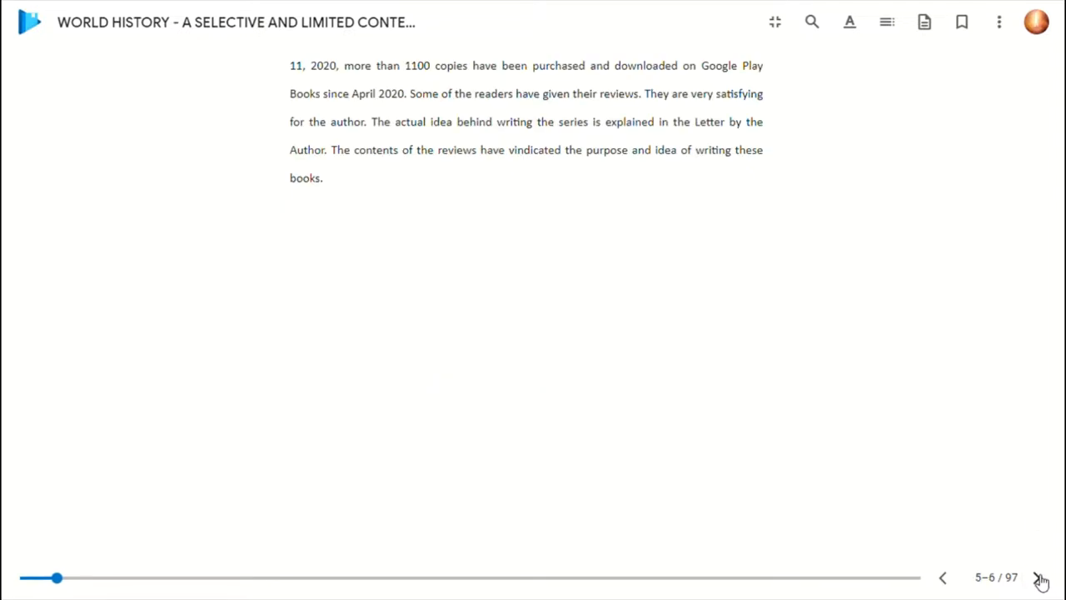
left_click(1036, 576)
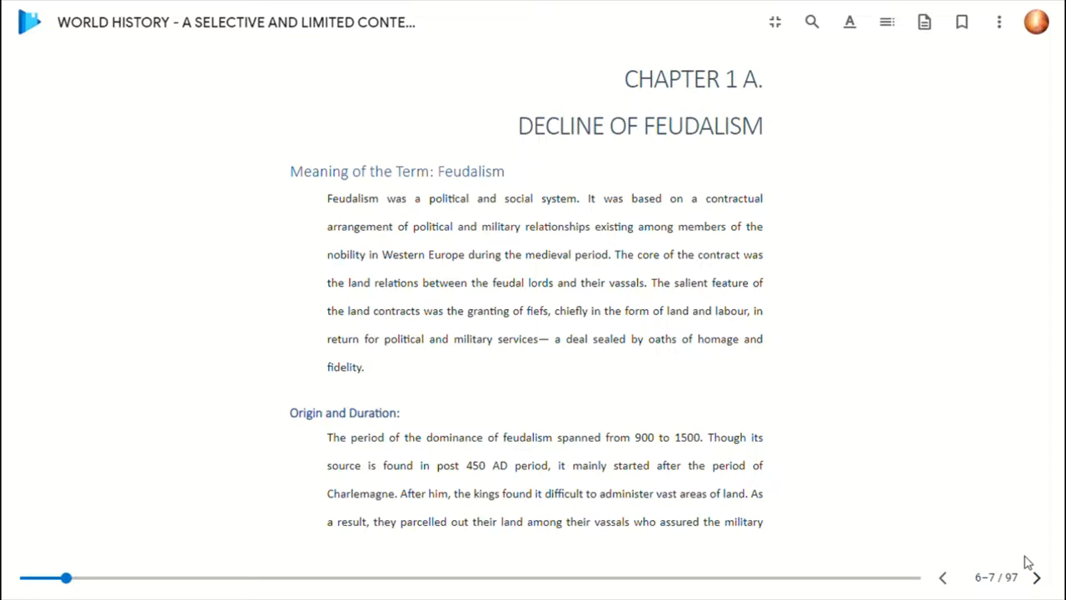
mouse_move(316, 196)
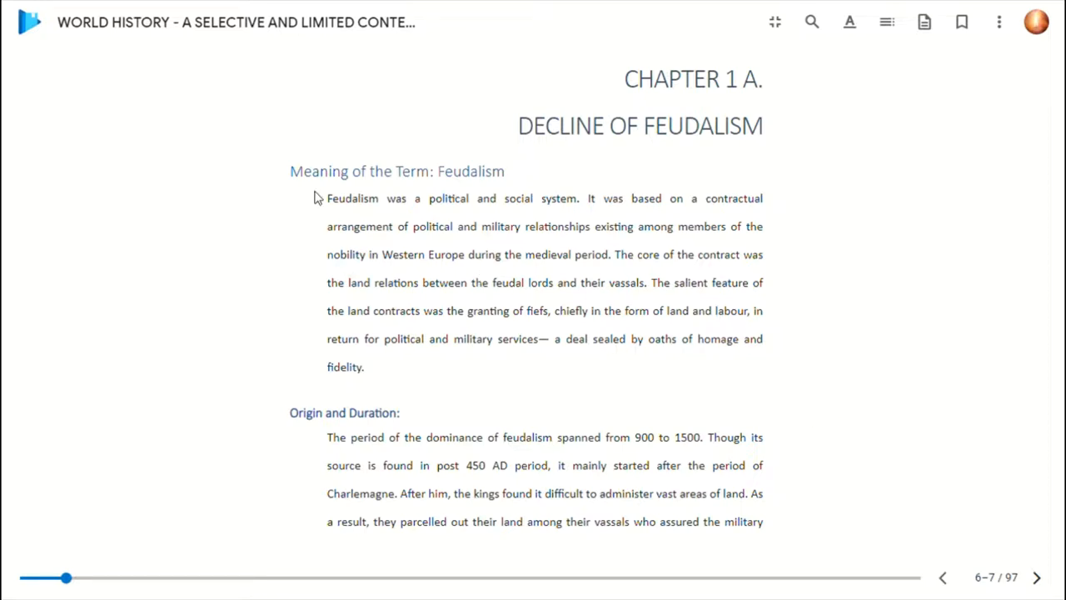
left_click_drag(326, 198, 479, 198)
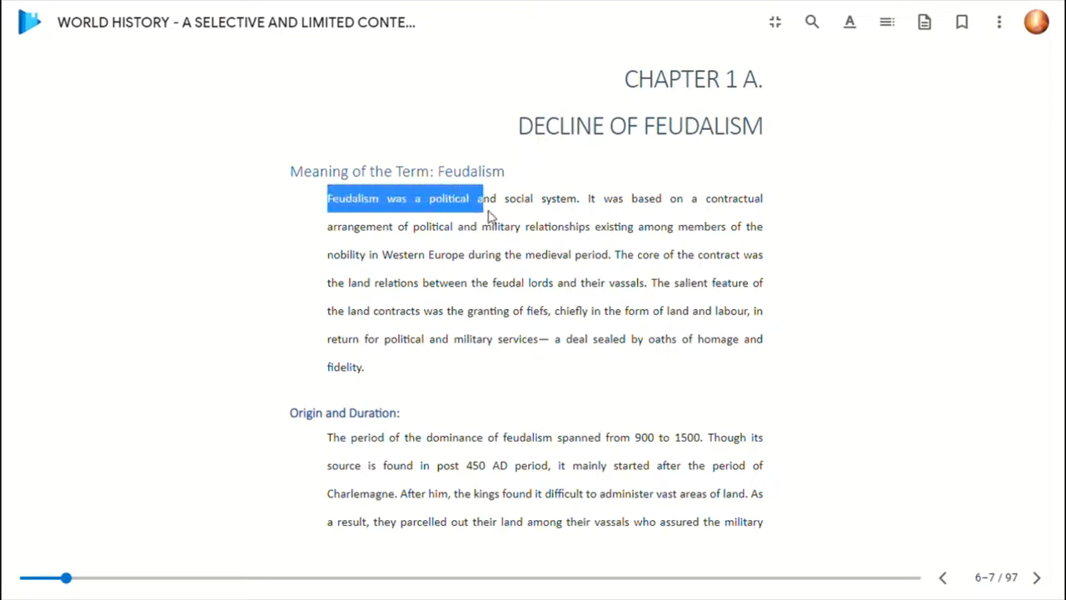
left_click_drag(480, 198, 583, 198)
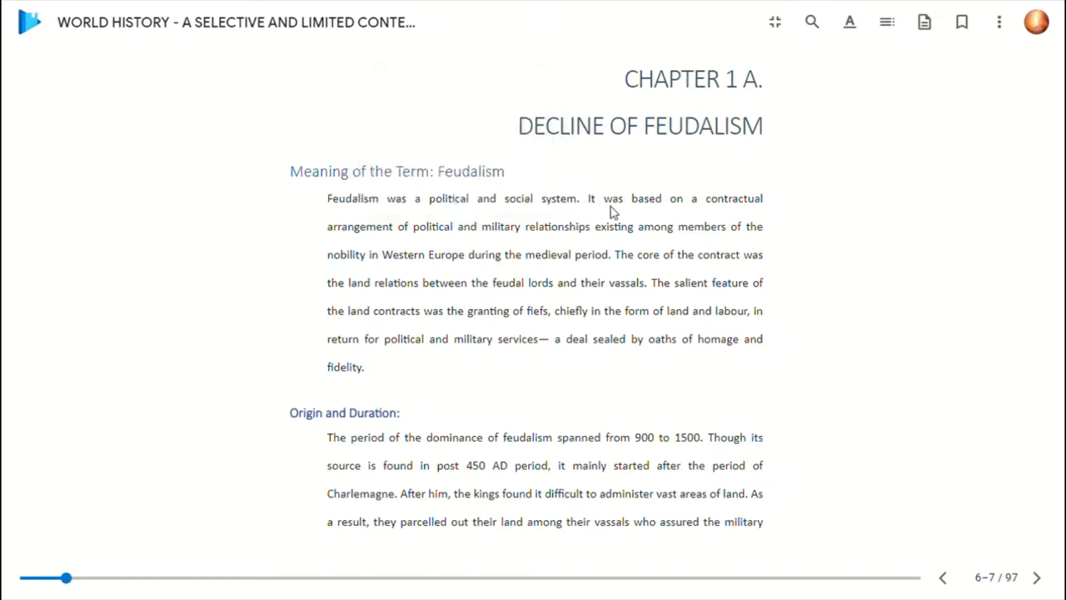
mouse_move(624, 213)
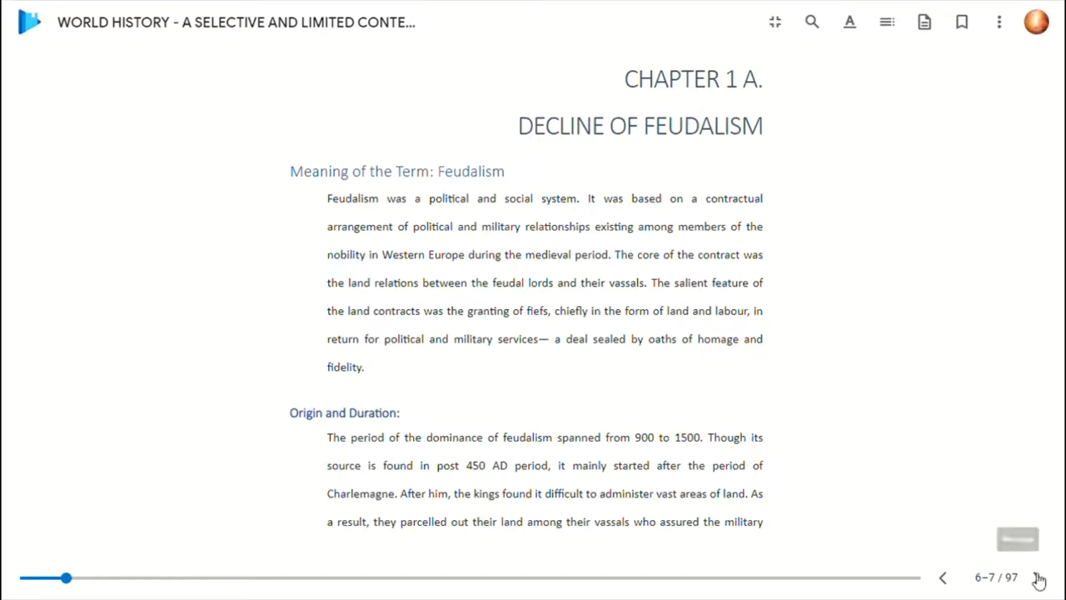
- Page through the Causes of the Decline of Feudalism, Crusades and economy sections to Chapter 1 B, pages 18–19
left_click(1036, 576)
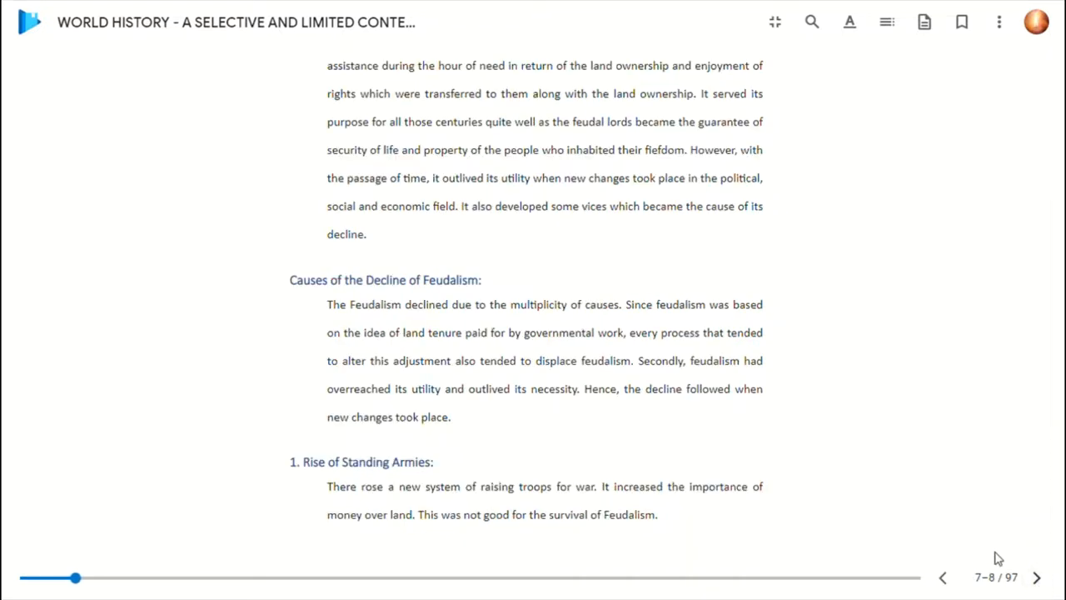
left_click(1036, 576)
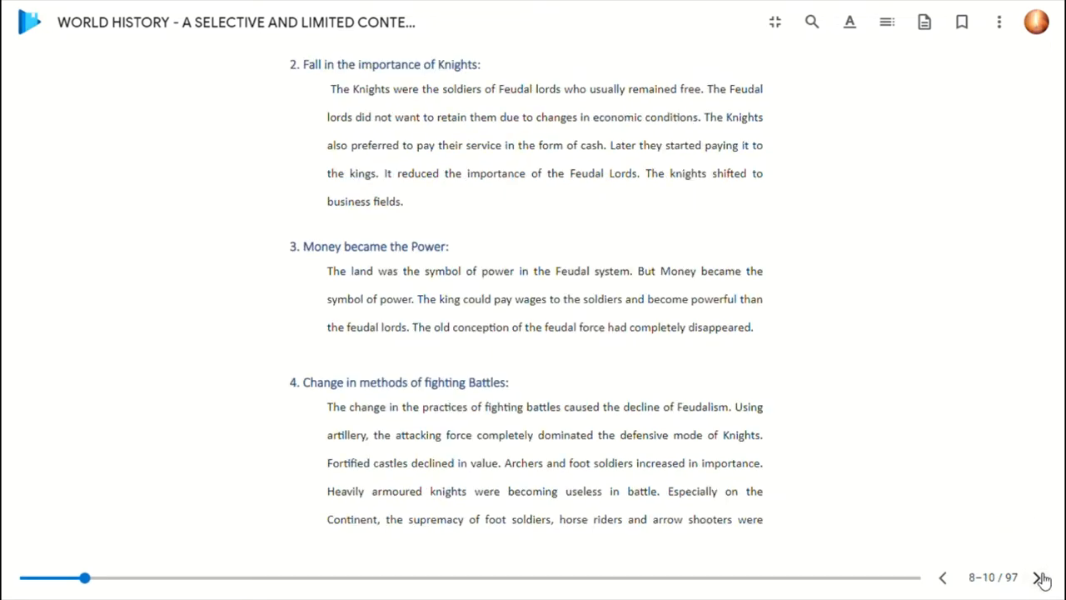
left_click(1043, 576)
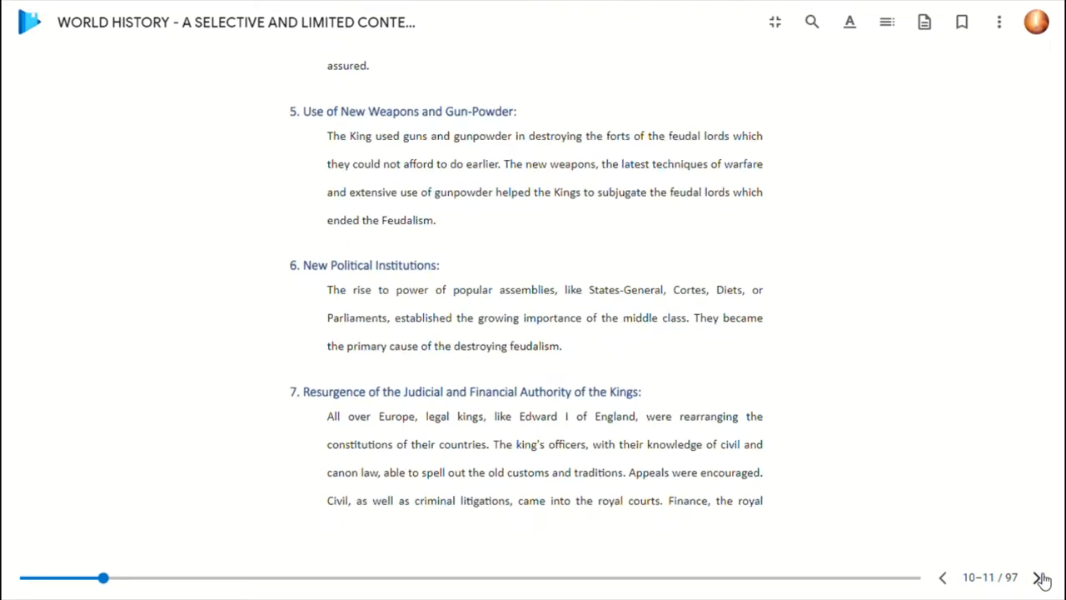
left_click(1043, 576)
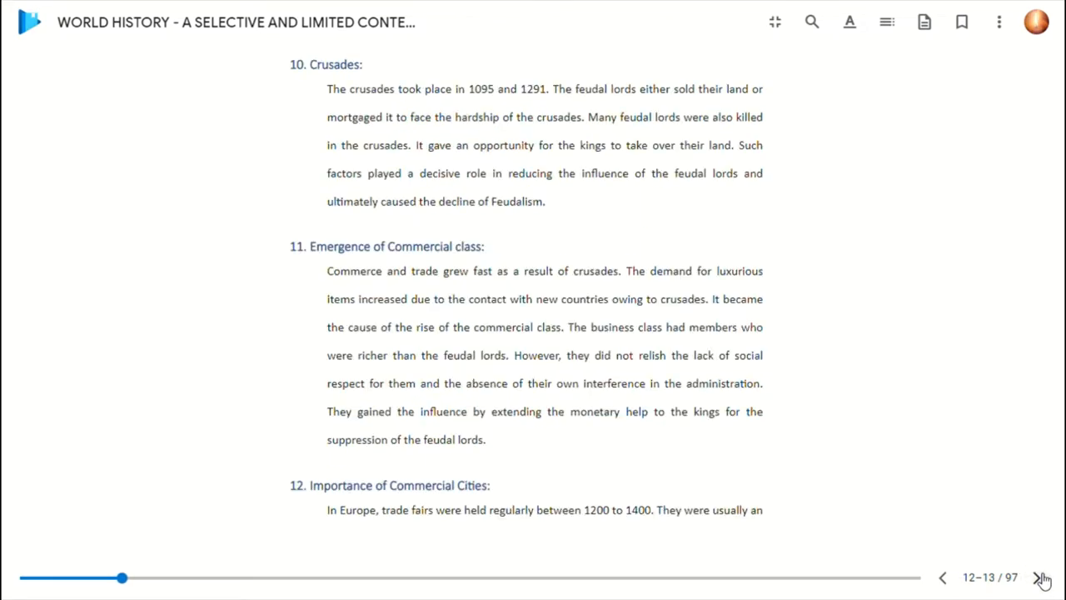
left_click(1042, 576)
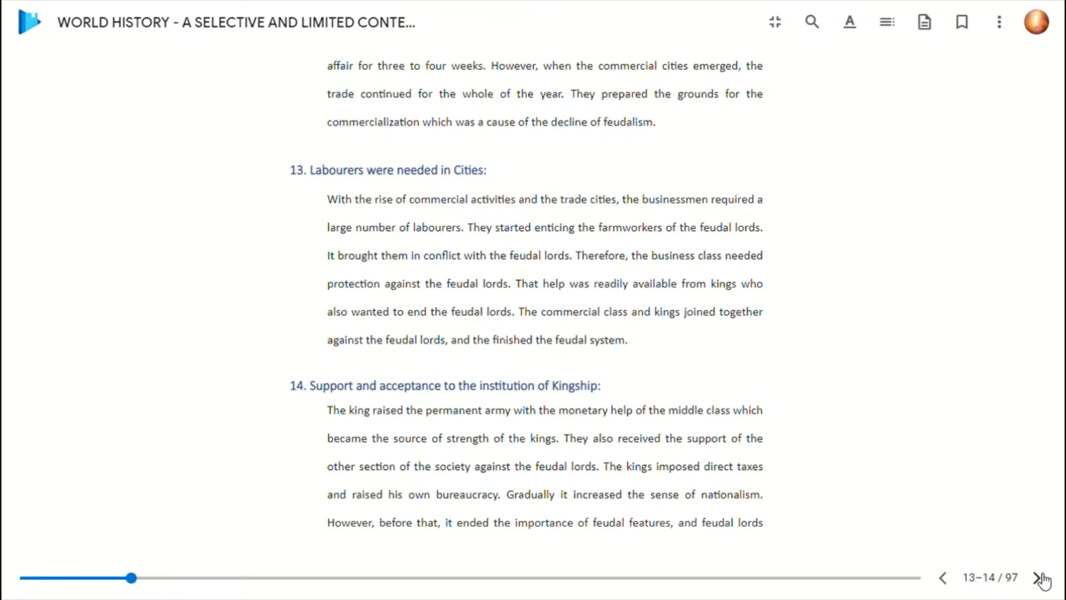
left_click(1043, 576)
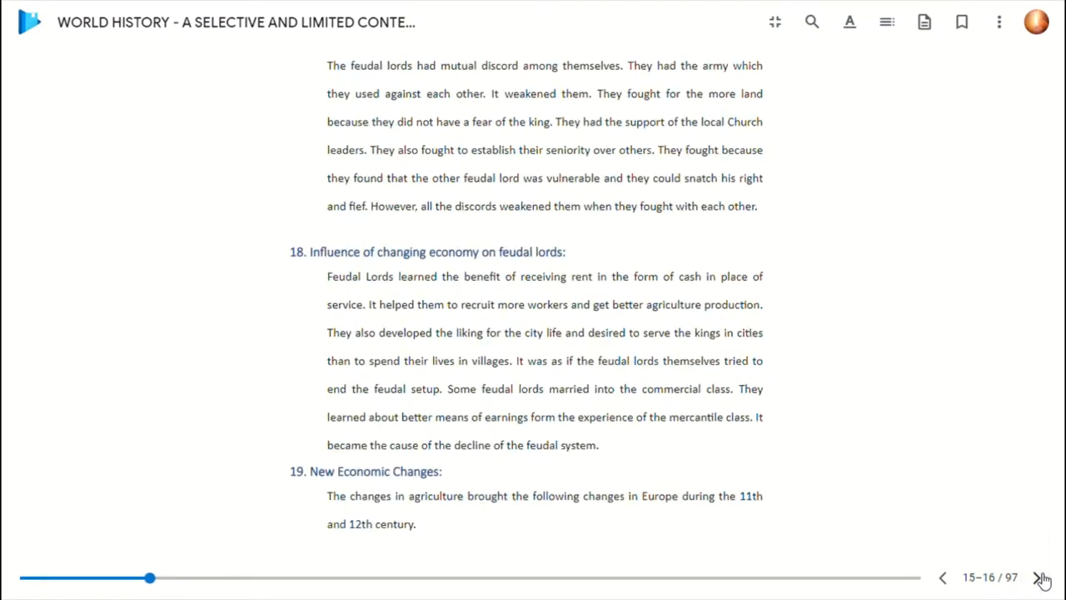
left_click(1041, 576)
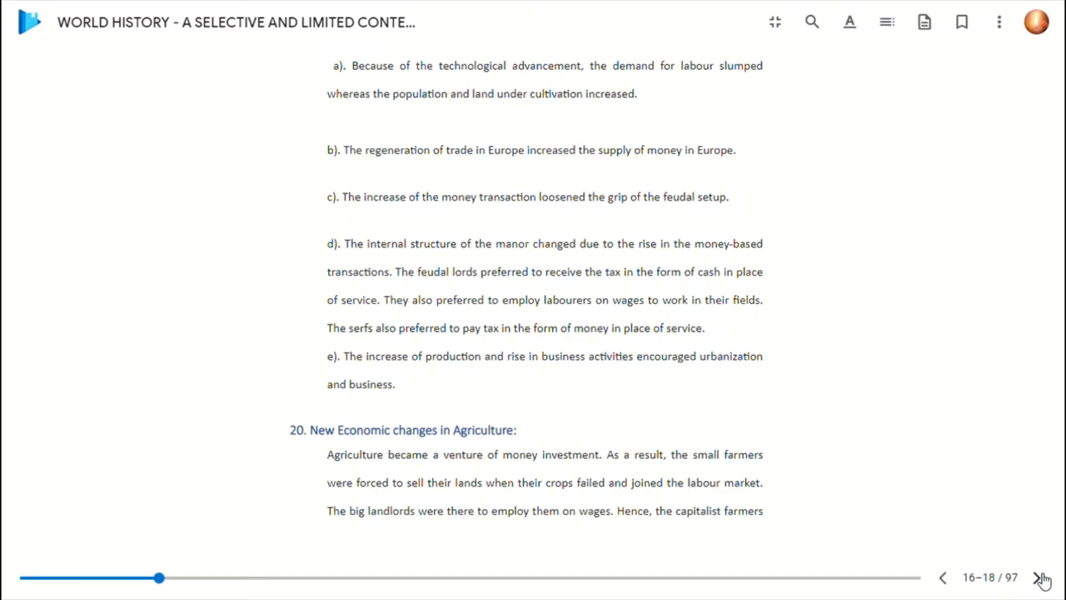
left_click(1043, 577)
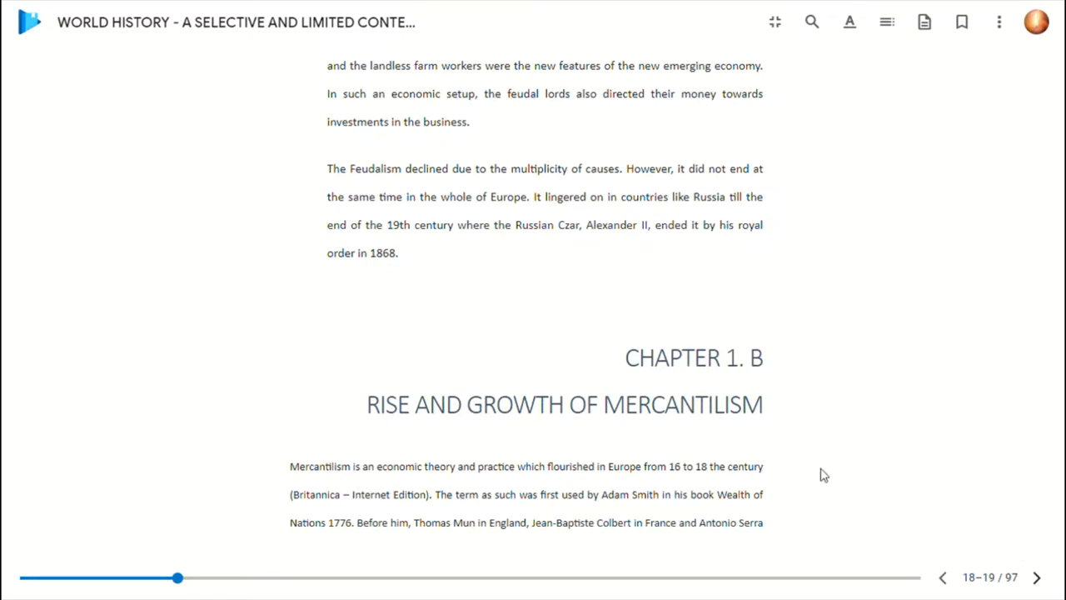
mouse_move(879, 47)
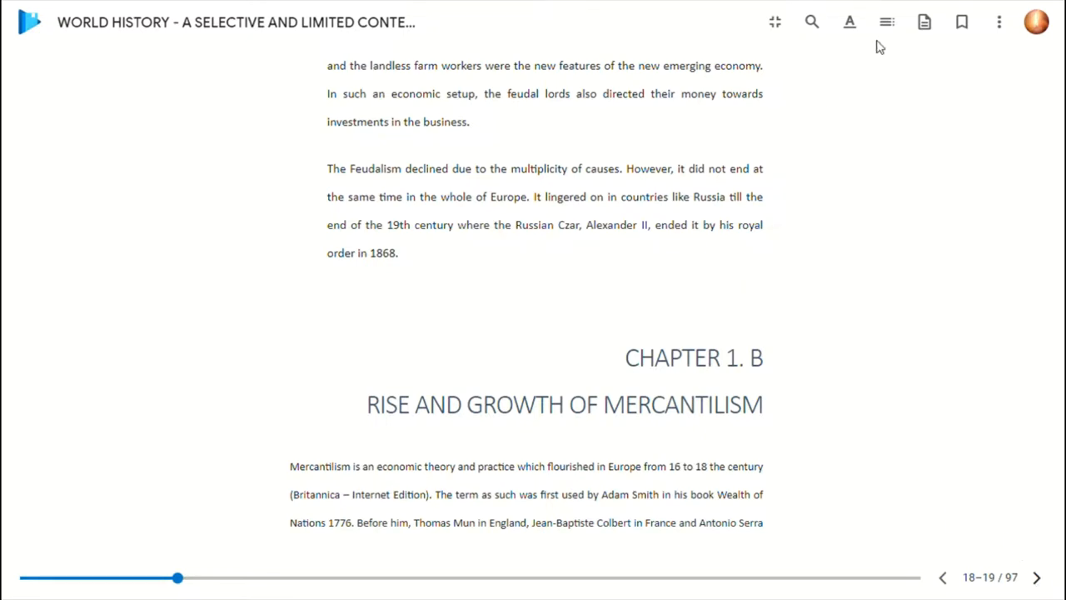
mouse_move(922, 21)
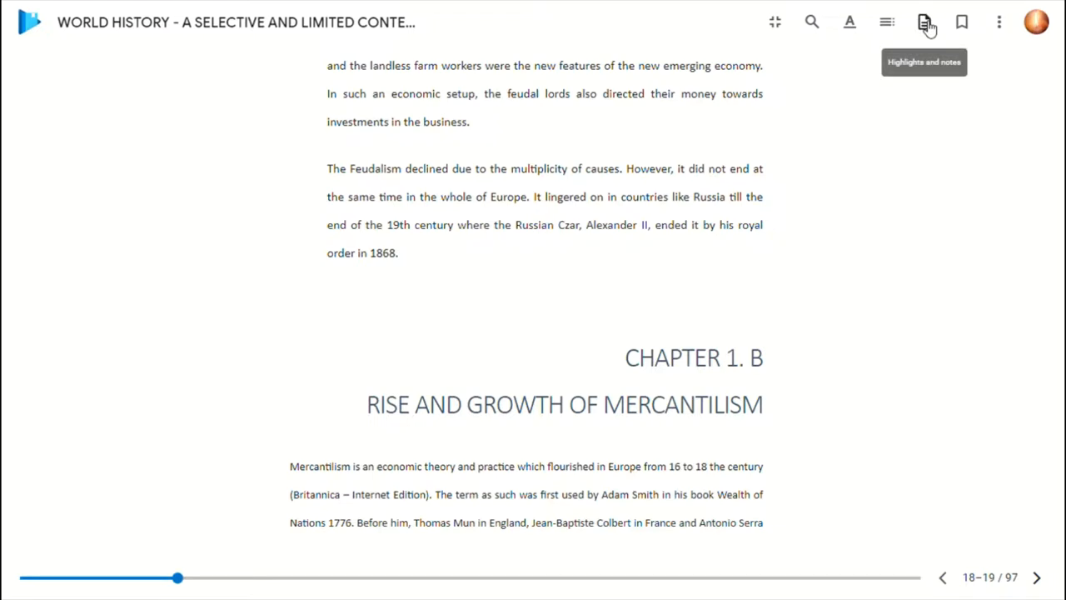
mouse_move(923, 33)
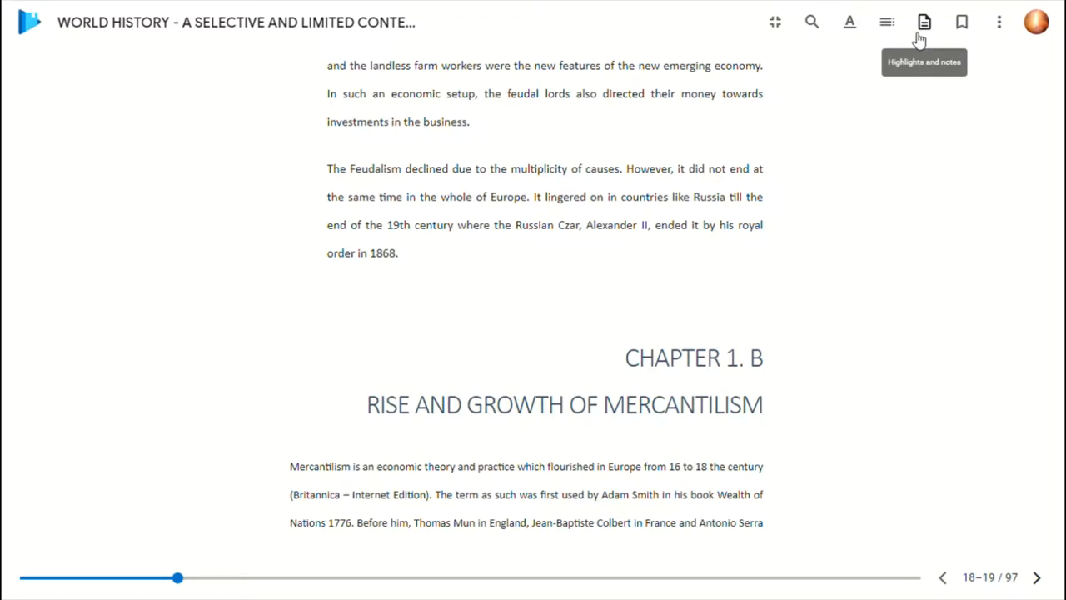
mouse_move(924, 31)
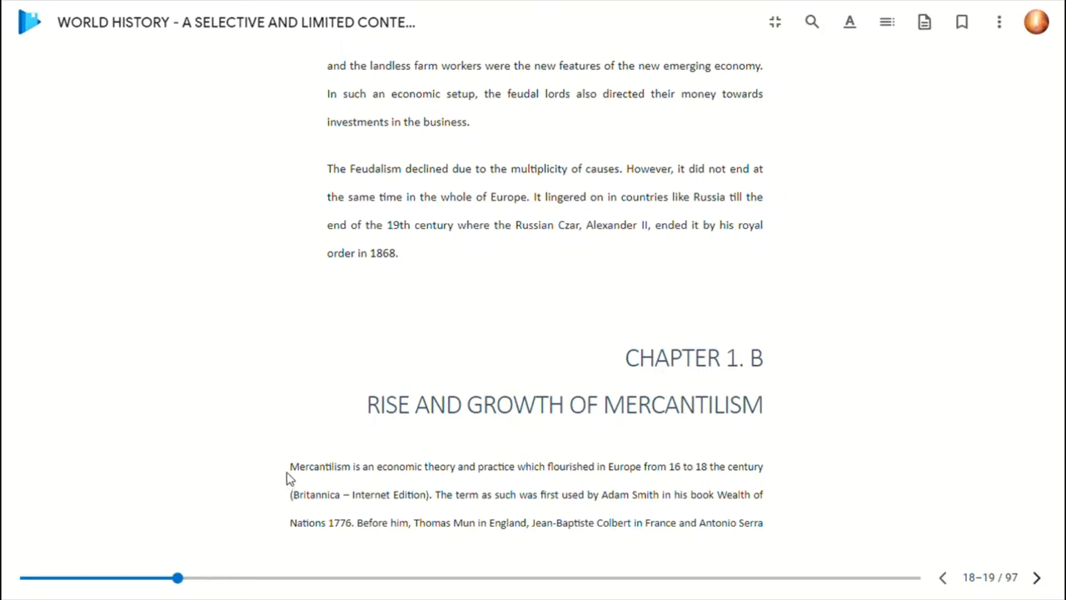
- Select the first Mercantilism sentence and show the empty highlights-and-notes panel
left_click_drag(290, 467, 432, 493)
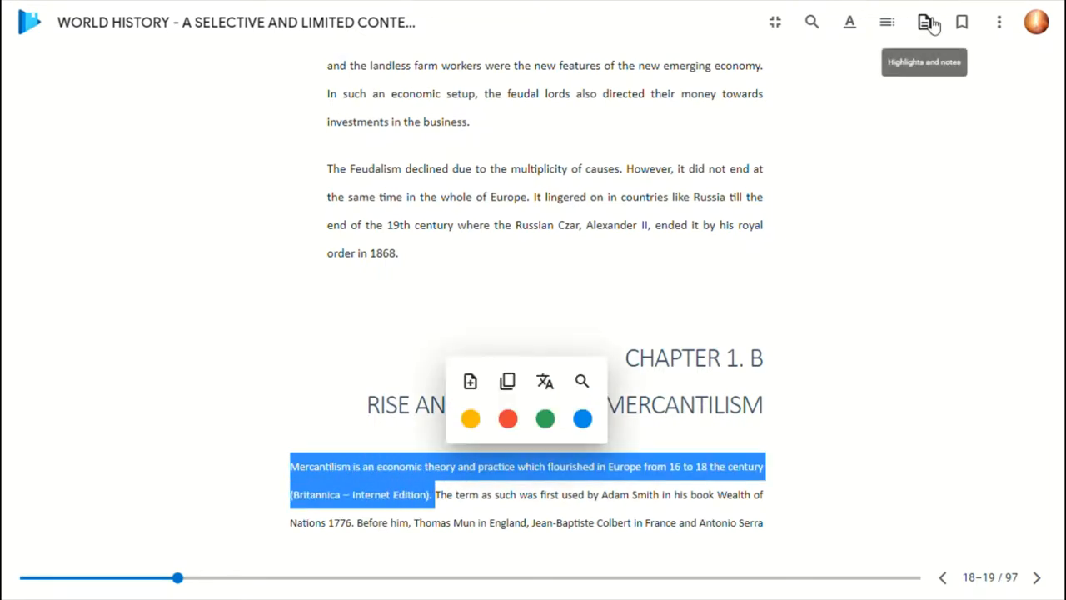
left_click(924, 22)
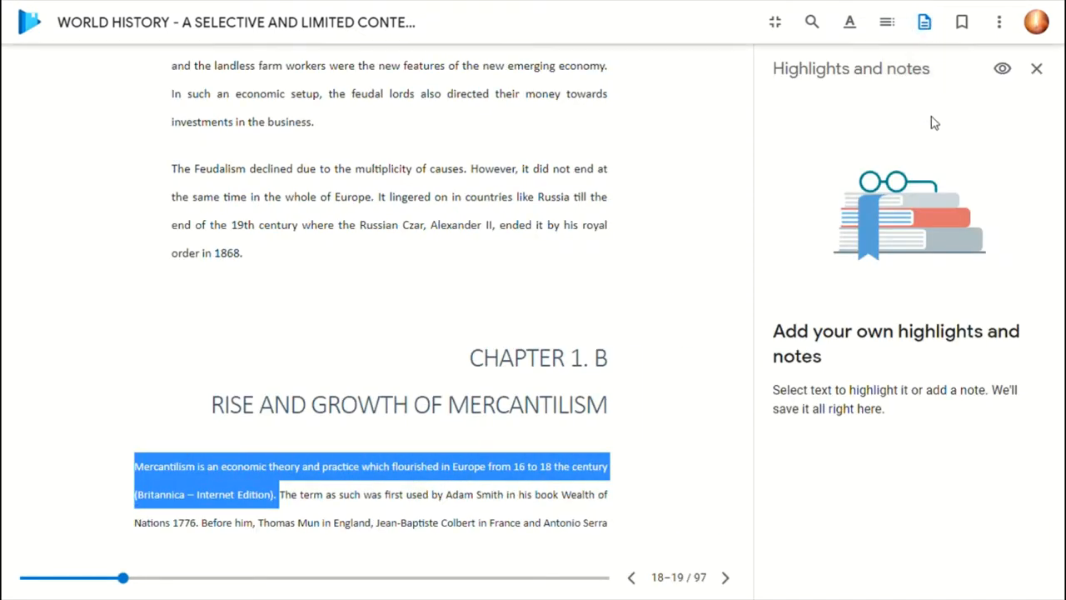
mouse_move(525, 446)
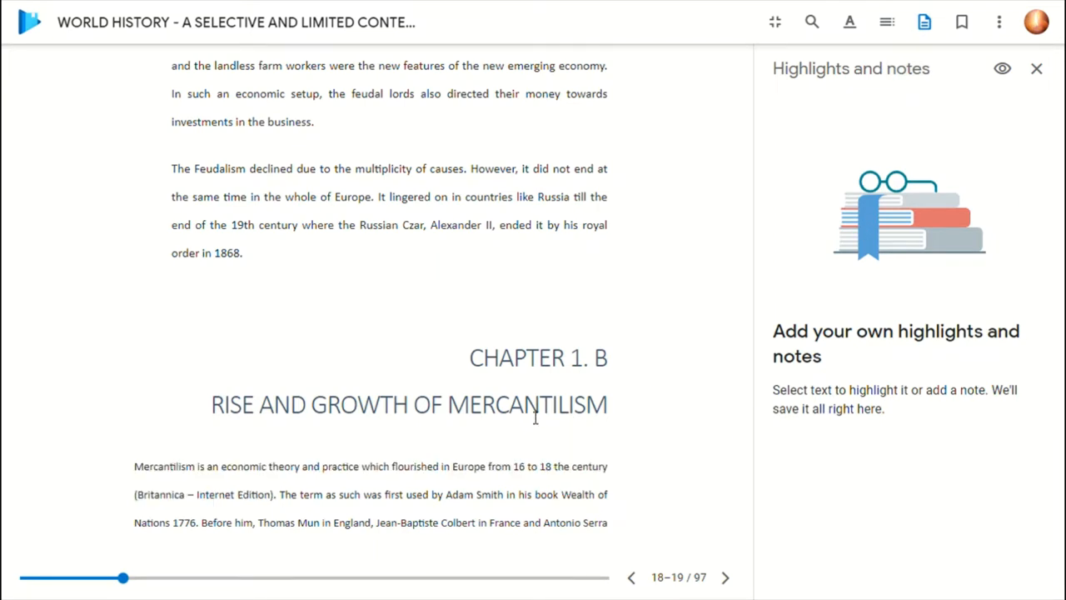
mouse_move(806, 424)
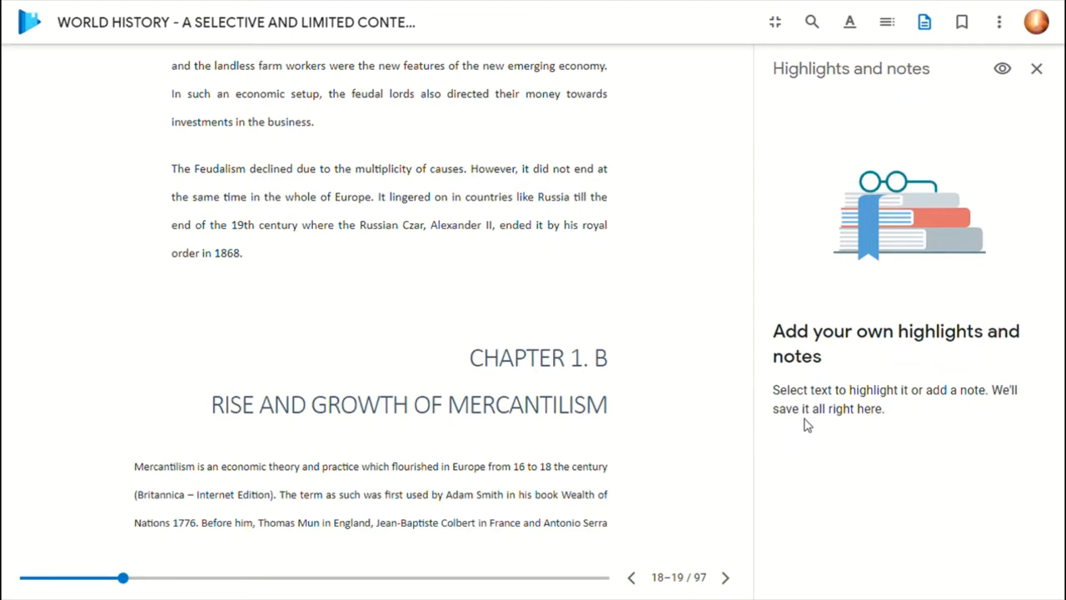
mouse_move(747, 436)
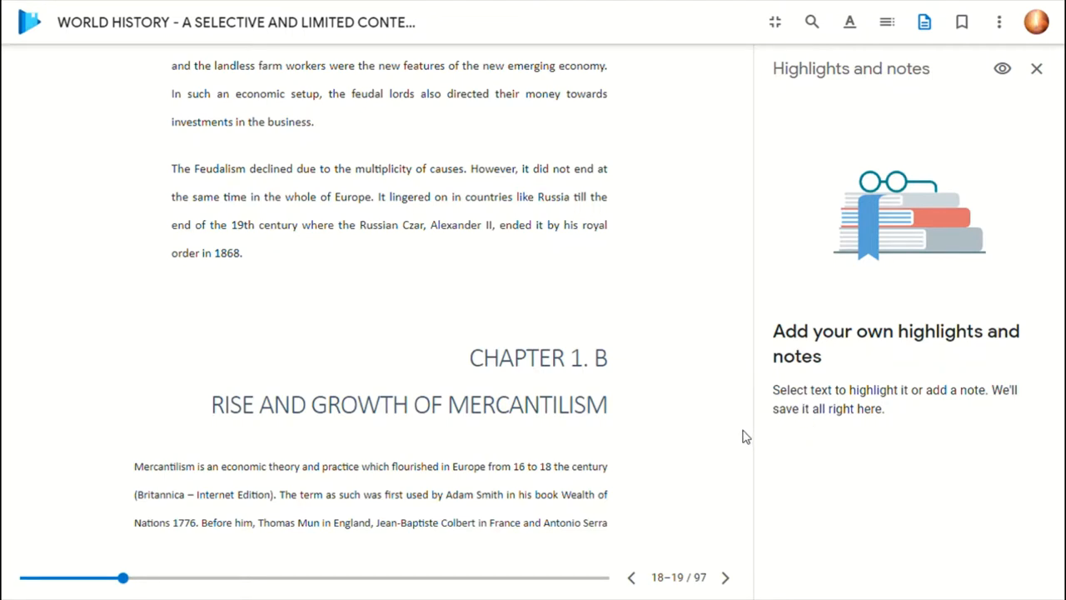
mouse_move(679, 405)
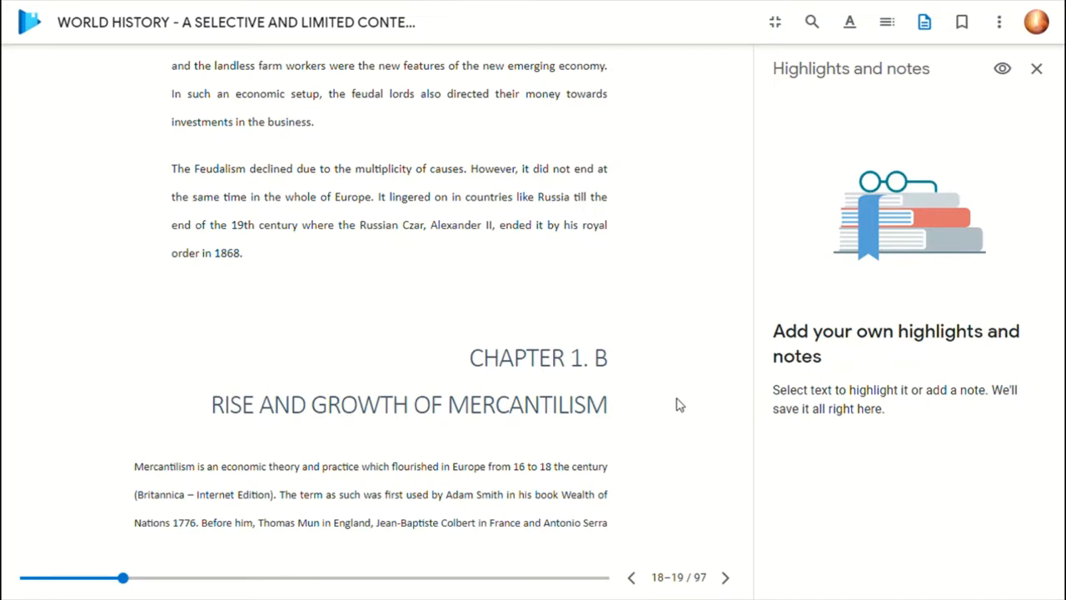
mouse_move(1058, 581)
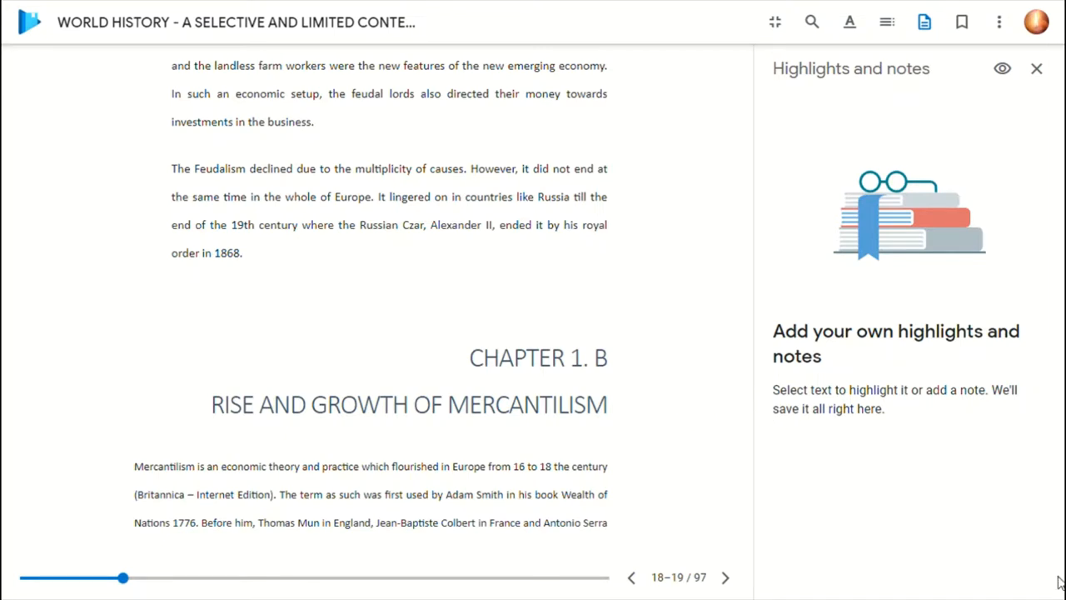
mouse_move(1039, 590)
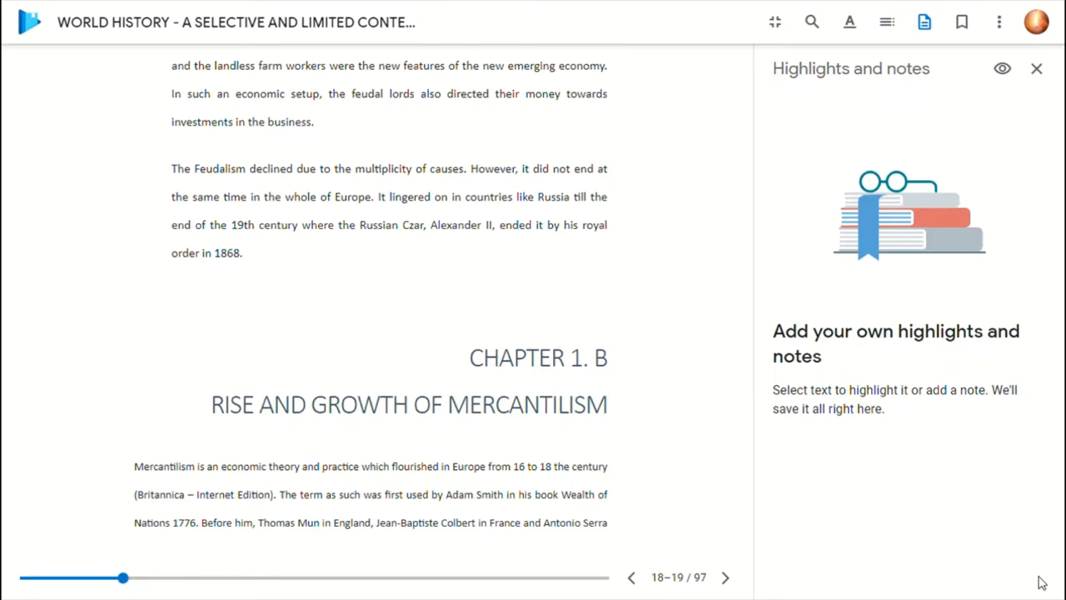
mouse_move(623, 423)
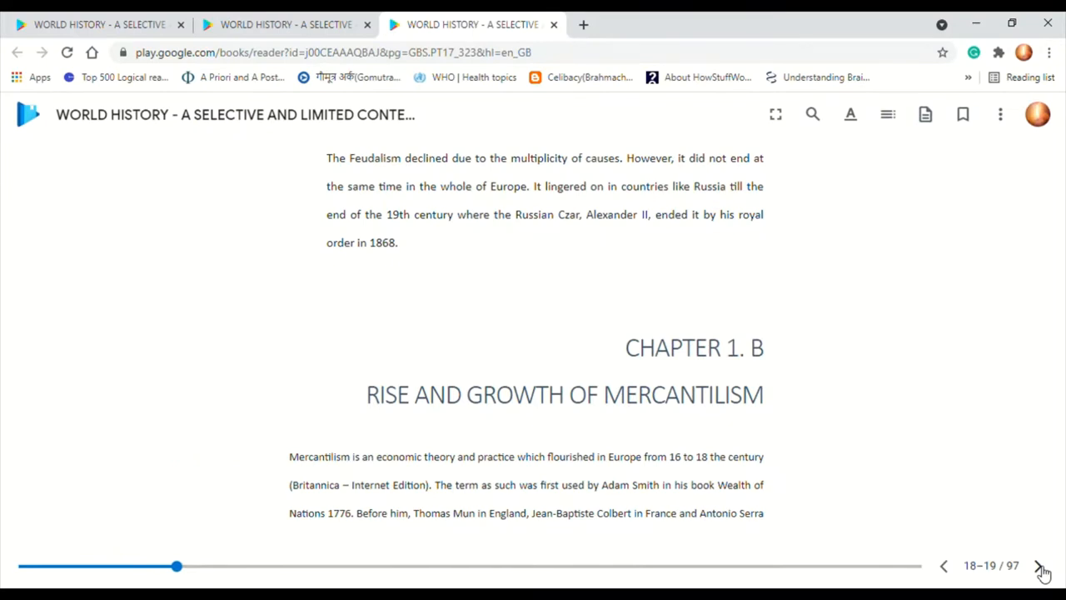
- Advance past Features of Mercantilism to the Causes of Mercantilism section, pages 20–21
left_click(1039, 567)
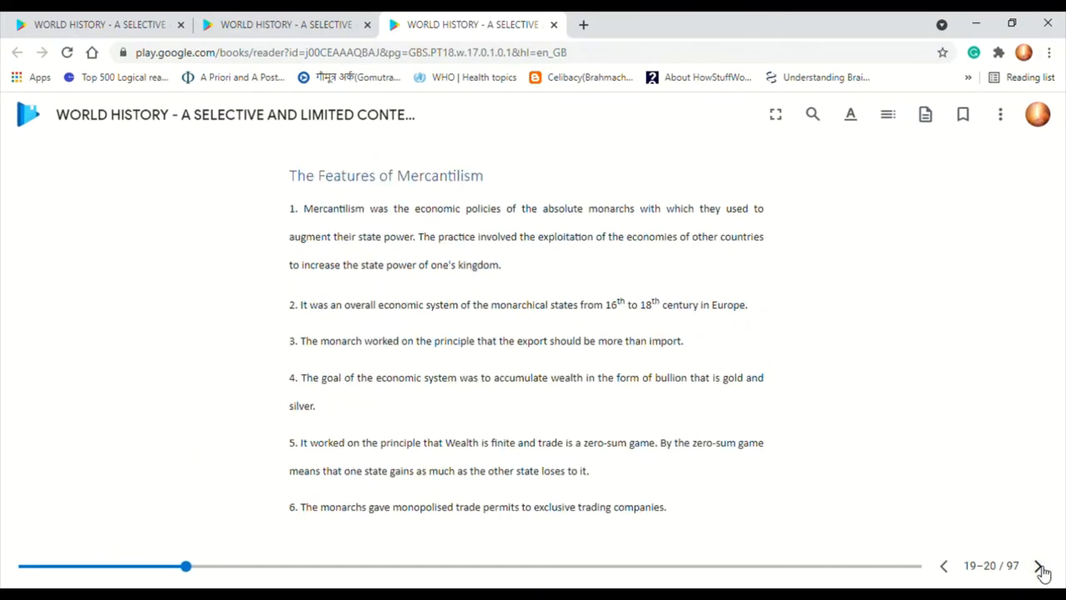
left_click(1041, 566)
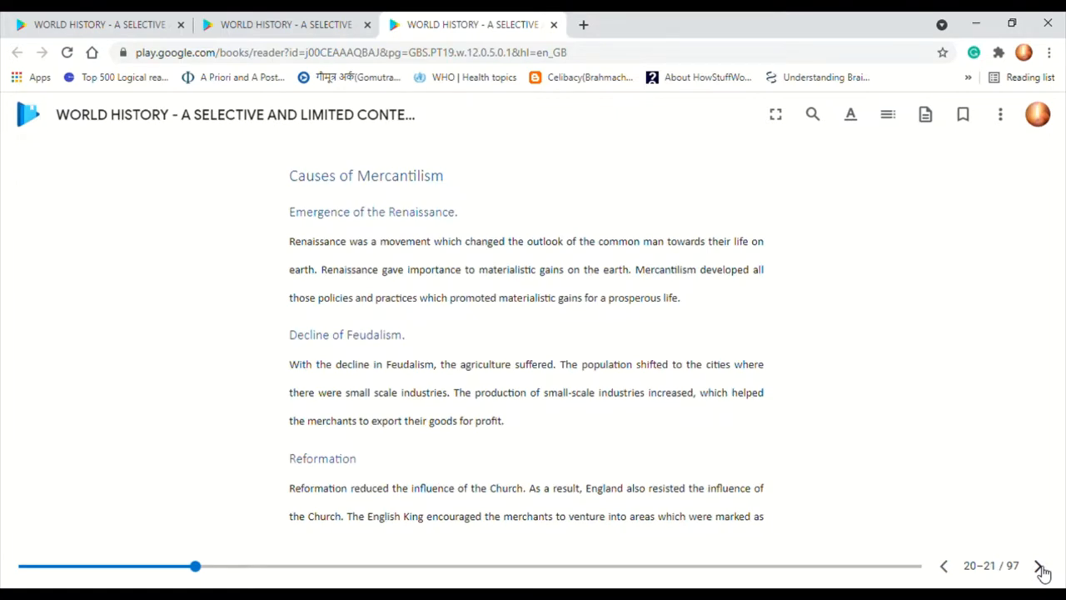
mouse_move(850, 114)
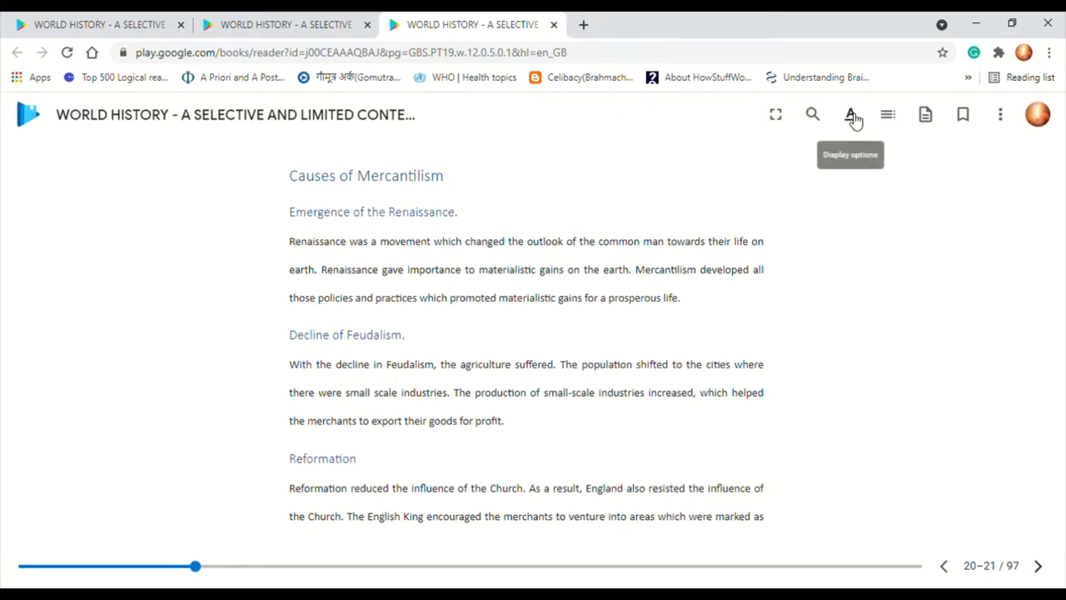
- Raise the reading font size through 113% and 125% to 138% in Display options
left_click(850, 113)
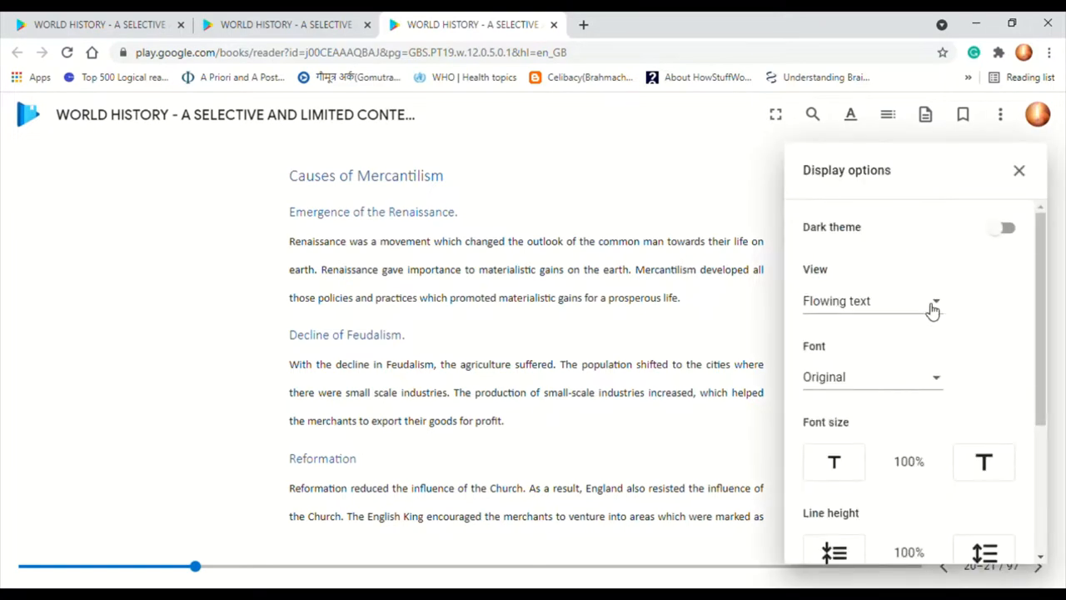
left_click(983, 461)
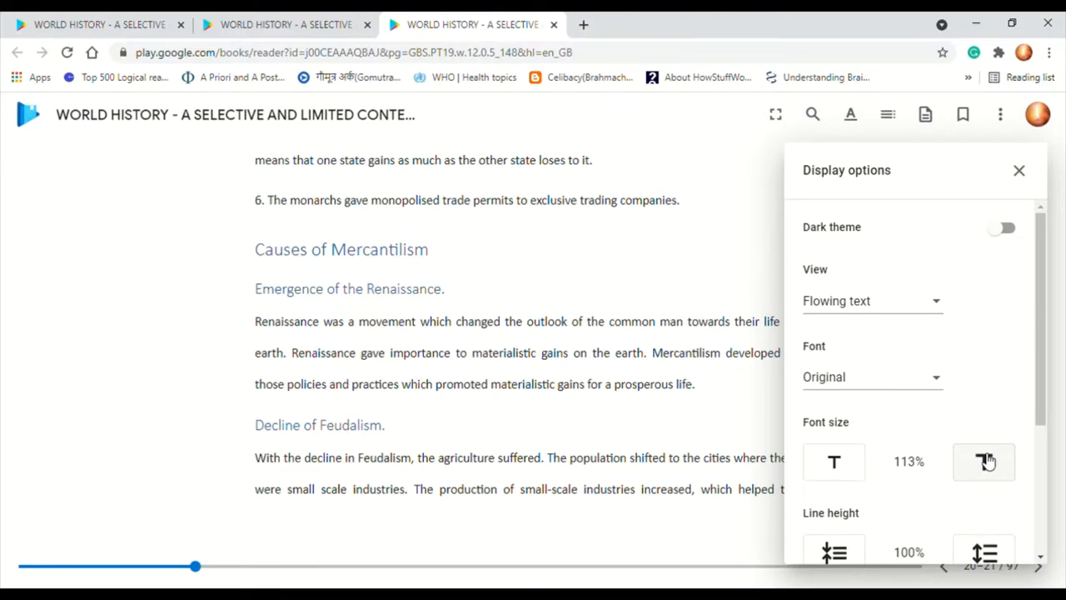
left_click(983, 462)
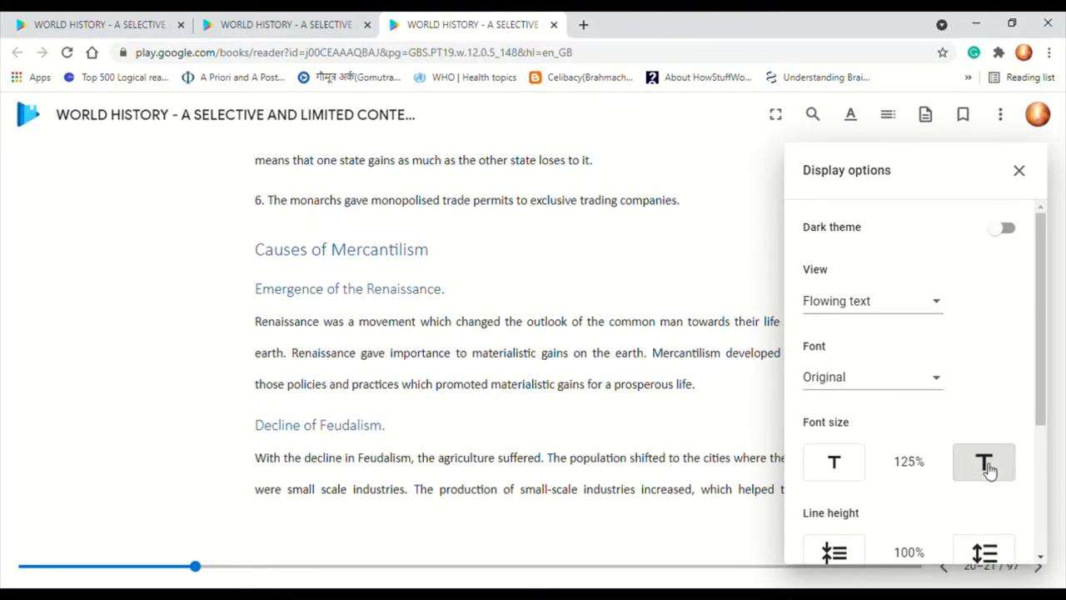
left_click(982, 462)
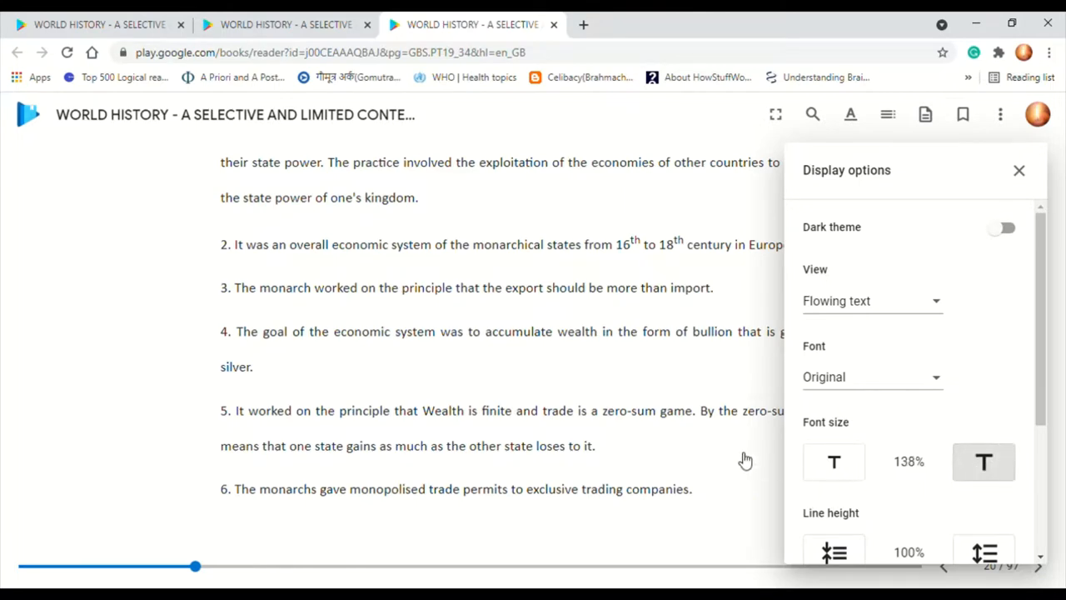
left_click(1019, 170)
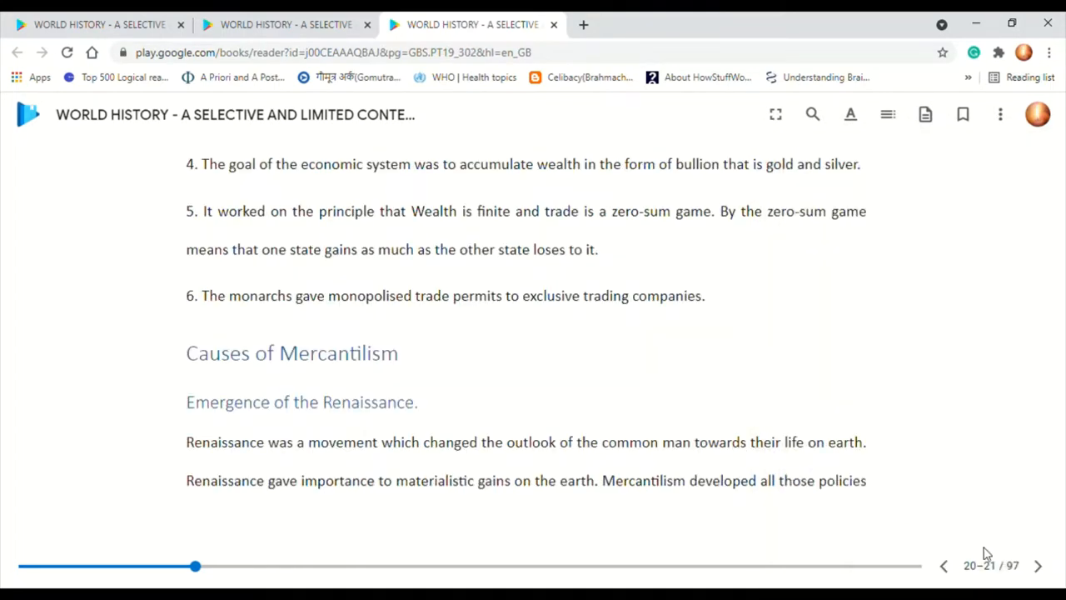
- Page through Mercantilism's causes: Exchange economy, Commercial Capital, Compass and navigation vessels
left_click(1037, 567)
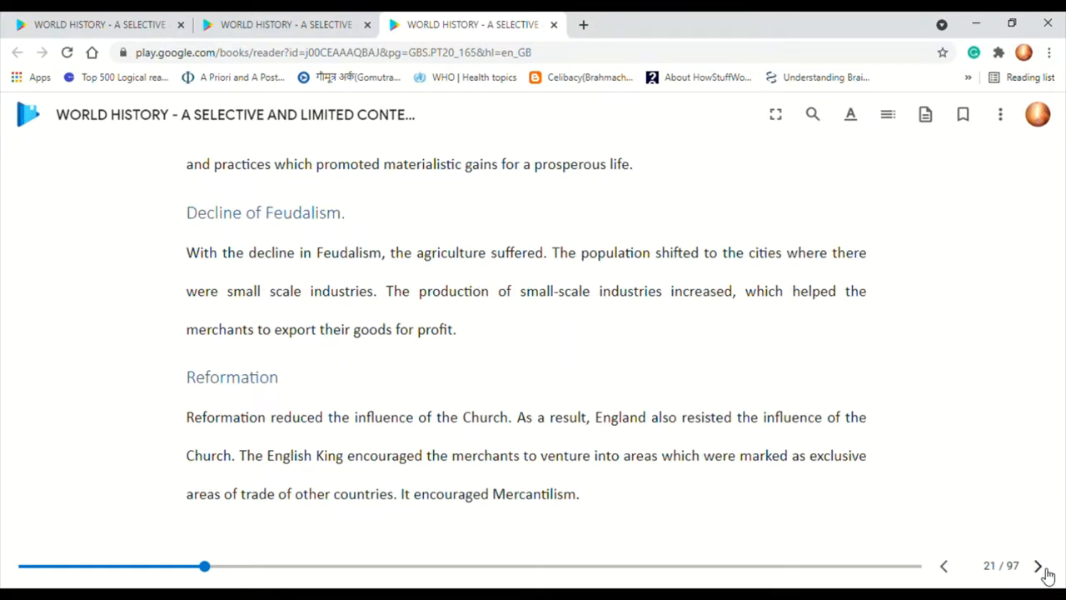
left_click(1036, 566)
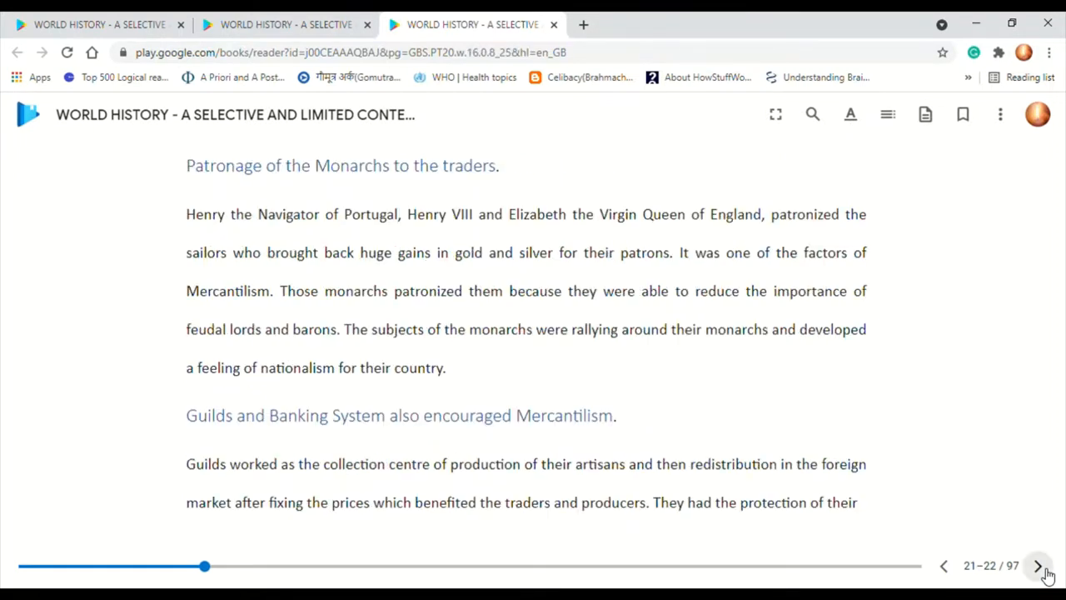
left_click(1036, 566)
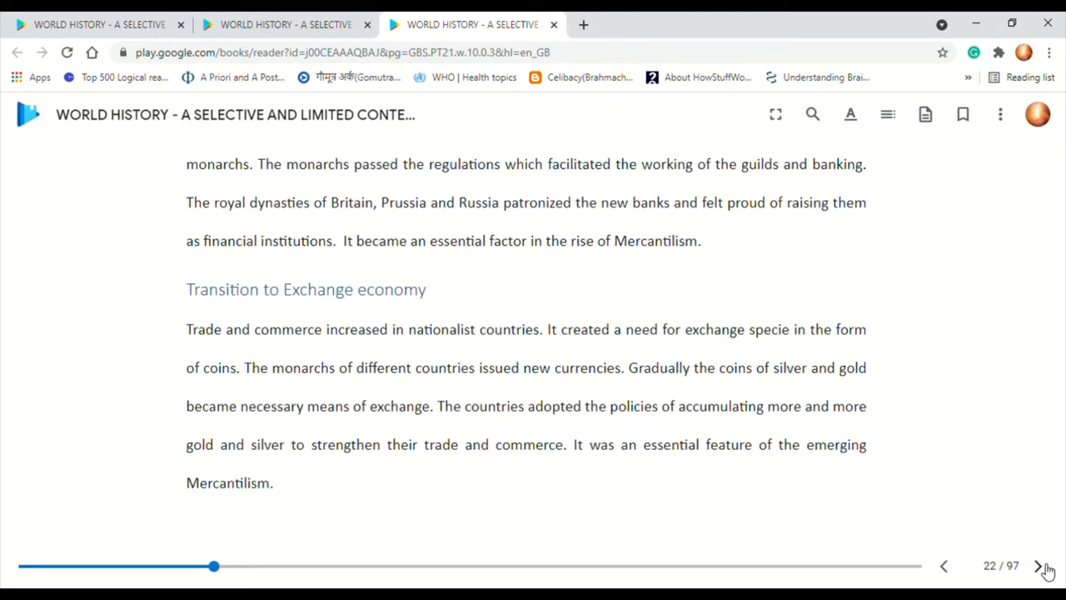
left_click(1039, 566)
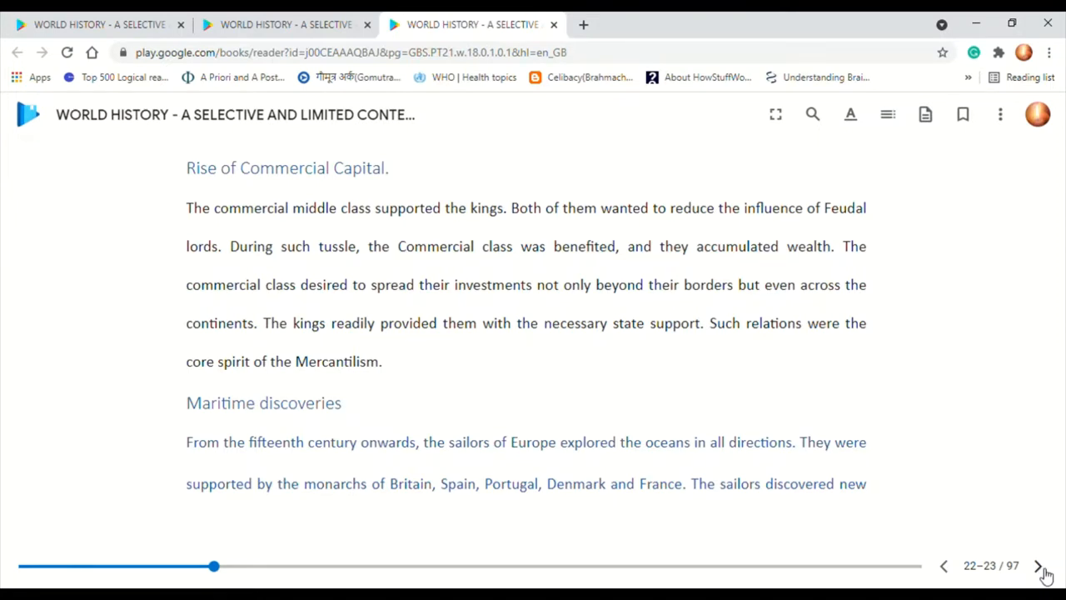
left_click(1038, 566)
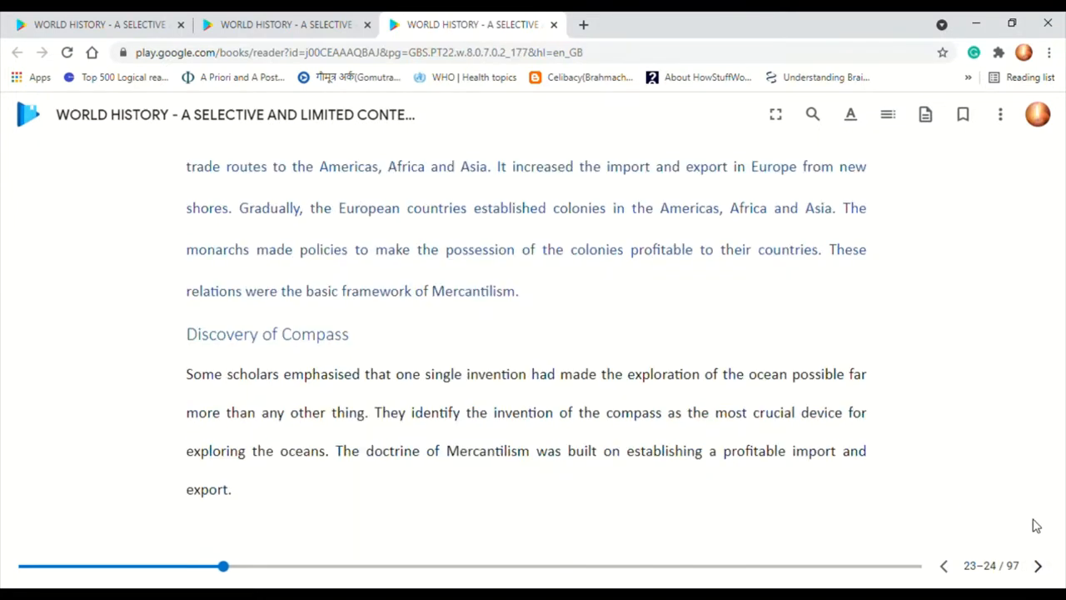
left_click(1037, 566)
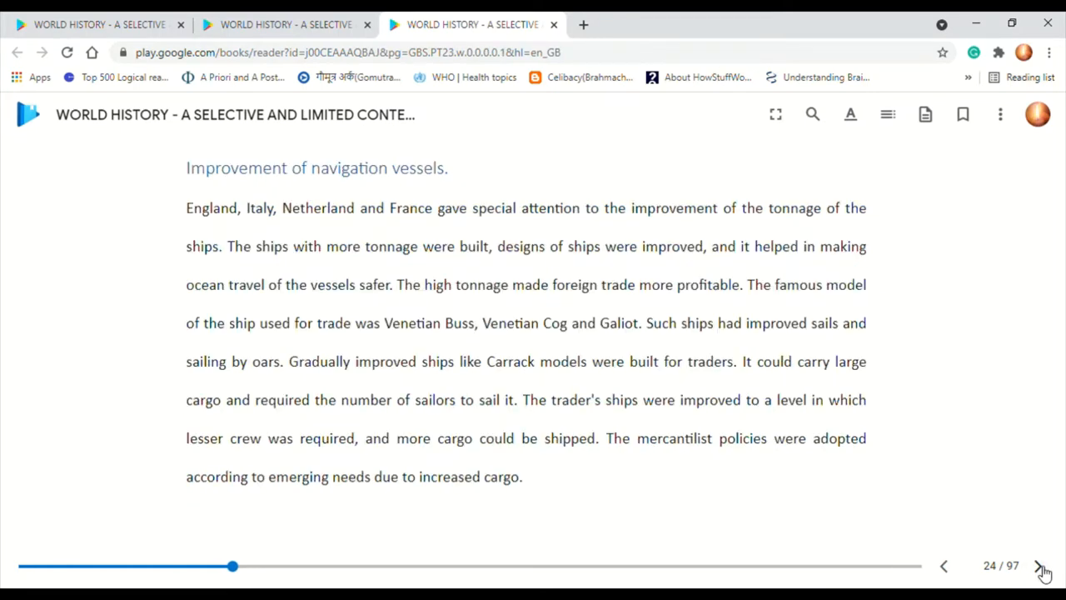
- Continue through the Effects, Rise of Colonies and Subsidy pages to Navigational acts, pages 27–28
left_click(1039, 566)
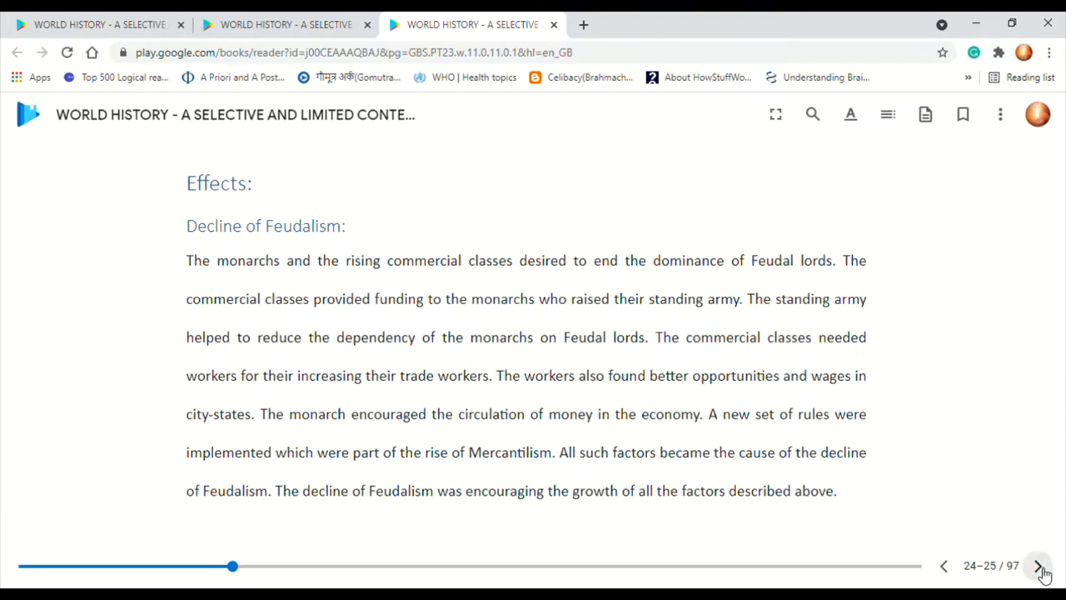
left_click(1040, 566)
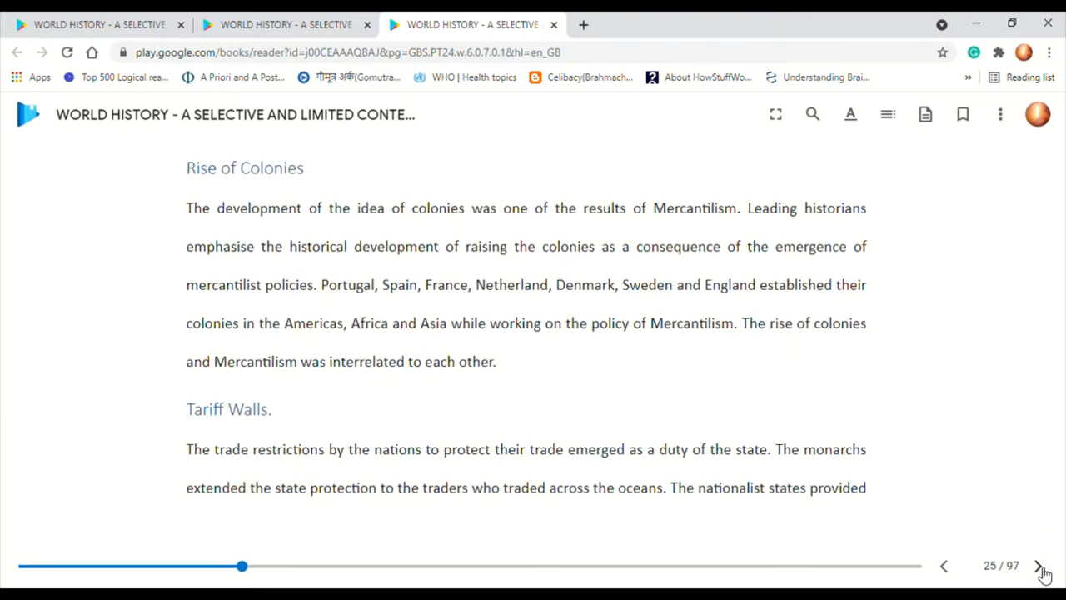
left_click(1039, 566)
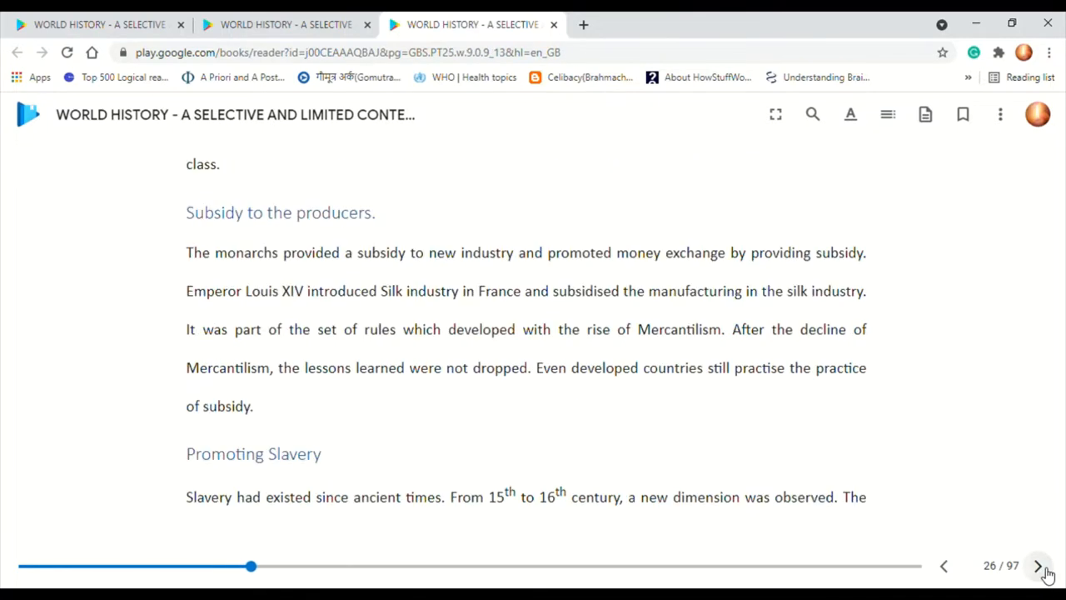
left_click(1037, 566)
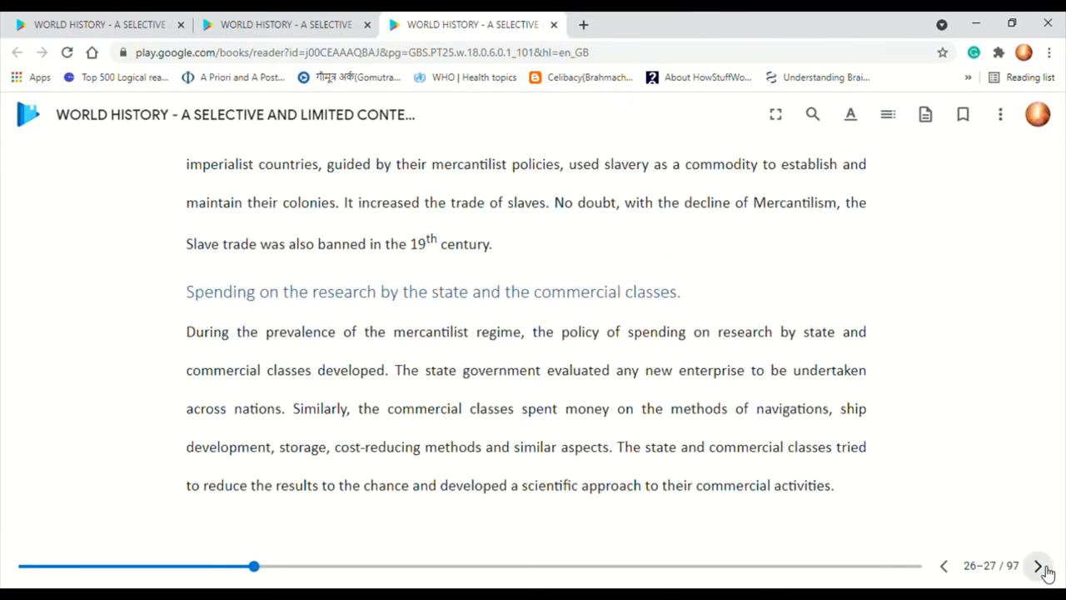
left_click(1037, 566)
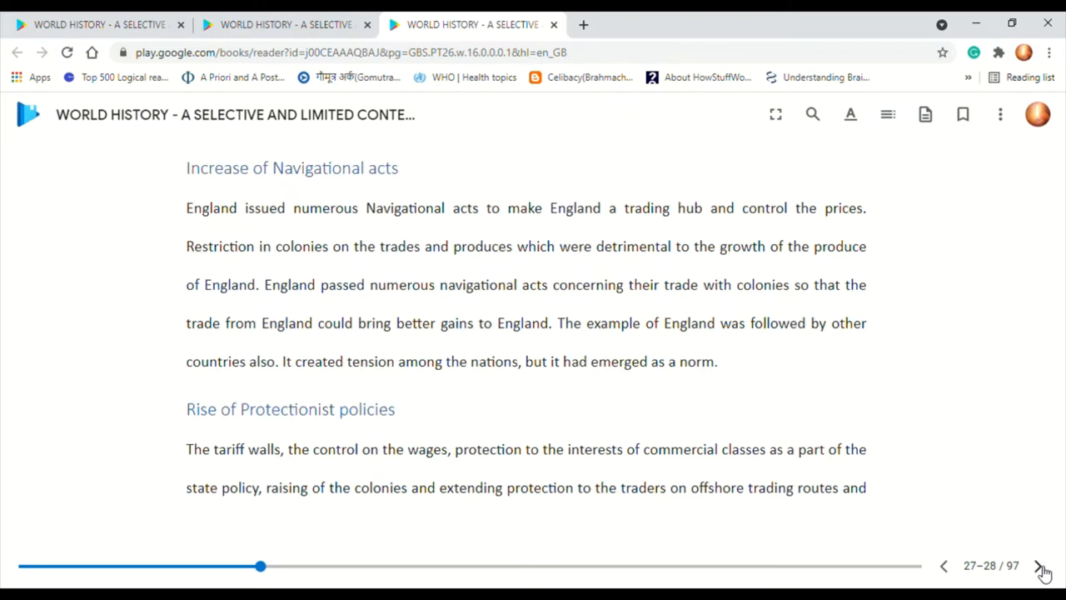
- Page past Industrial Capital, Adam Smith and the Legacy section to Chapter 2 A Renaissance, pages 33–34
left_click(1042, 567)
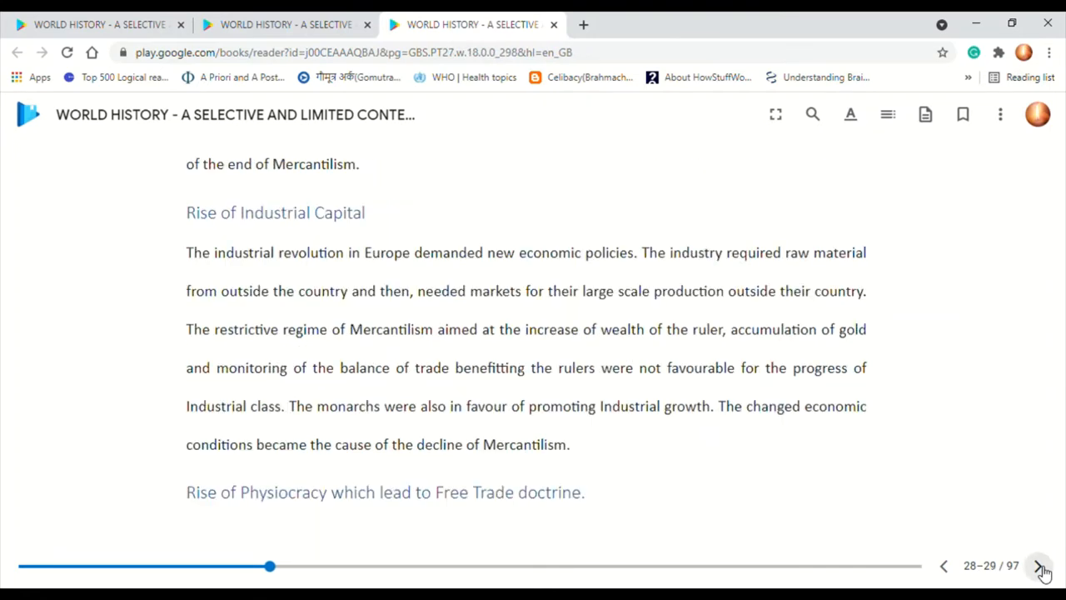
left_click(1039, 566)
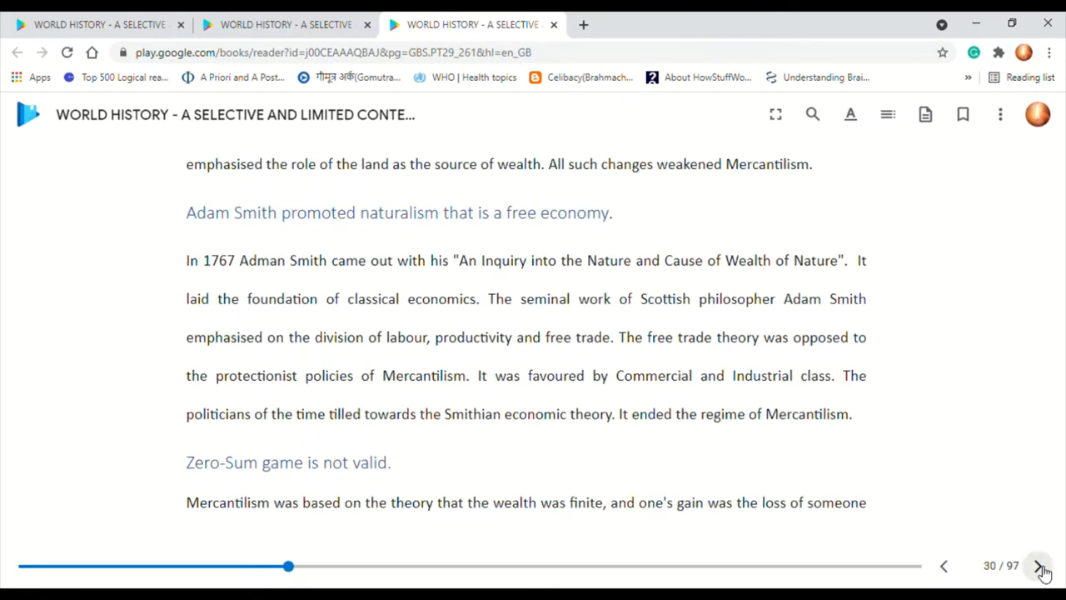
left_click(1039, 566)
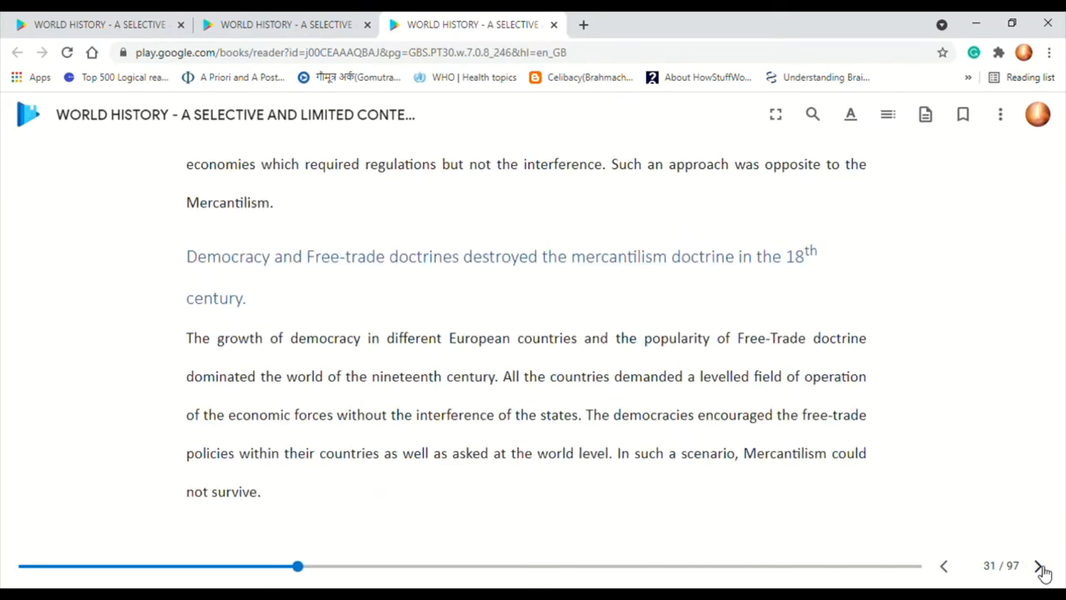
left_click(1039, 566)
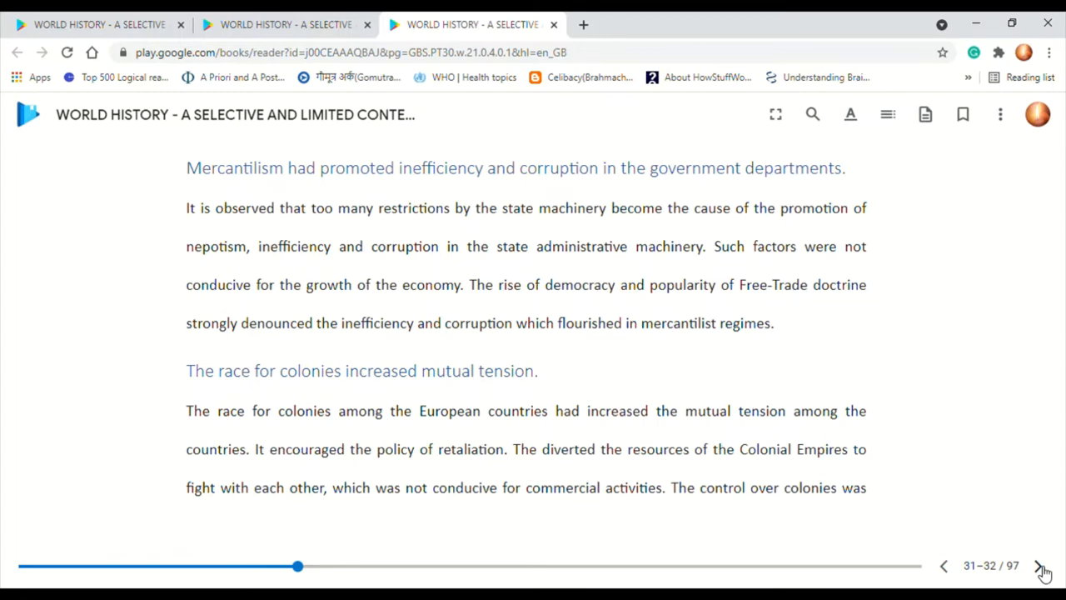
left_click(1042, 566)
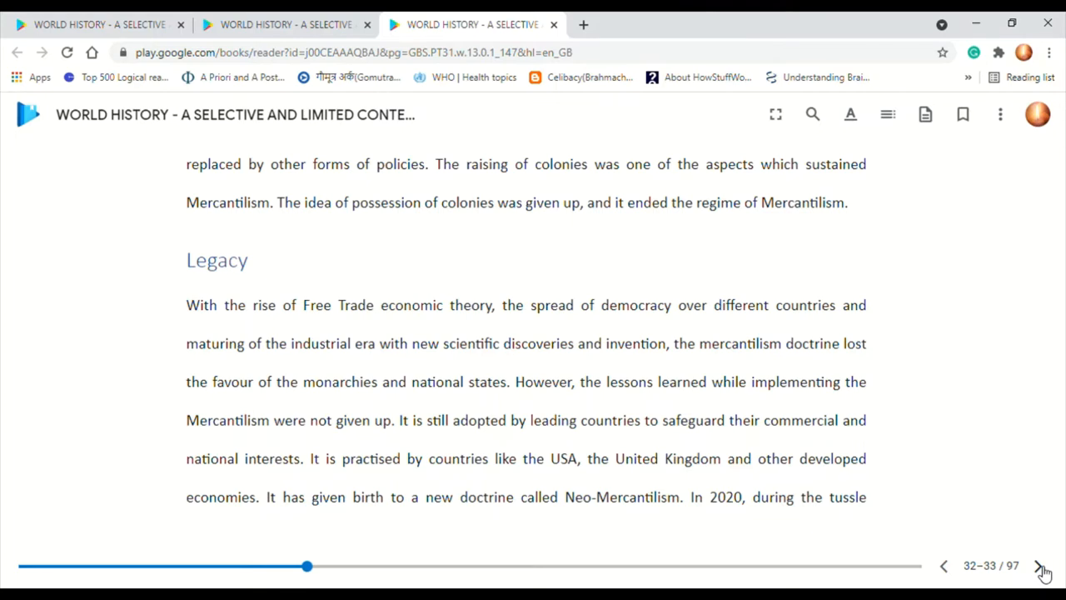
mouse_move(1039, 566)
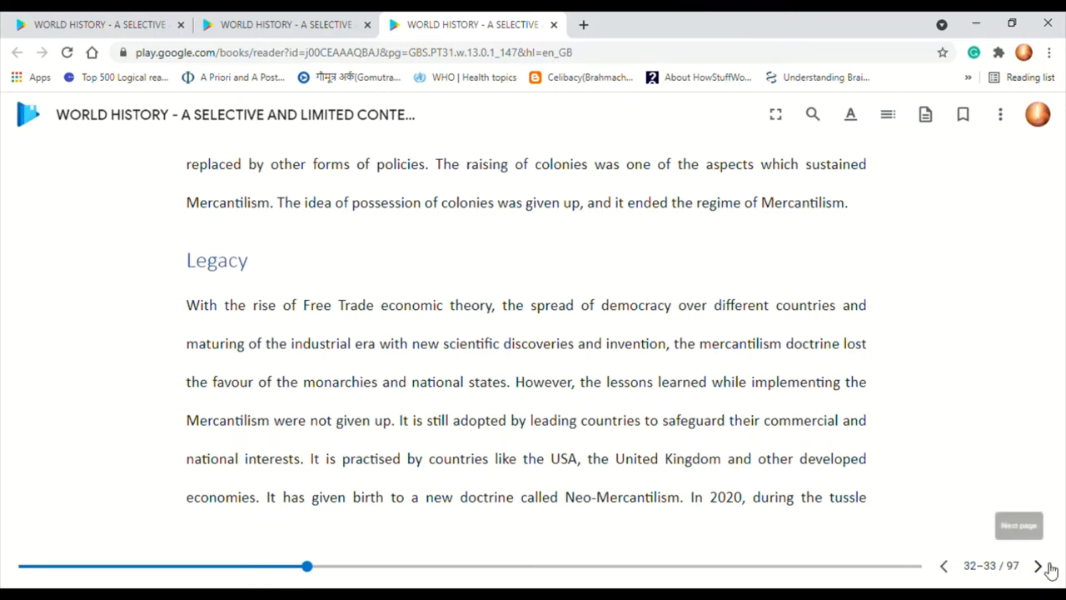
left_click(1038, 566)
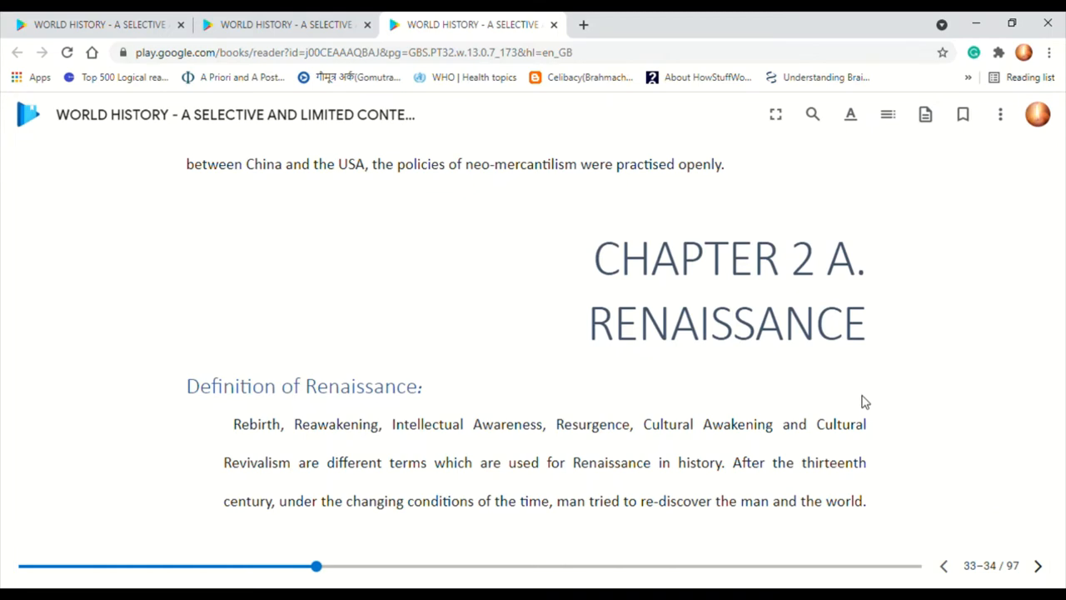
mouse_move(899, 278)
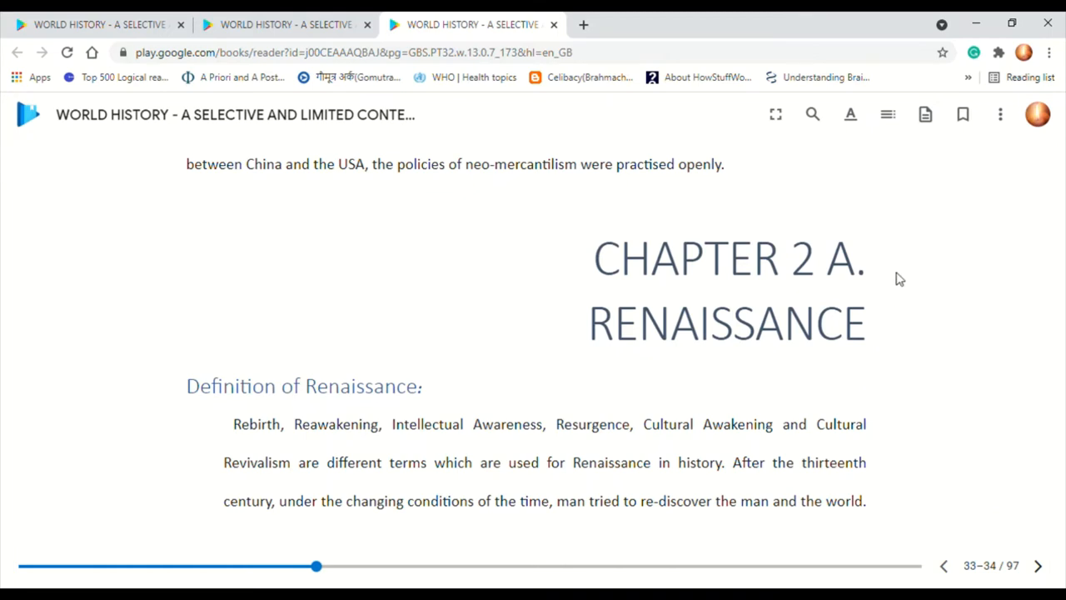
mouse_move(933, 206)
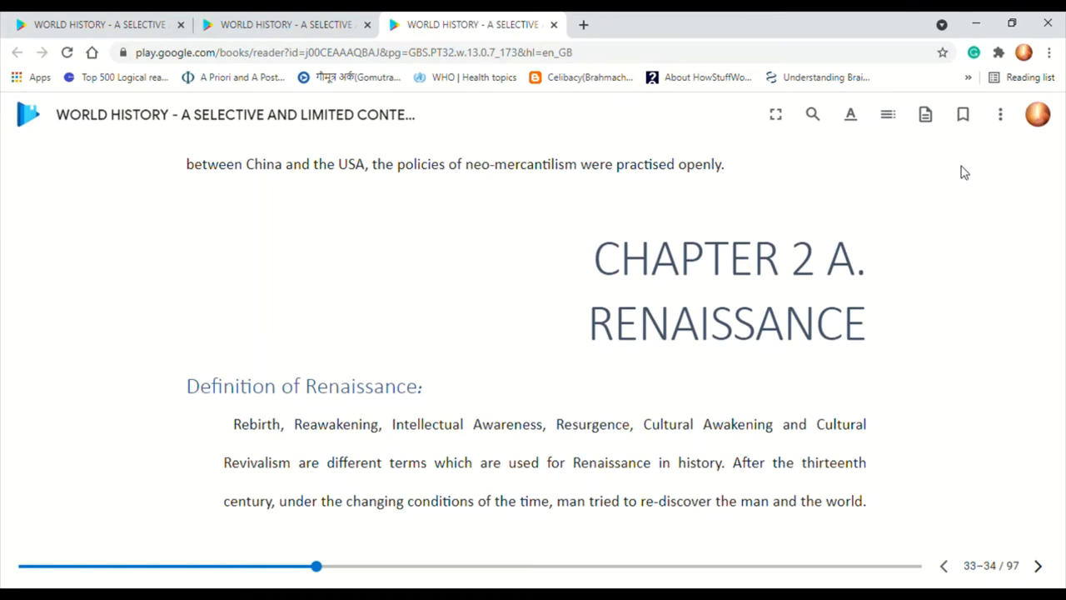
mouse_move(989, 130)
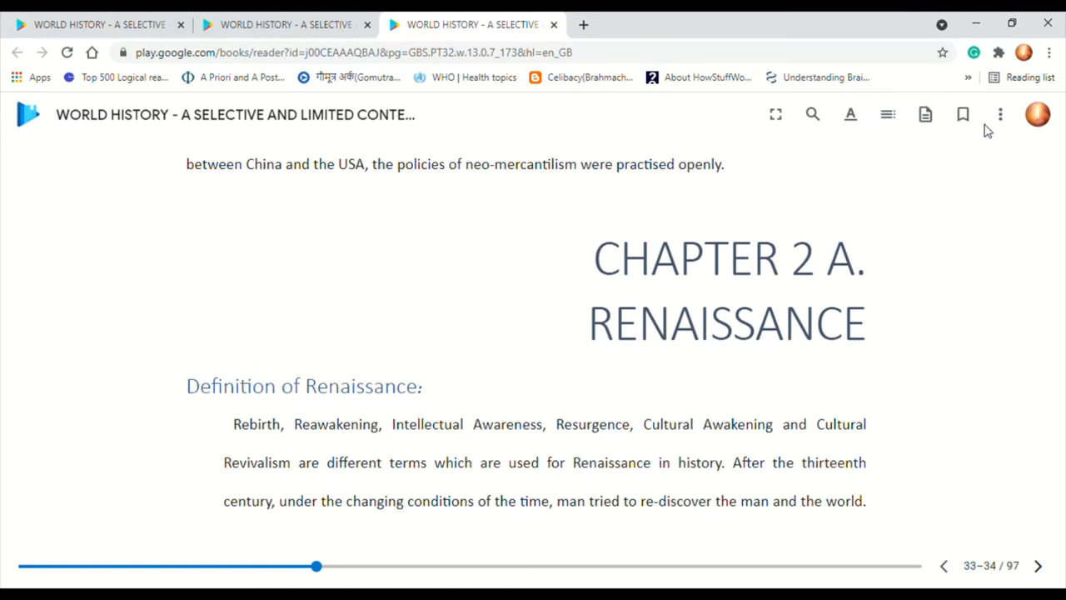